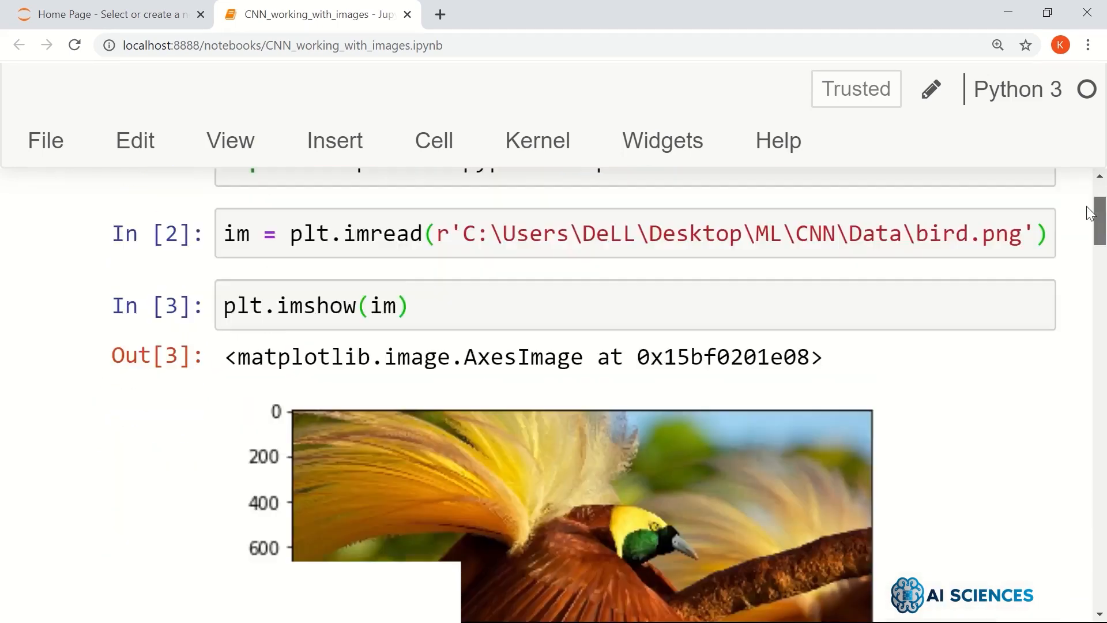
Reload bird.png with plt.imread into im in the bottom cell and run it.
scroll("down", 3)
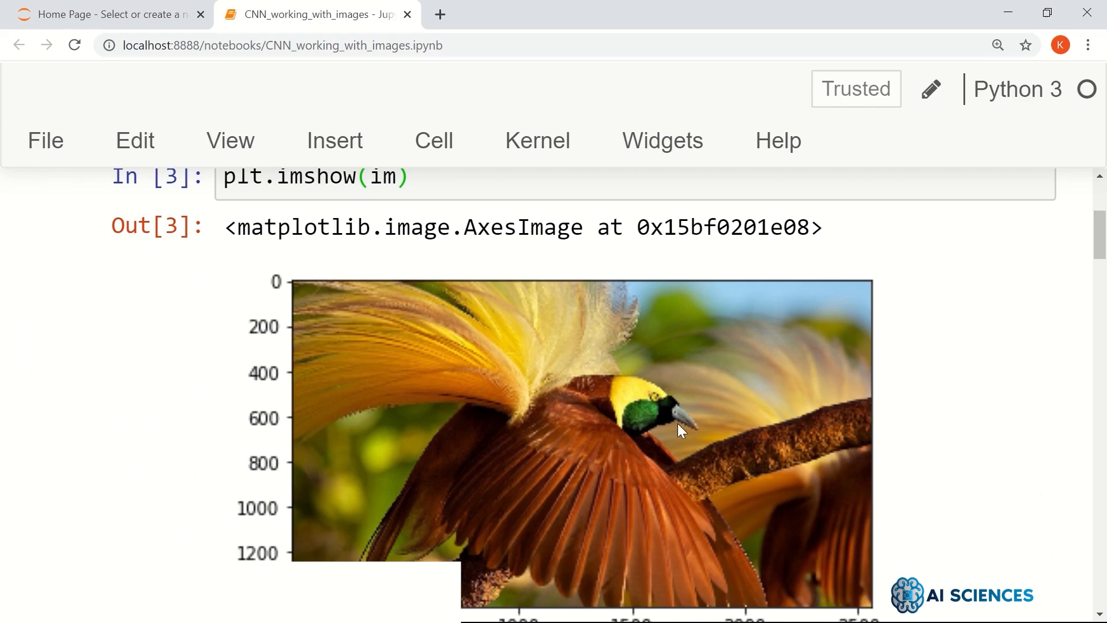
scroll("down", 3)
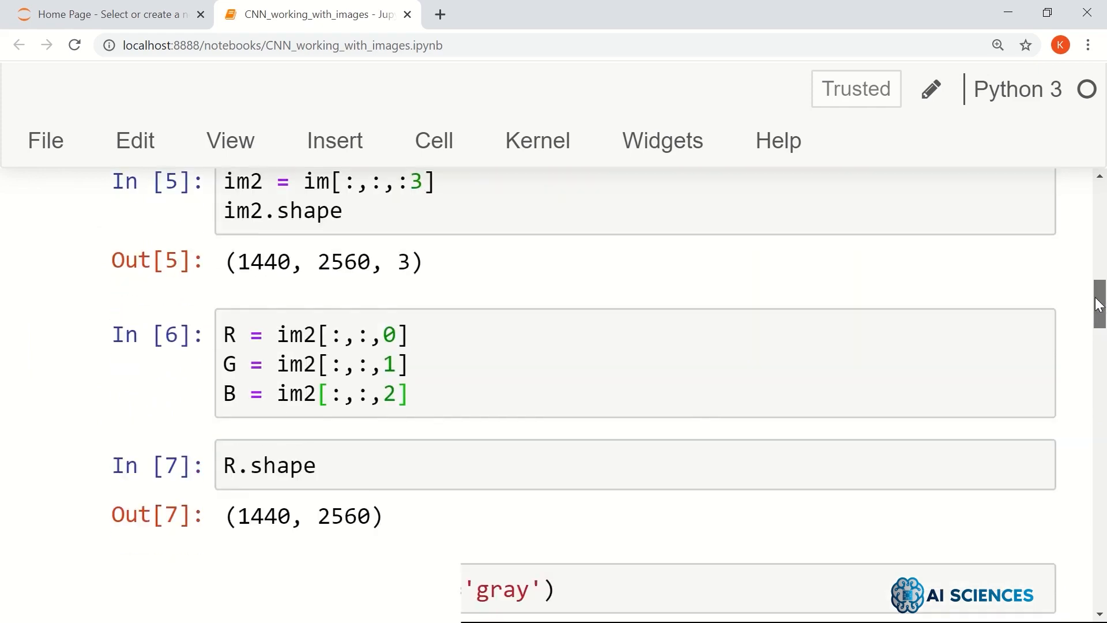
scroll("down", 3)
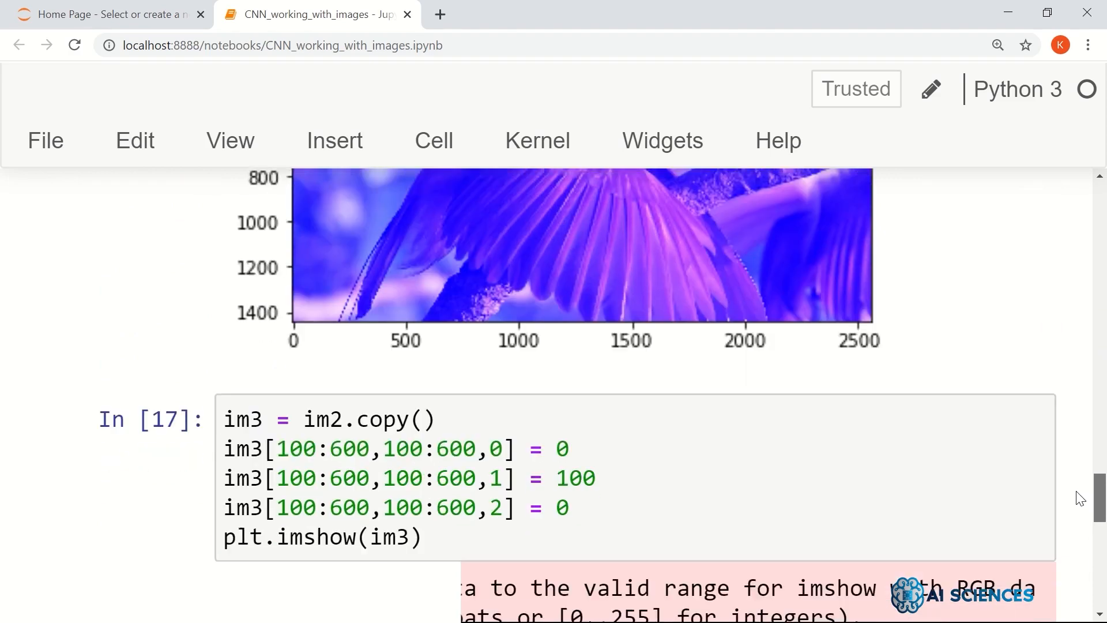
scroll("down", 3)
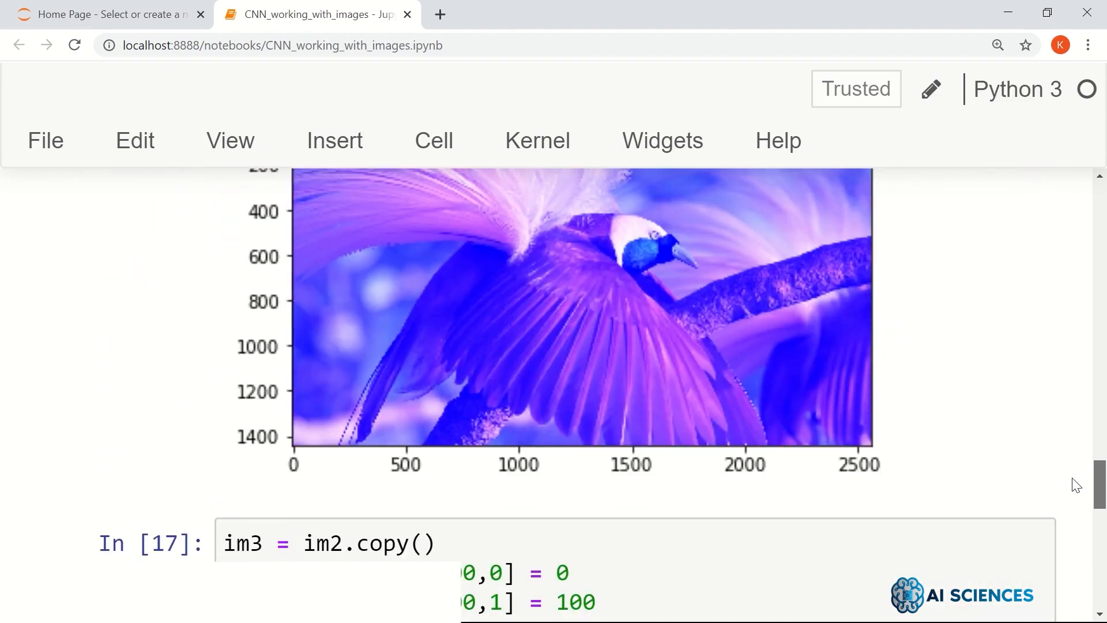
scroll("down", 3)
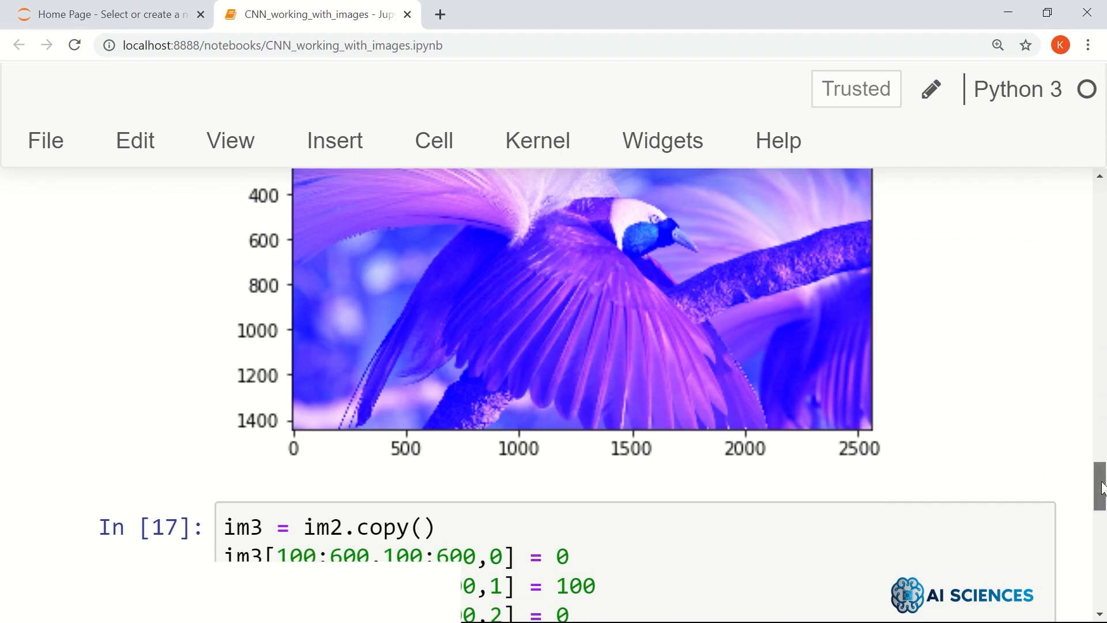
scroll("down", 3)
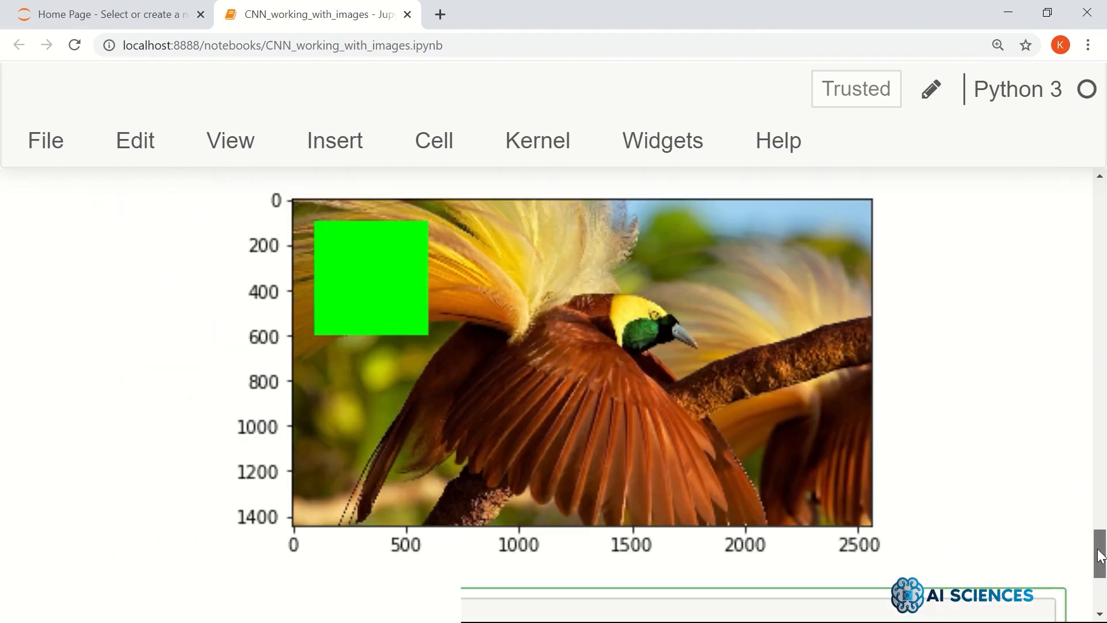
scroll("down", 3)
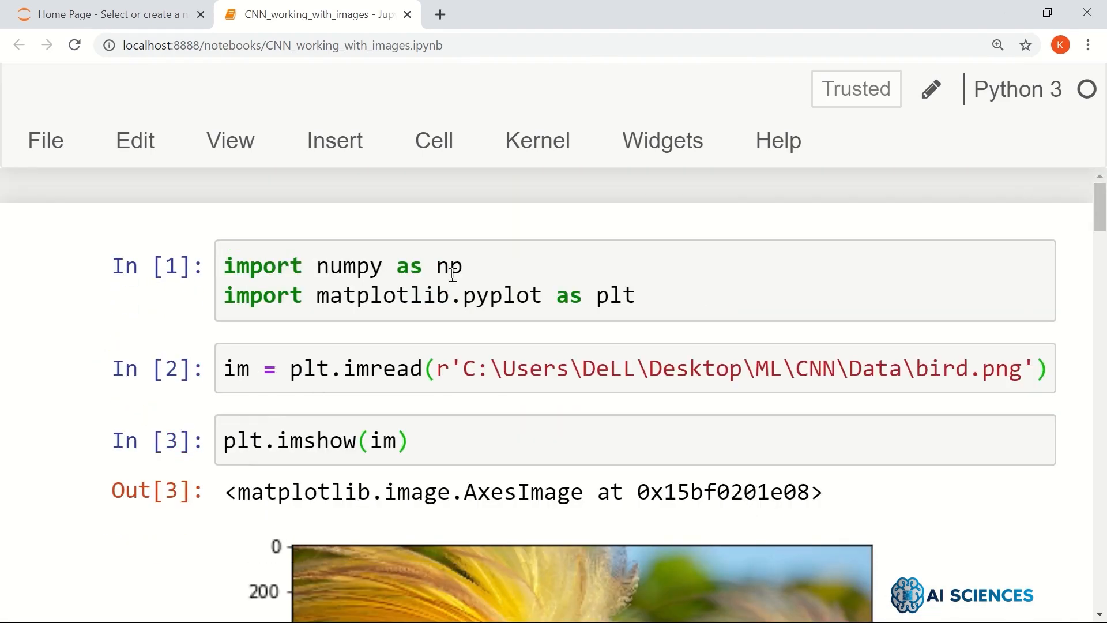
mouse_move(1038, 227)
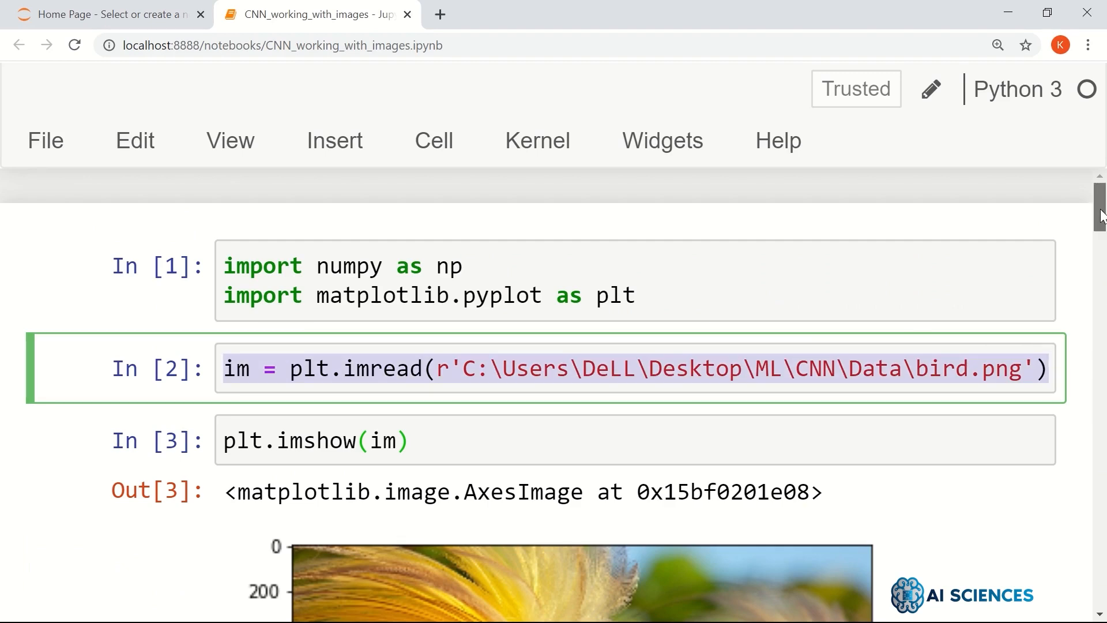
scroll("down", 3)
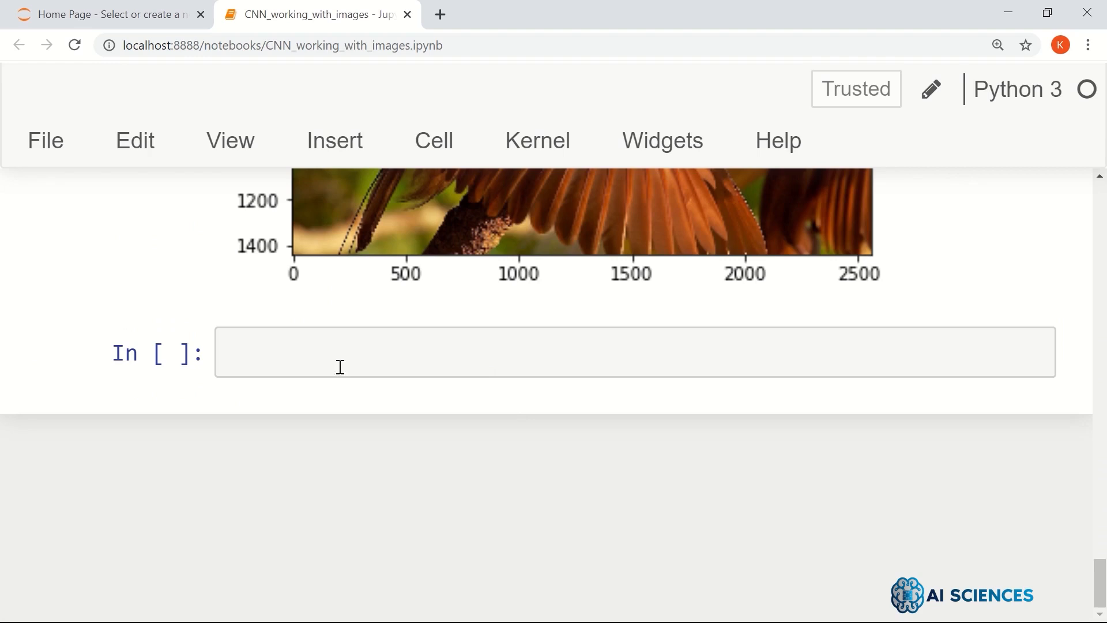
type("im = plt.imread(r'C:\\Users\\DeLL\\Desktop\\ML\\CNN\\Data\\bird.png')")
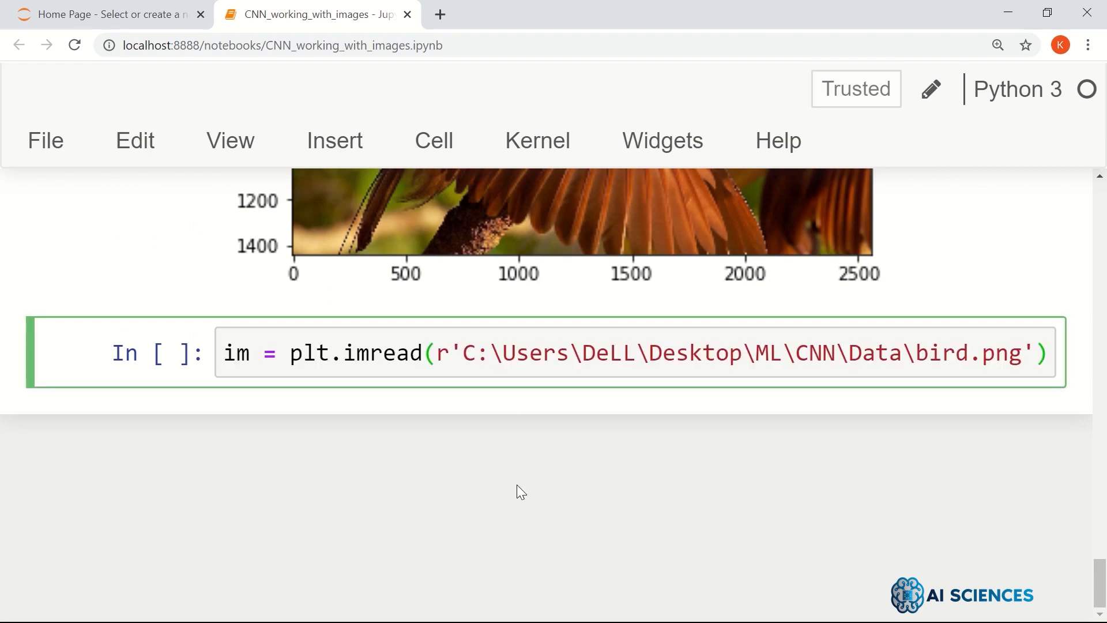
key("shift+enter")
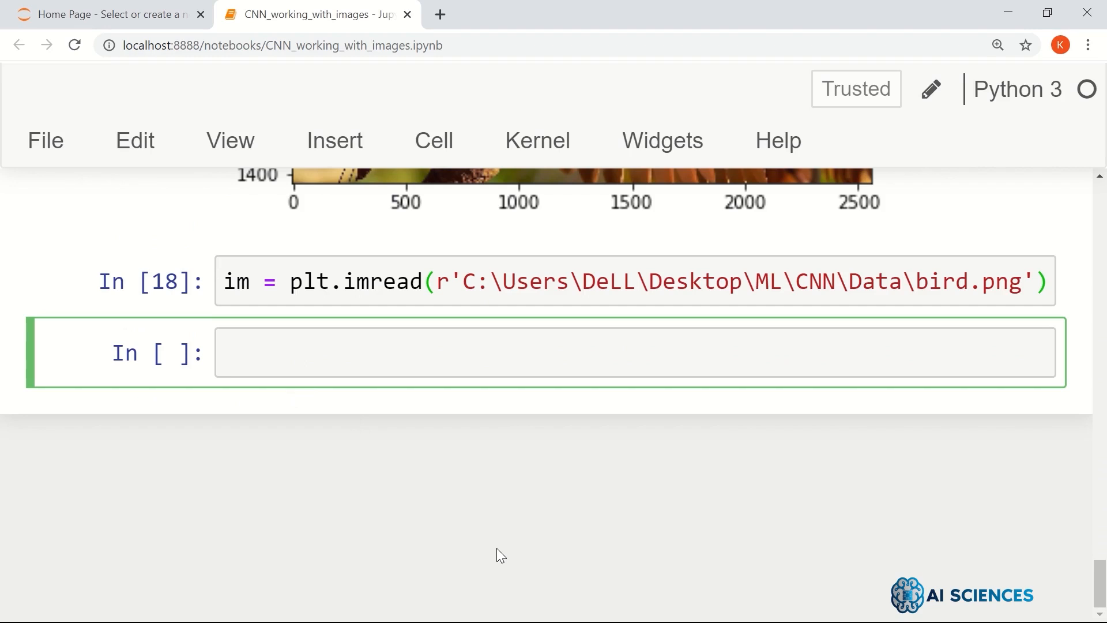
Define im2 as im[:,:,:3], keeping only the first three channels.
type("im2 =")
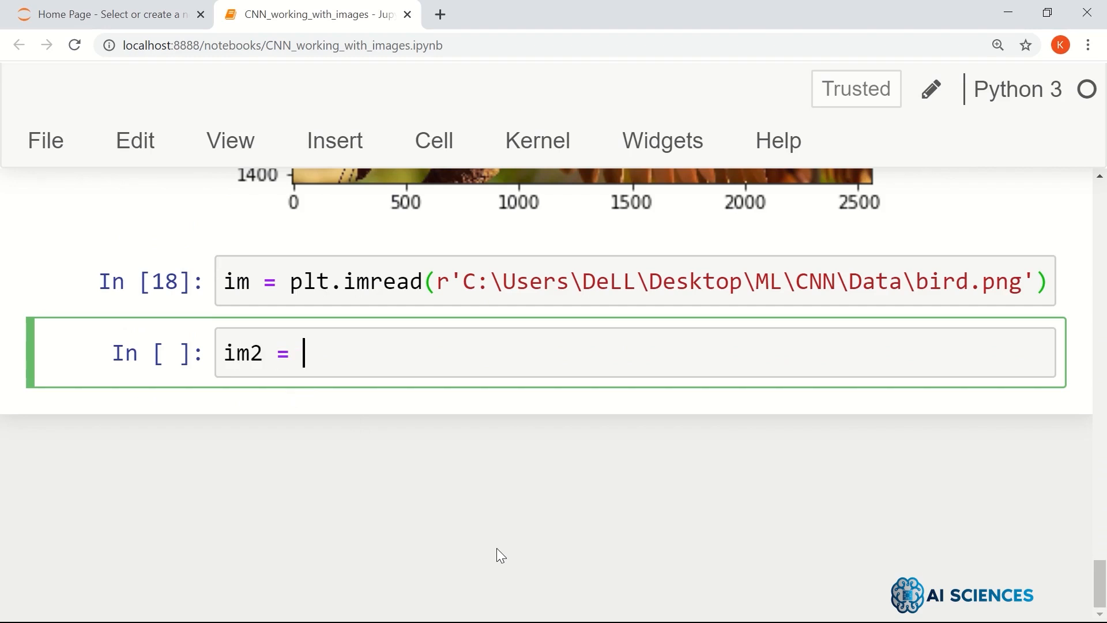
type("im[")
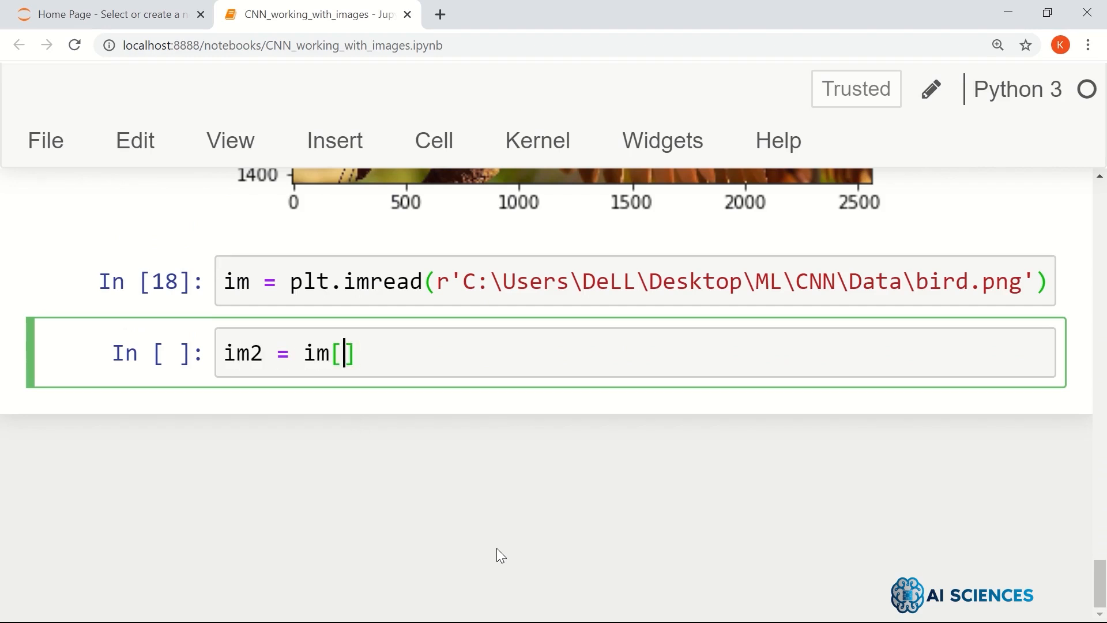
type(":,:,")
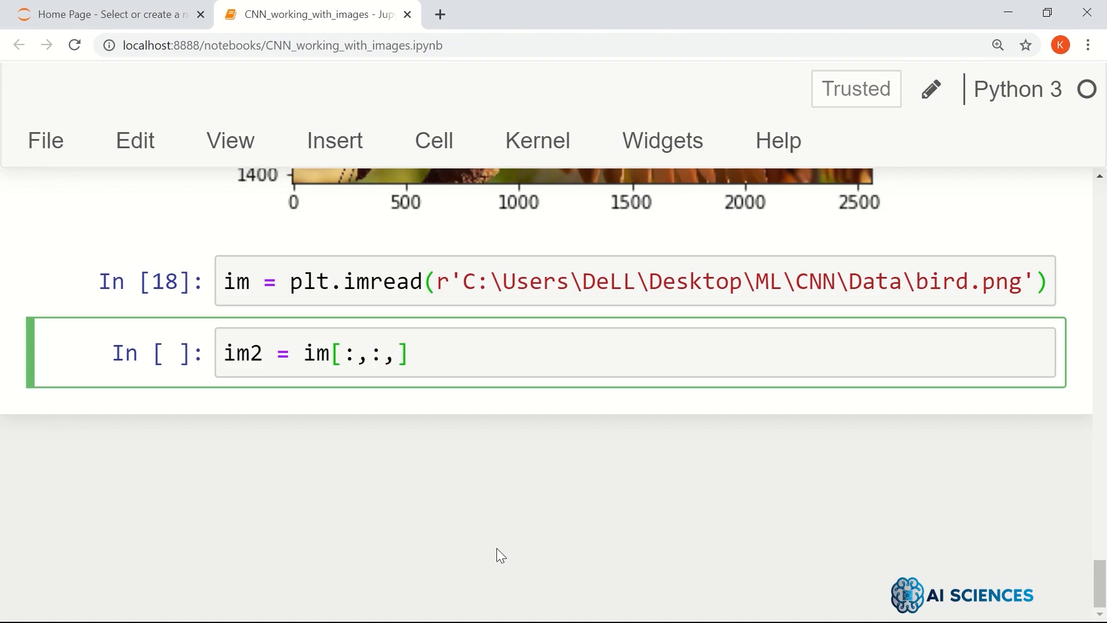
type("3")
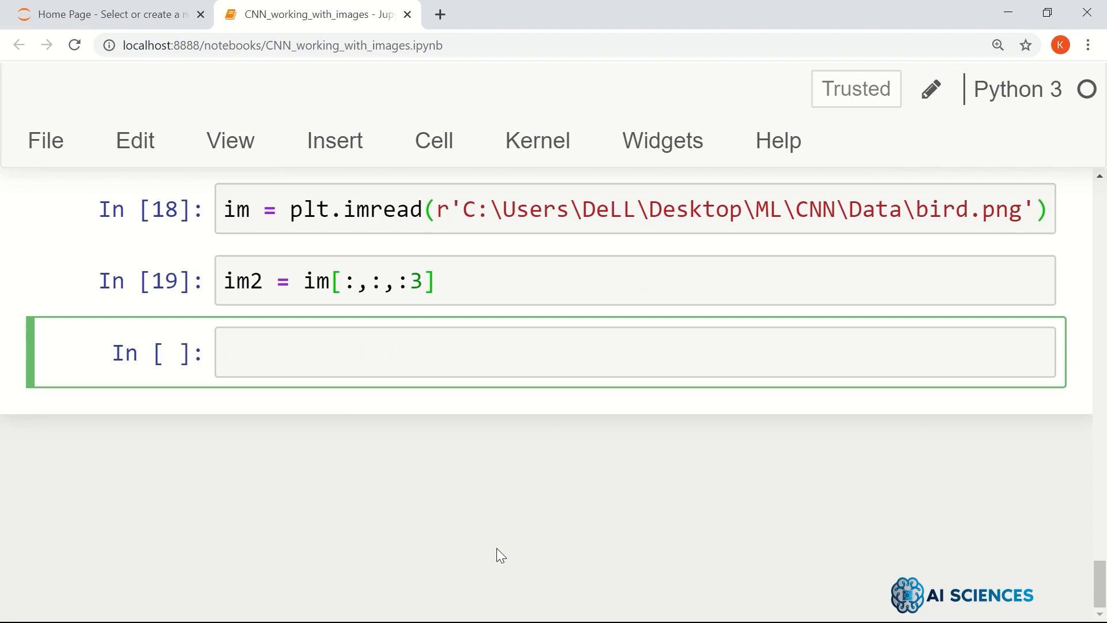
mouse_move(213, 435)
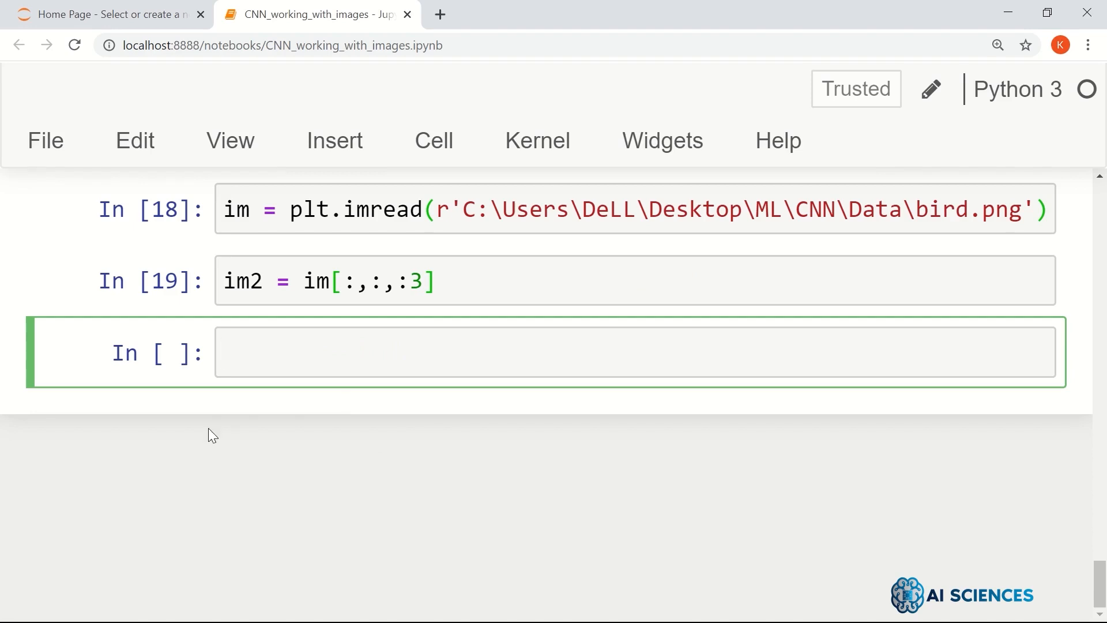
Define R, G and B as im2's channels 0, 1 and 2.
type("R = im")
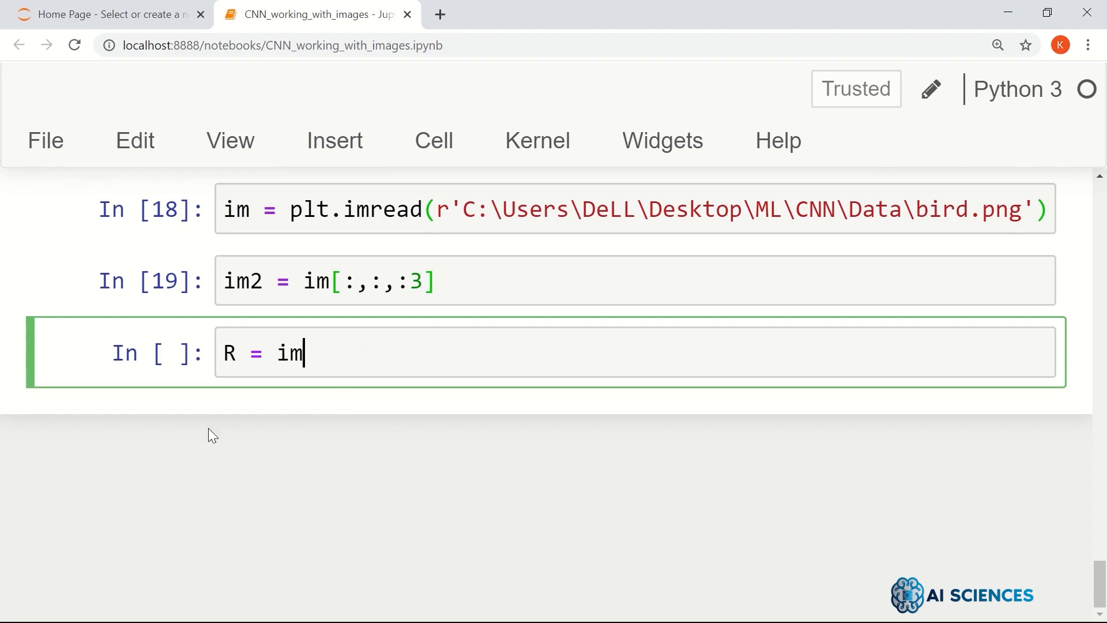
type("2[]")
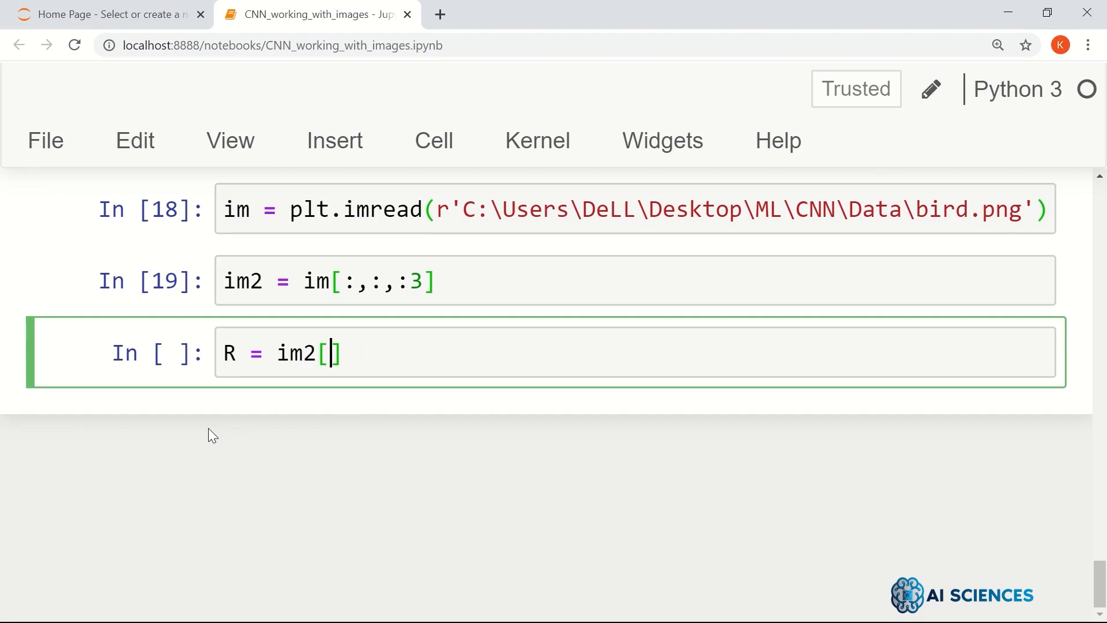
type(":,:,")
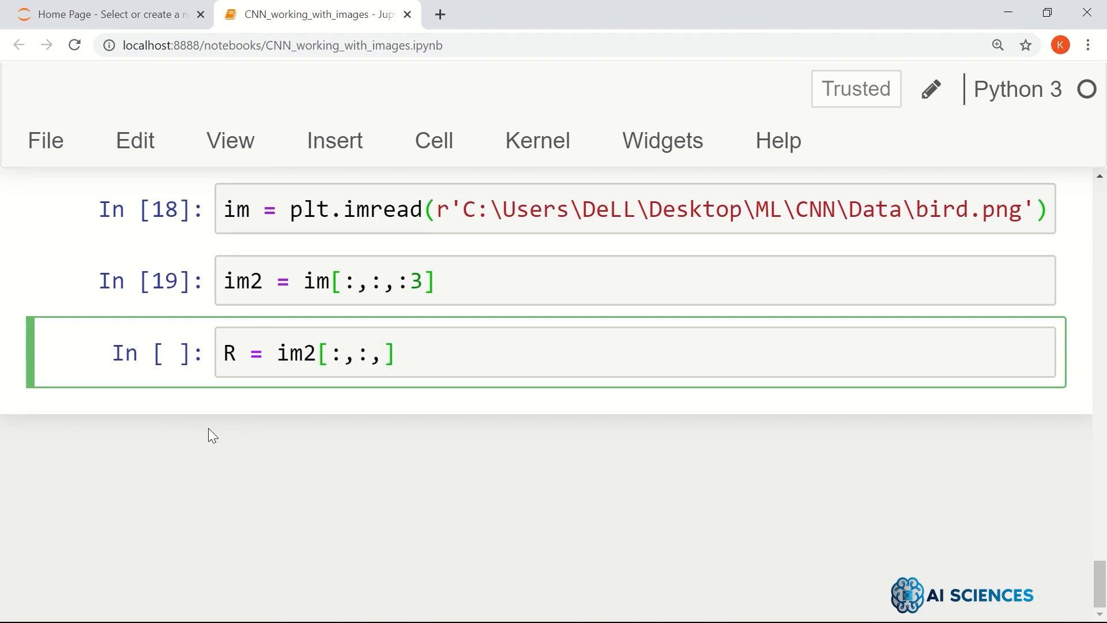
type("0")
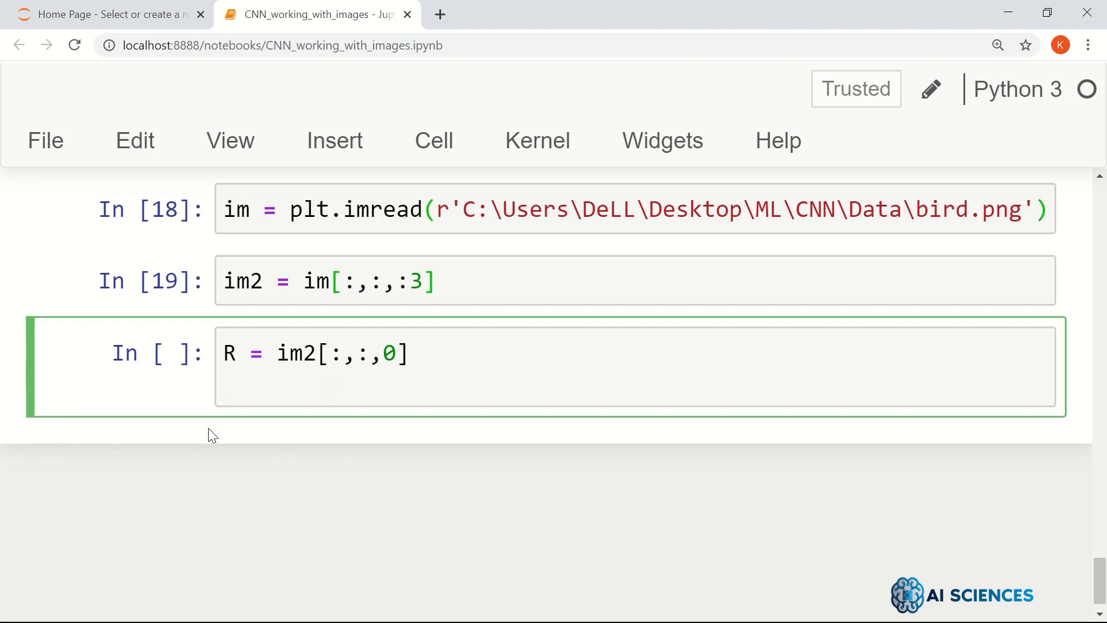
type("G =")
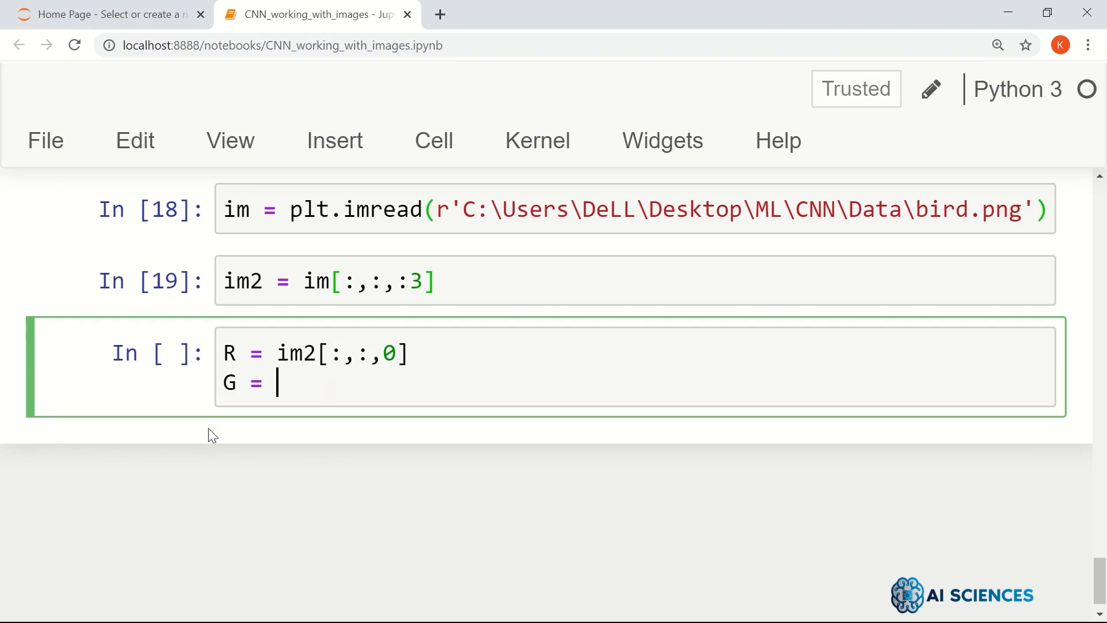
type("im2[")
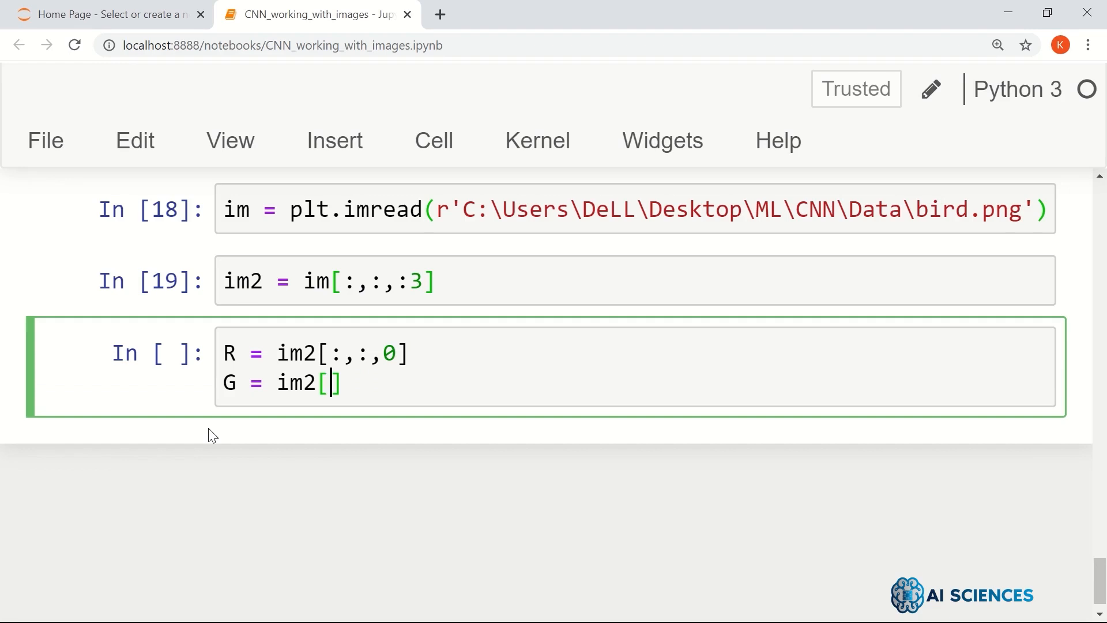
type(":,:,")
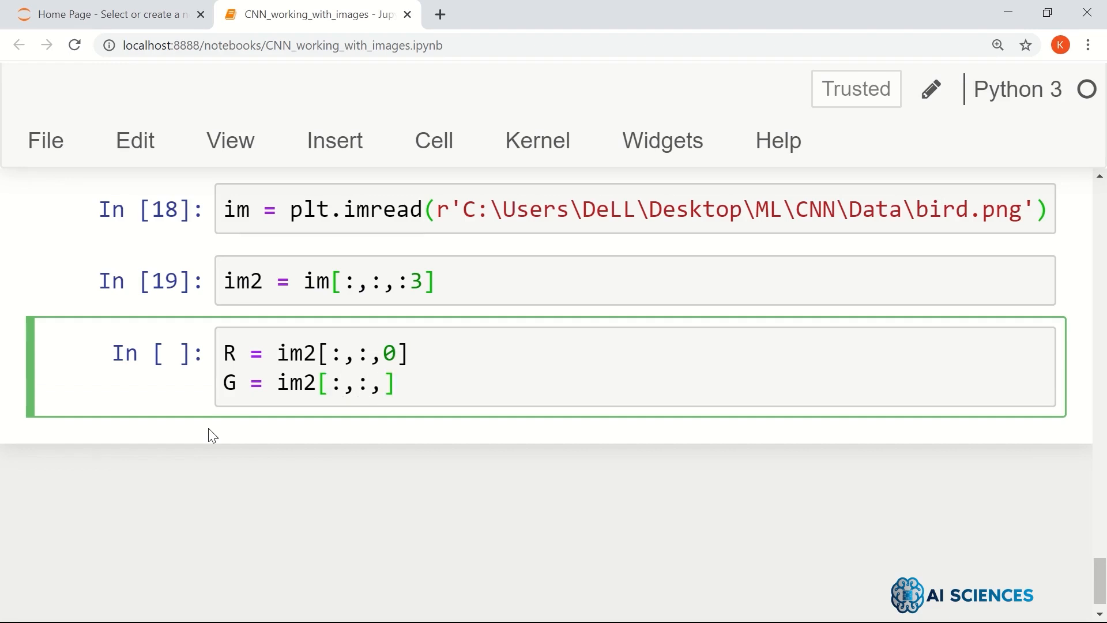
type("1")
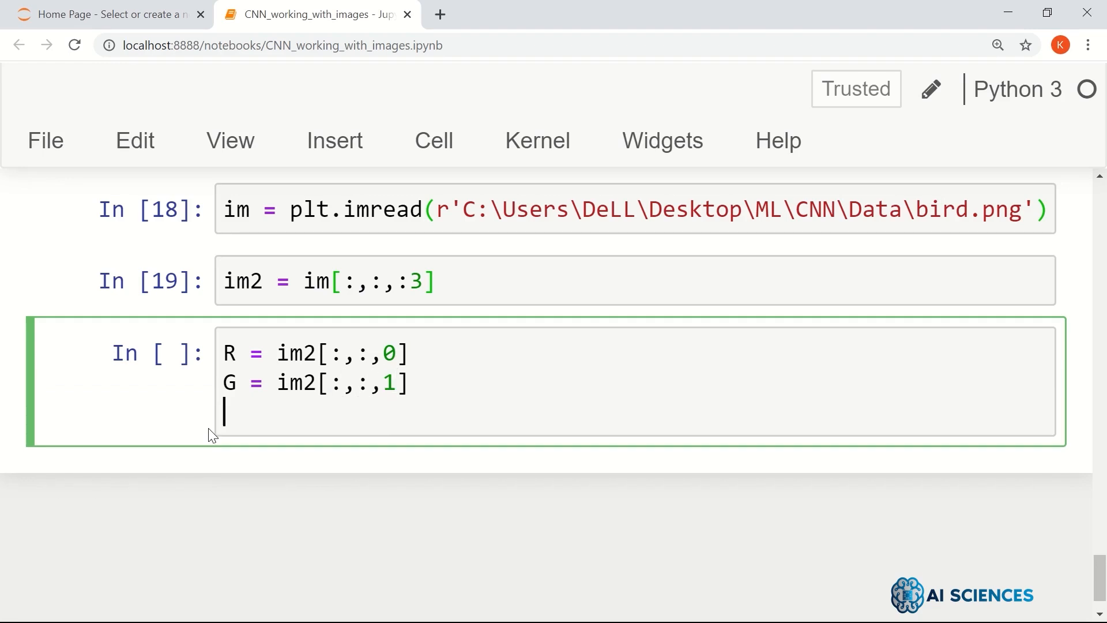
type("B")
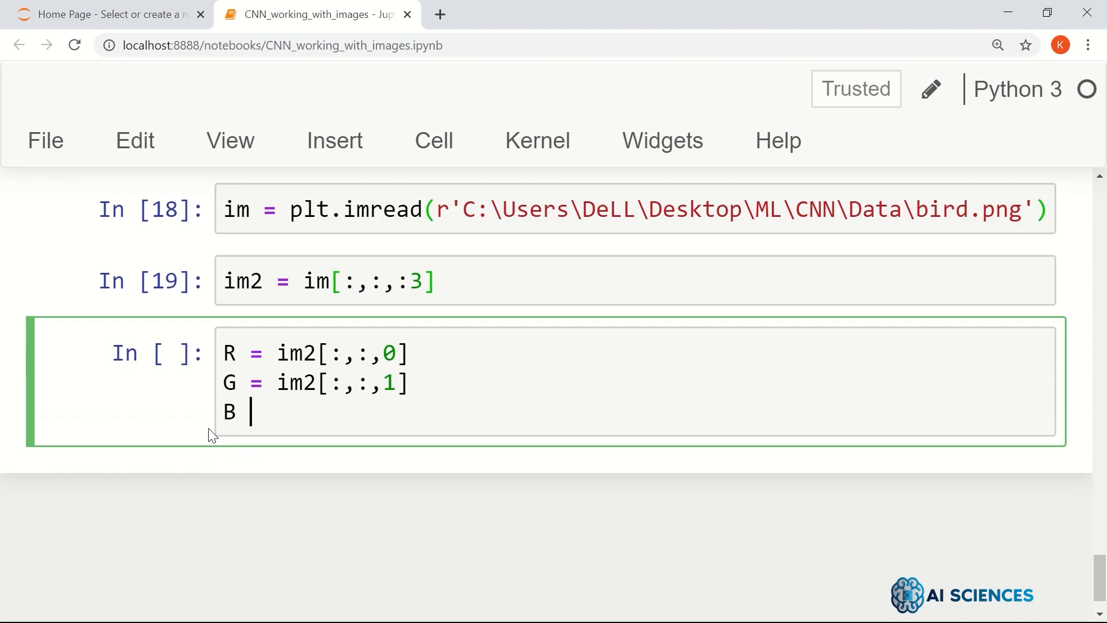
type("= im2[:,:,2")
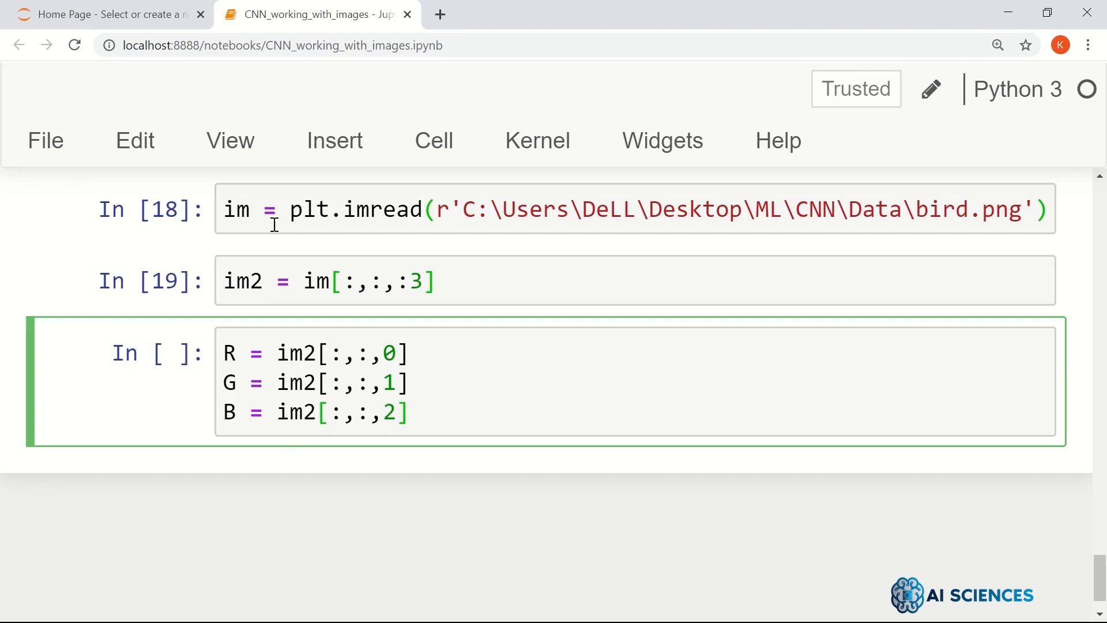
mouse_move(520, 221)
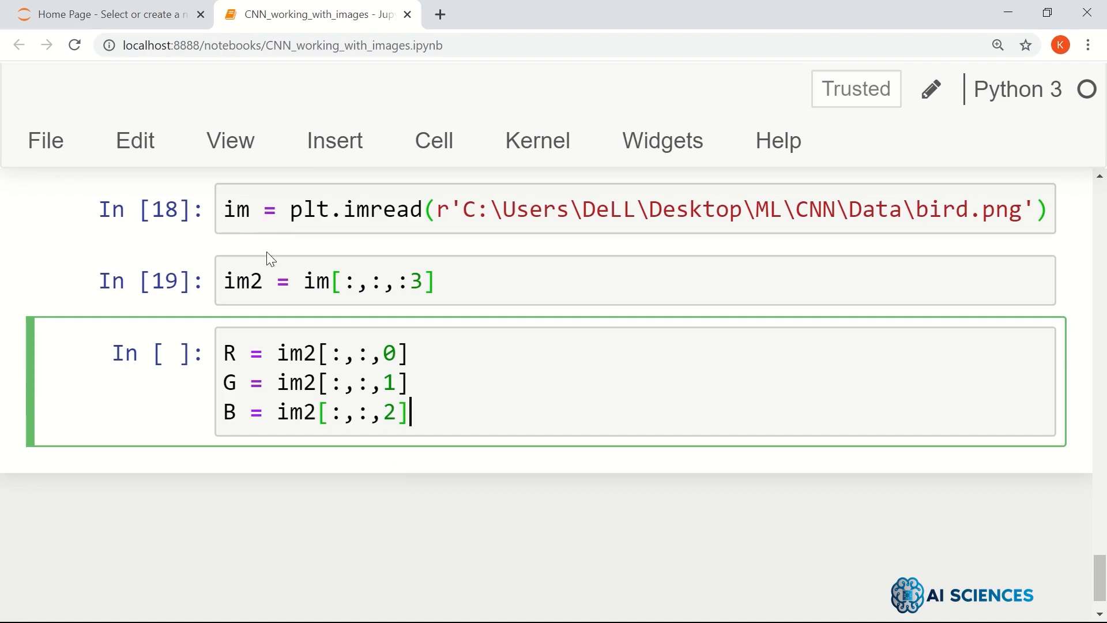
mouse_move(198, 238)
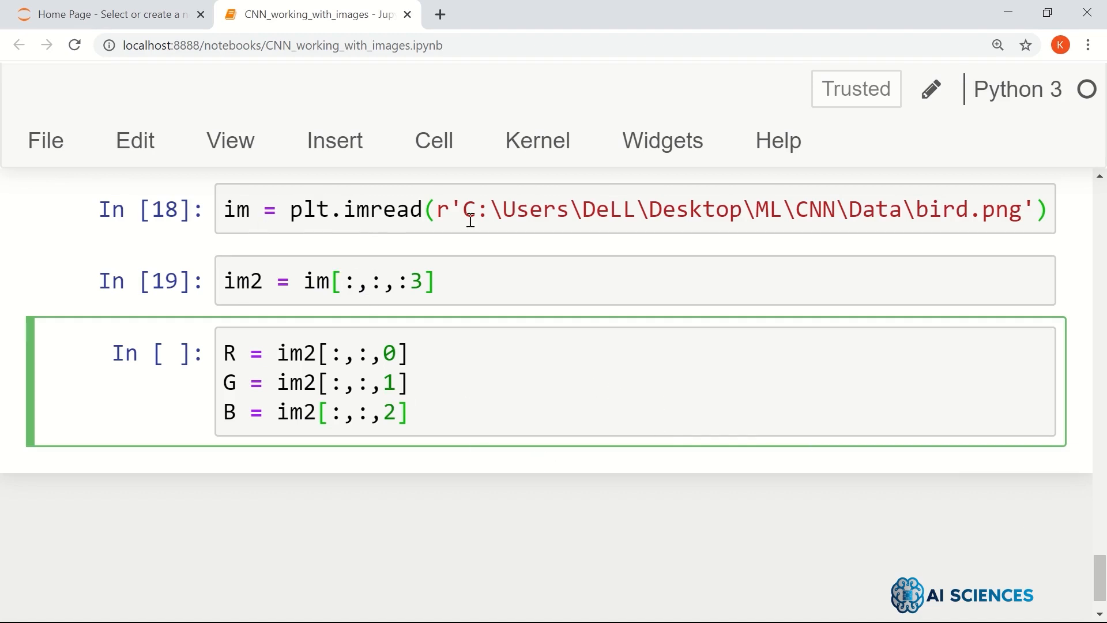
mouse_move(459, 348)
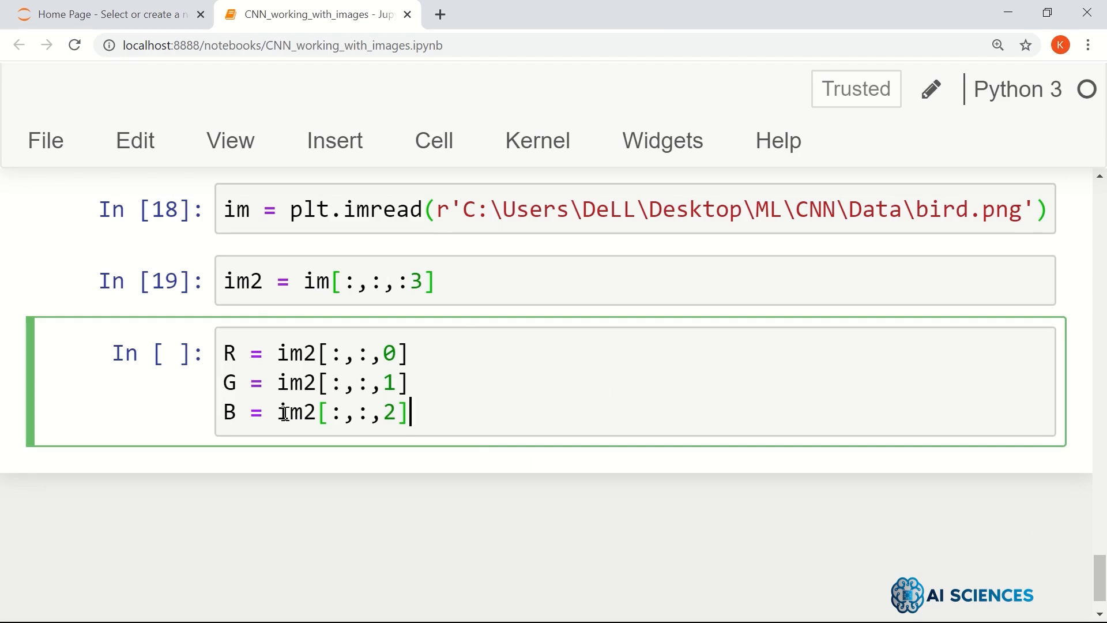
mouse_move(579, 450)
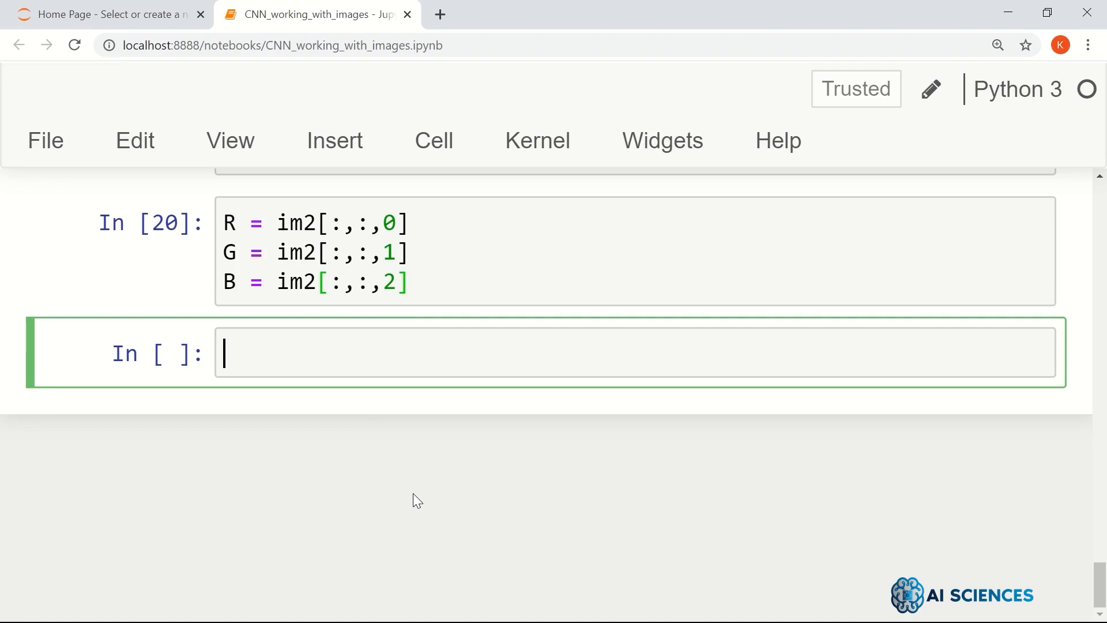
Compute imGray = 0.333*R + 0.333*G + 0.333*B.
type("imGray")
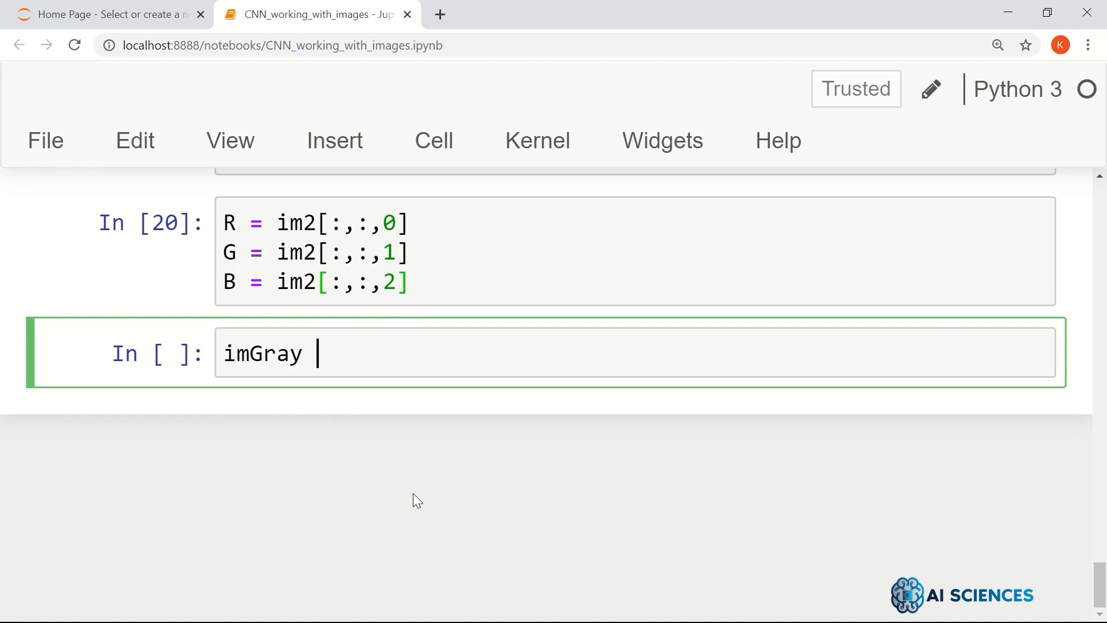
type("=")
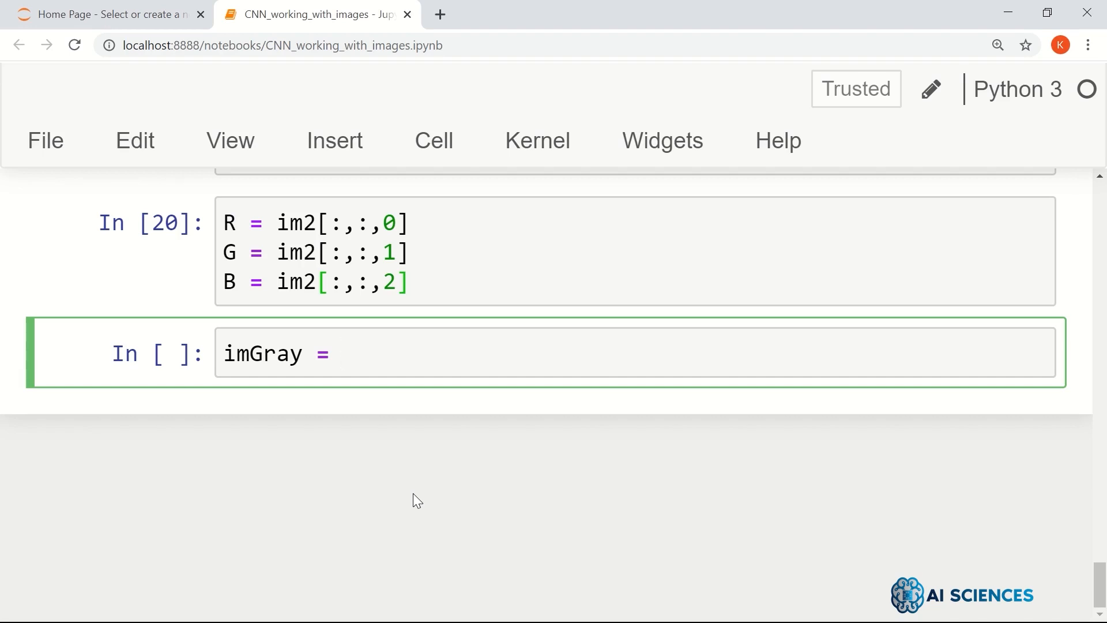
type("0.")
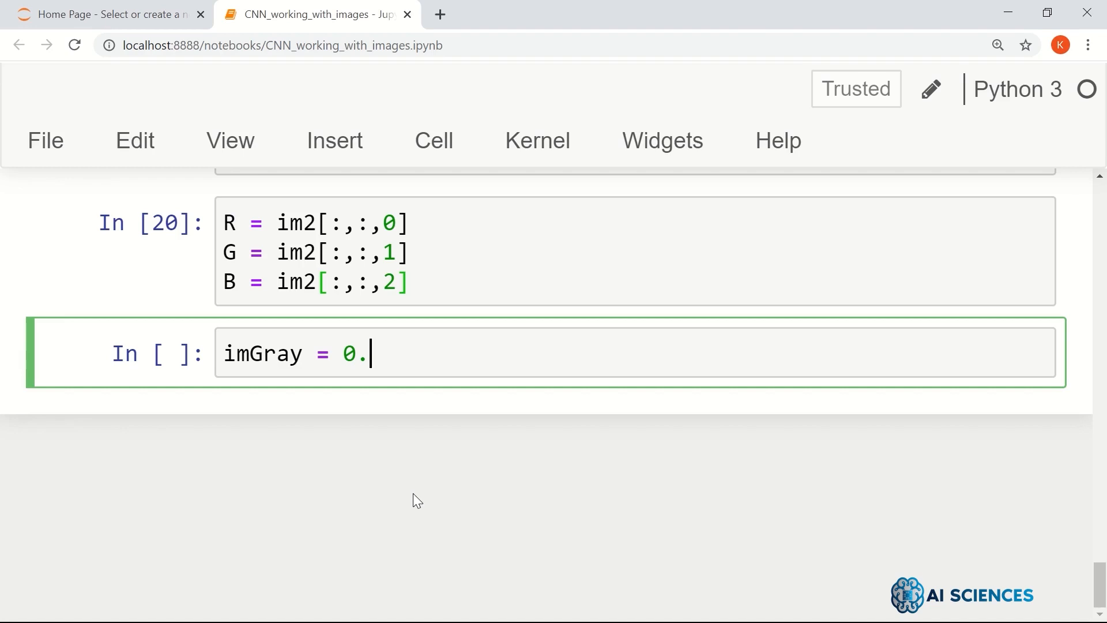
type("33")
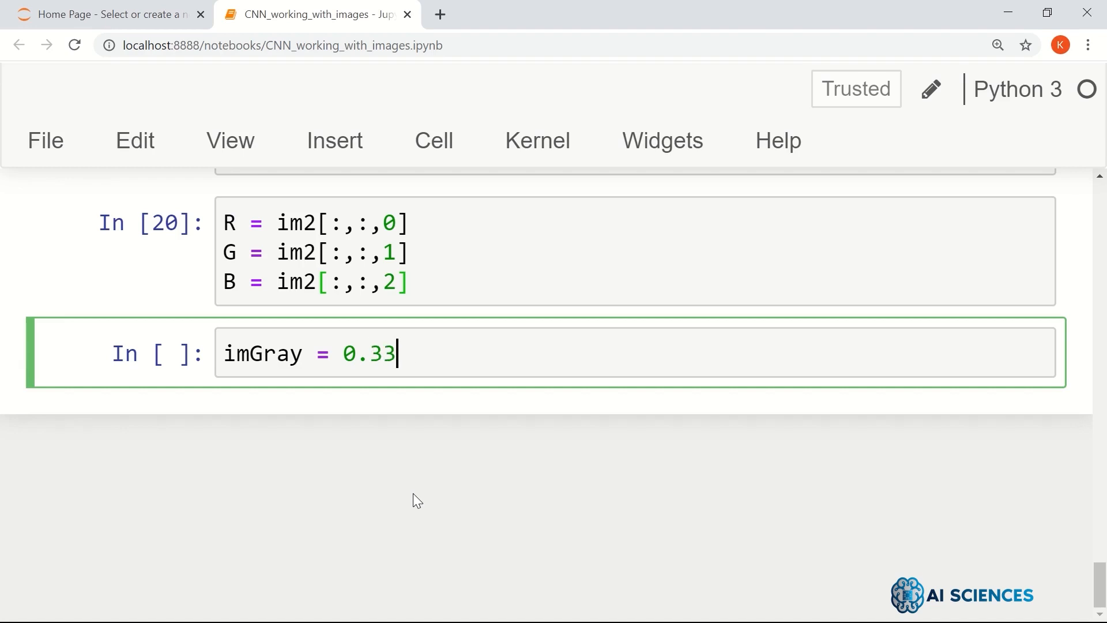
type("3*R")
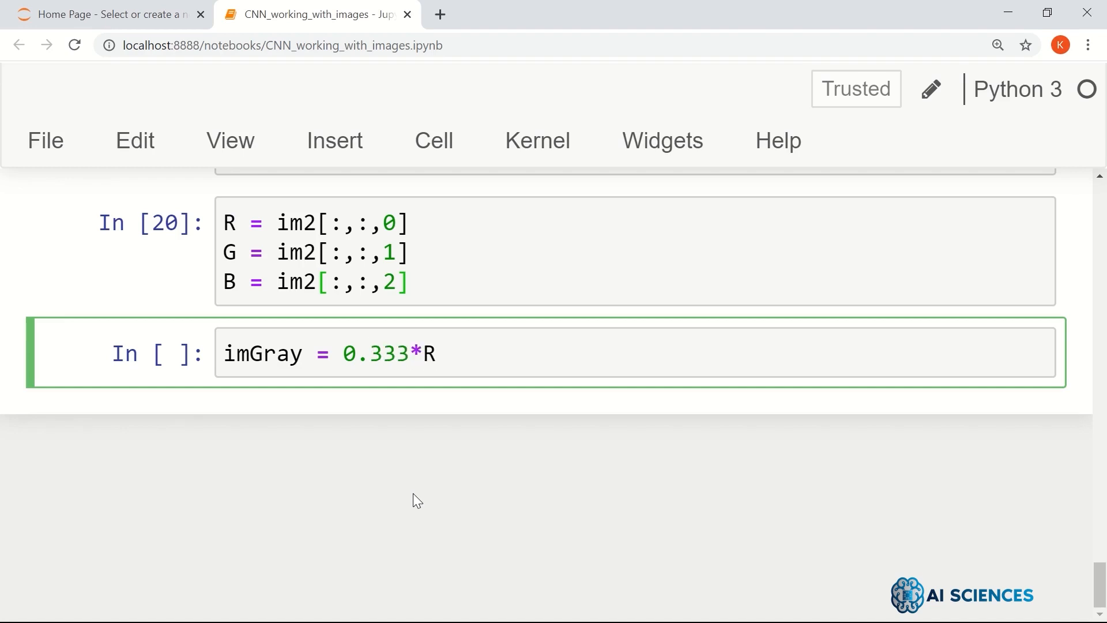
type("+")
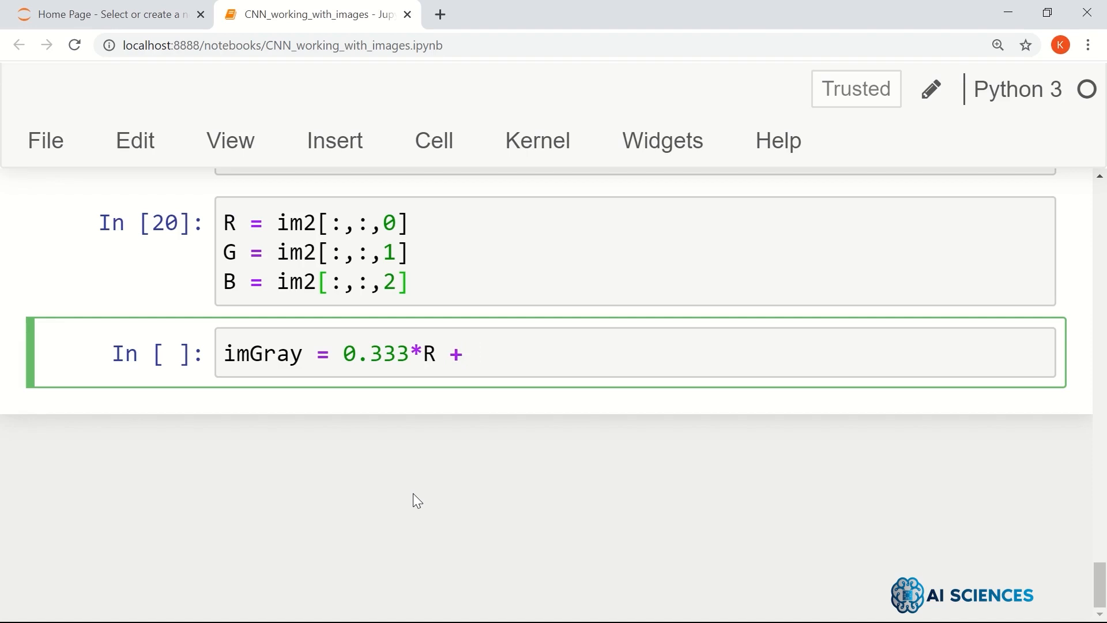
type("0.333")
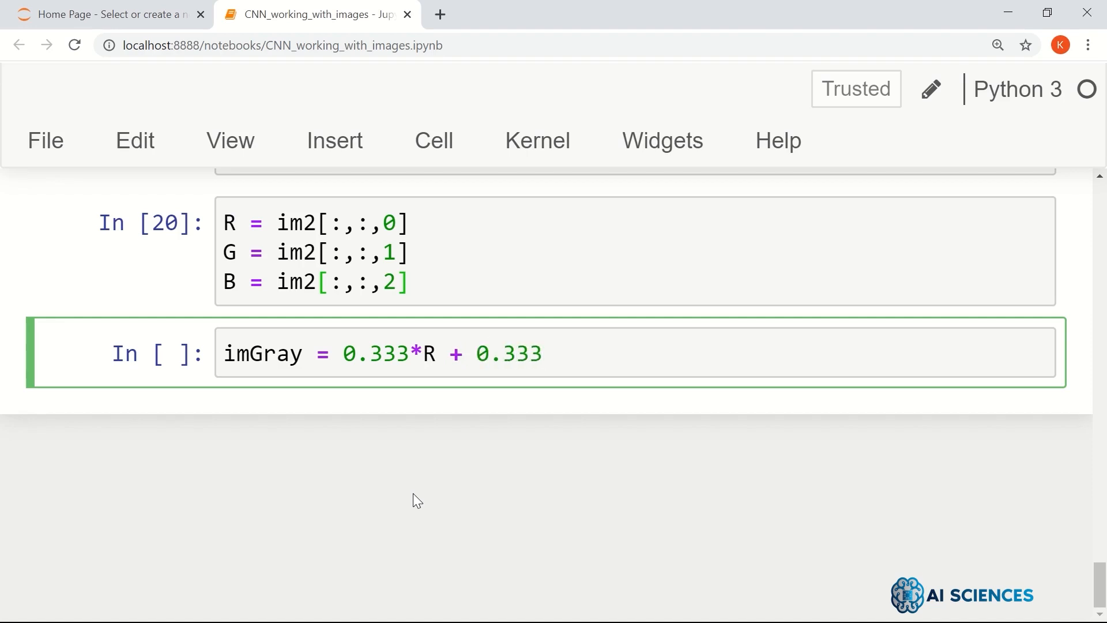
type("*G")
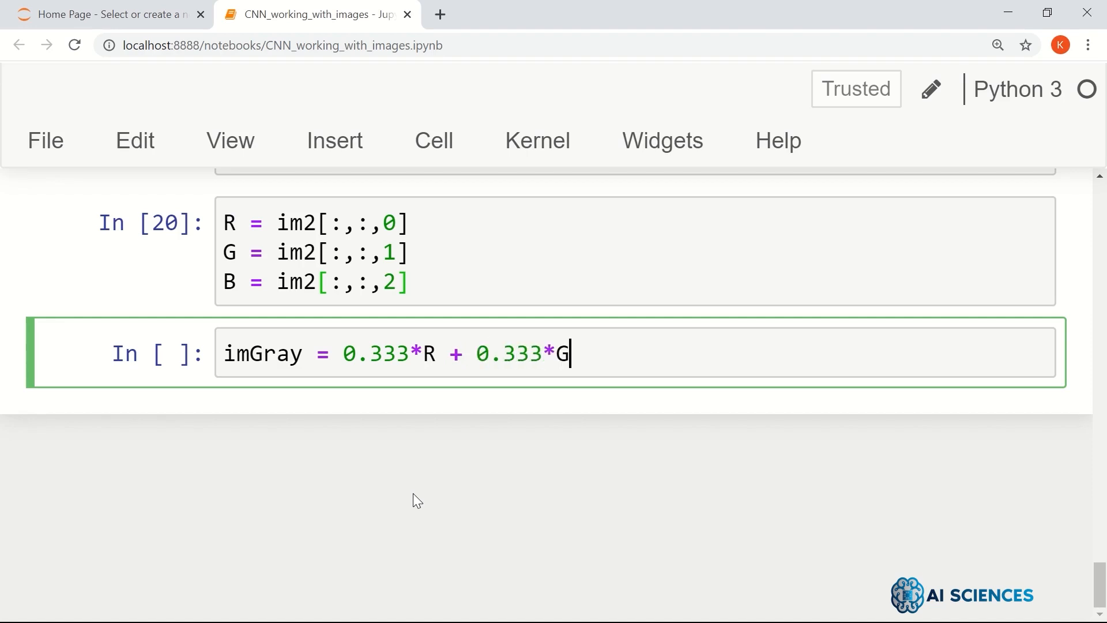
type("+")
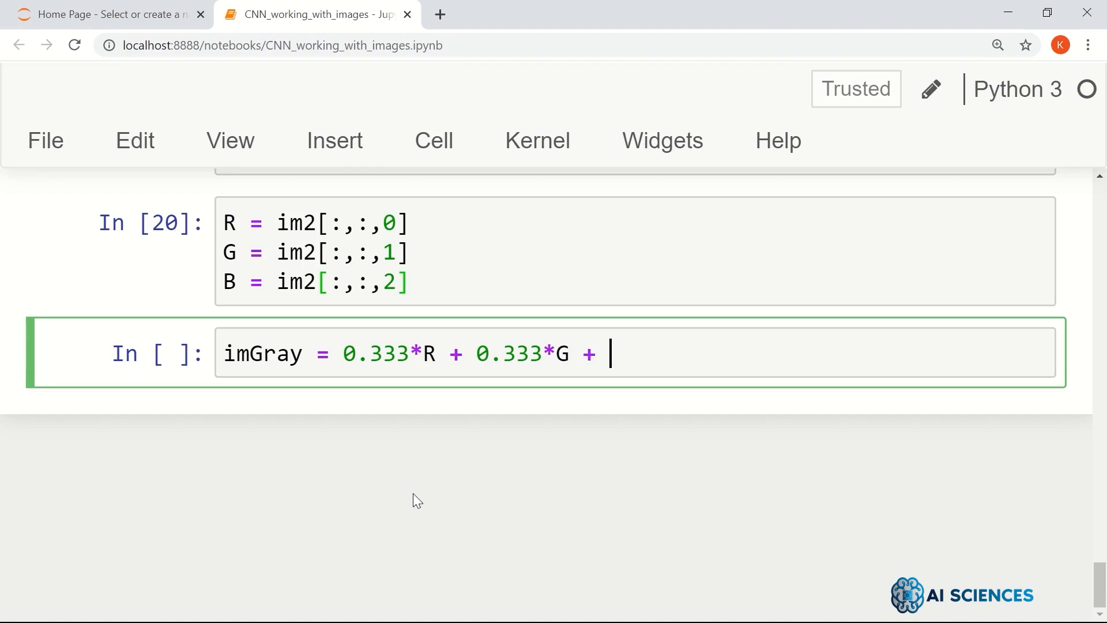
type("0.33")
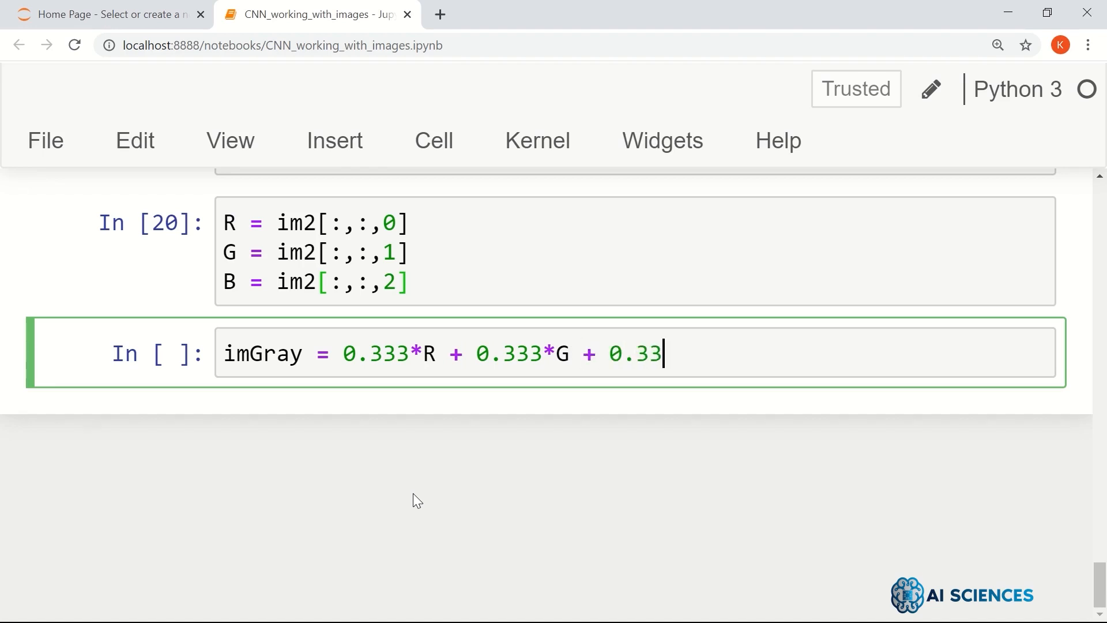
type("3*")
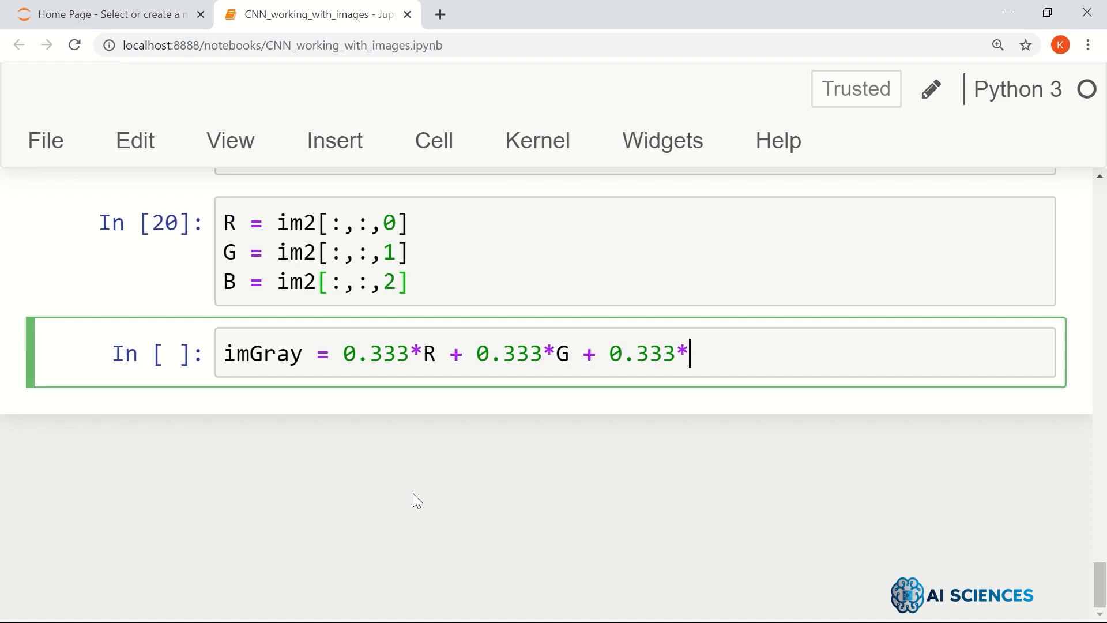
type("B")
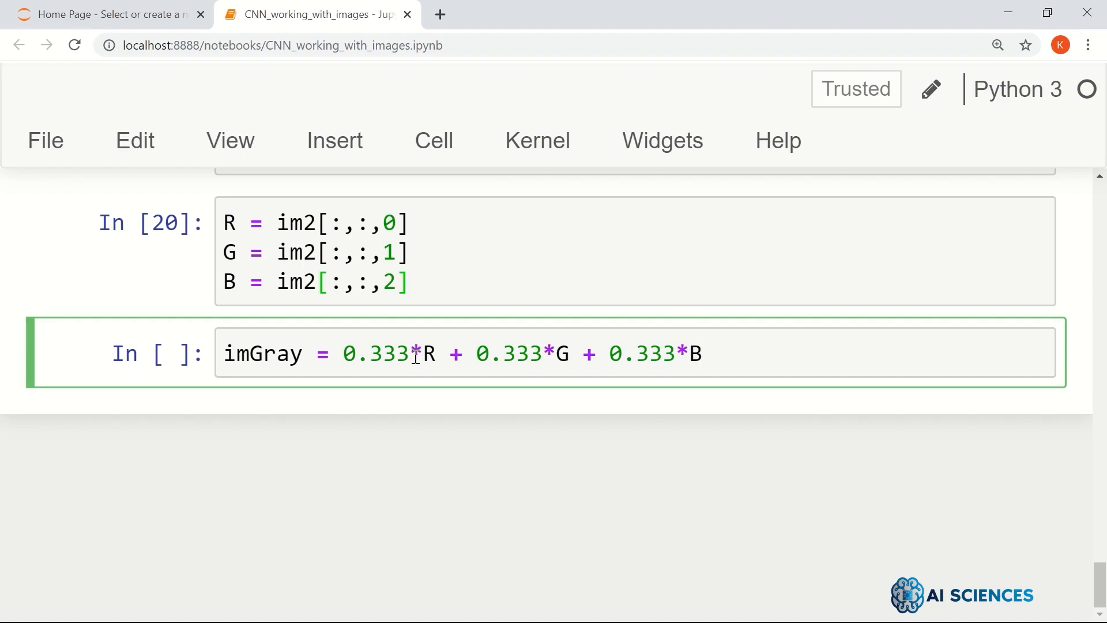
mouse_move(385, 373)
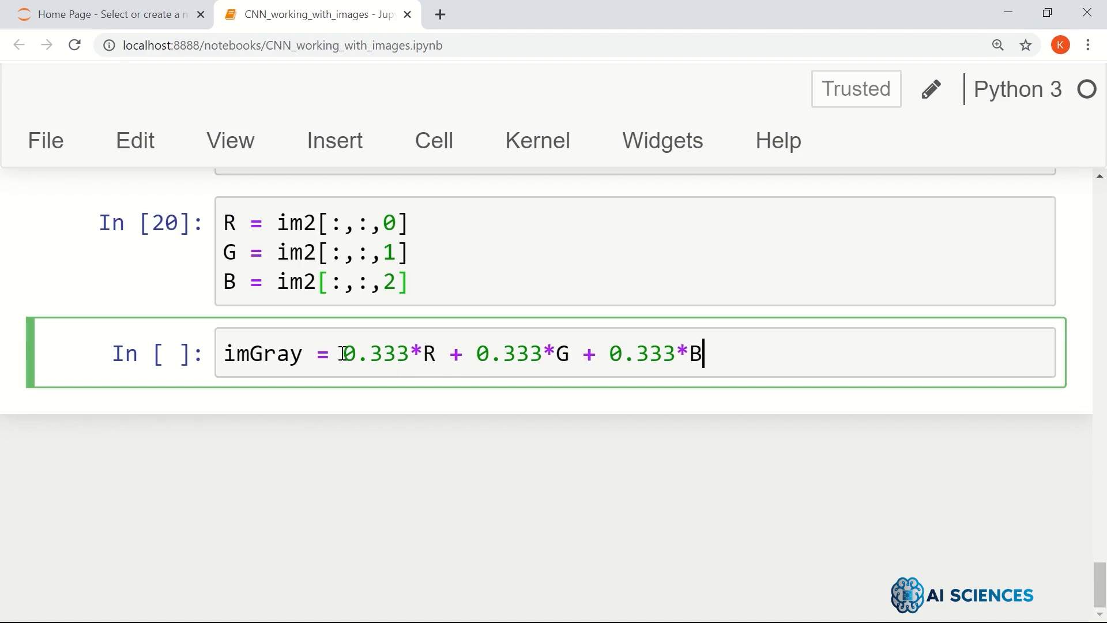
Display imGray with plt.imshow using cmap='gray'.
double_click(375, 353)
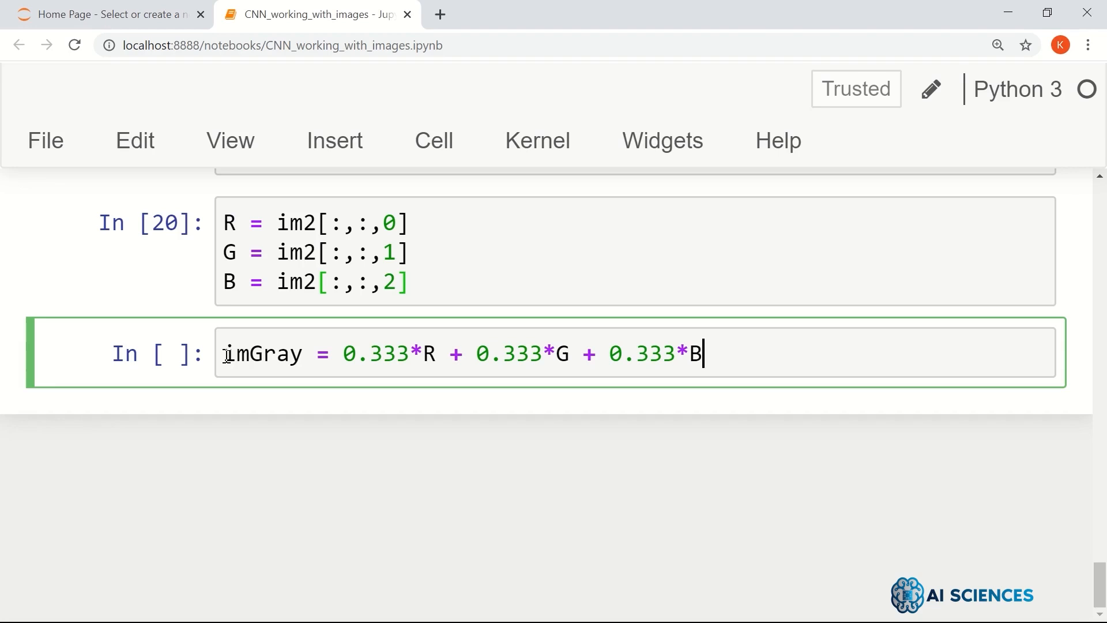
double_click(262, 353)
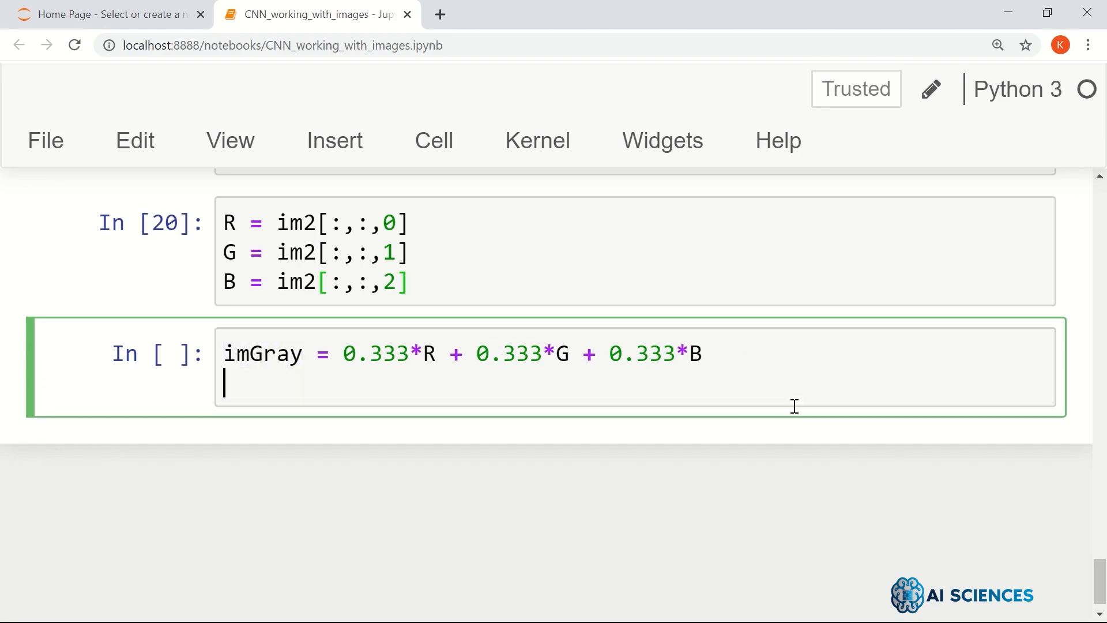
type("plt")
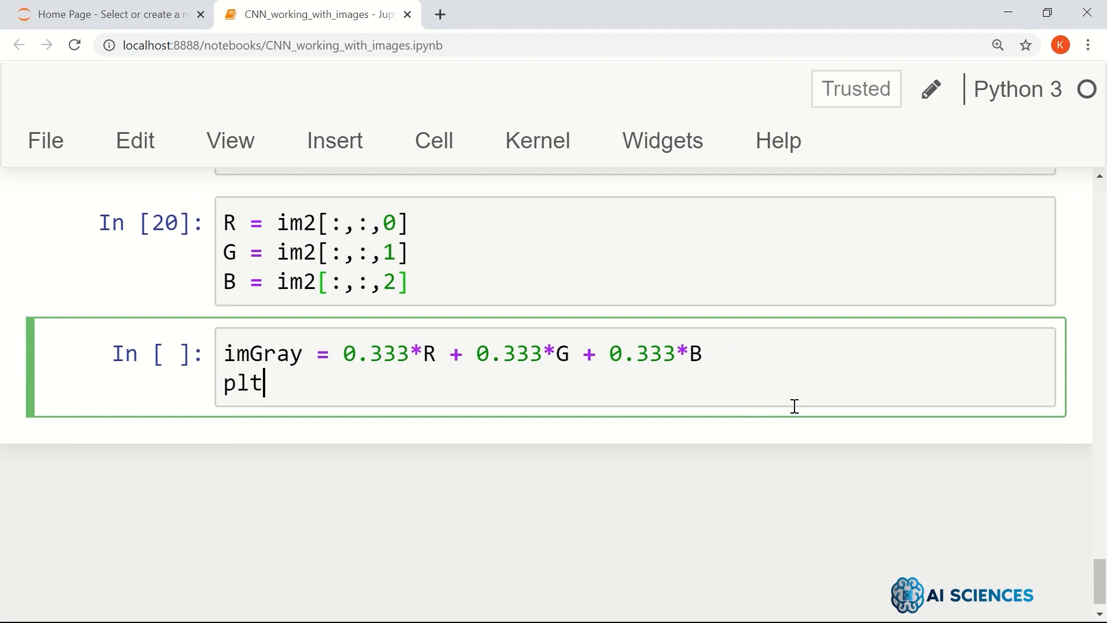
type(".imshow(i")
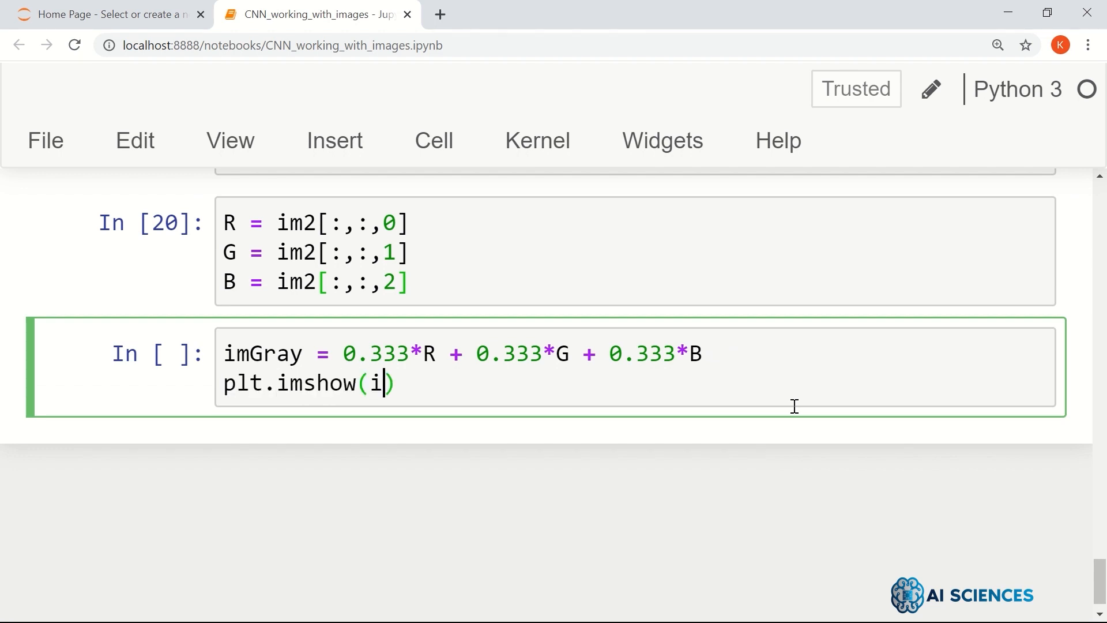
type("mGray,")
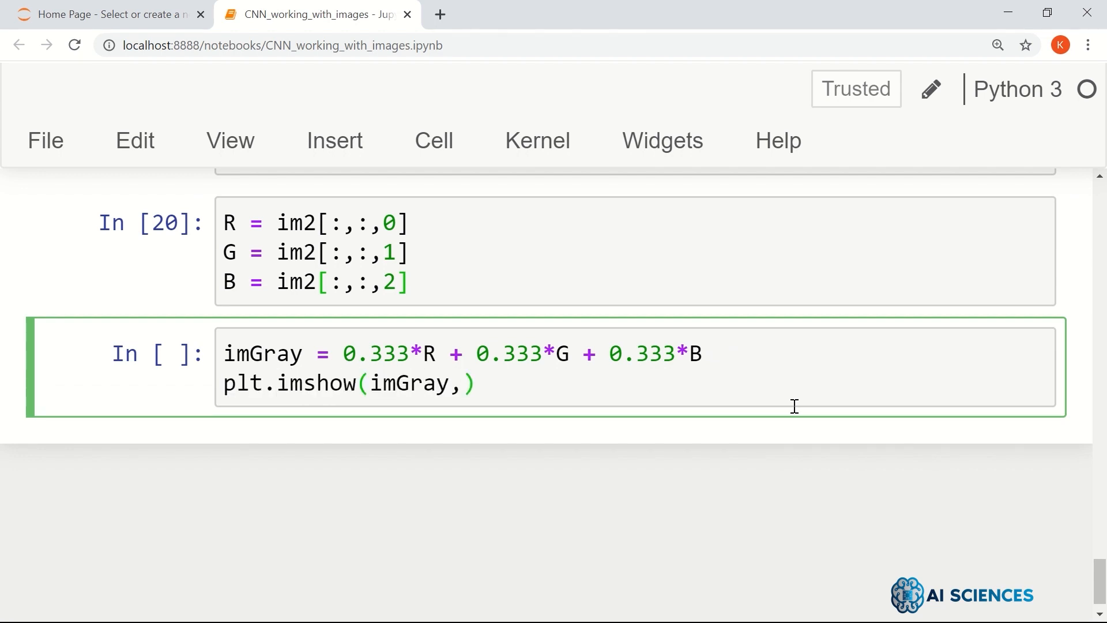
type("cmap =")
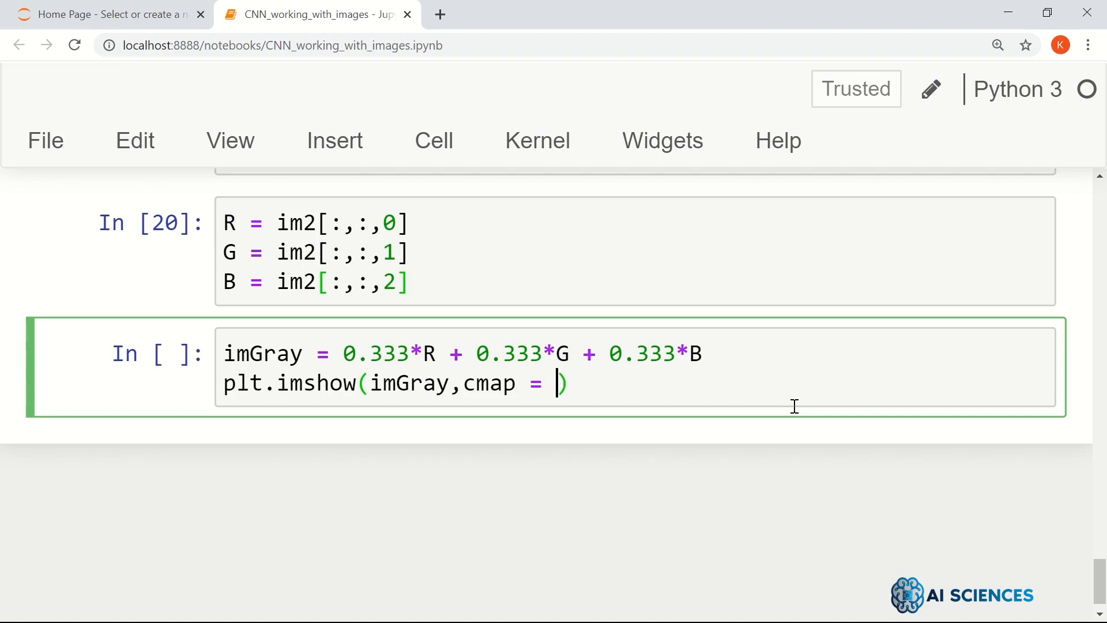
type("'gray'")
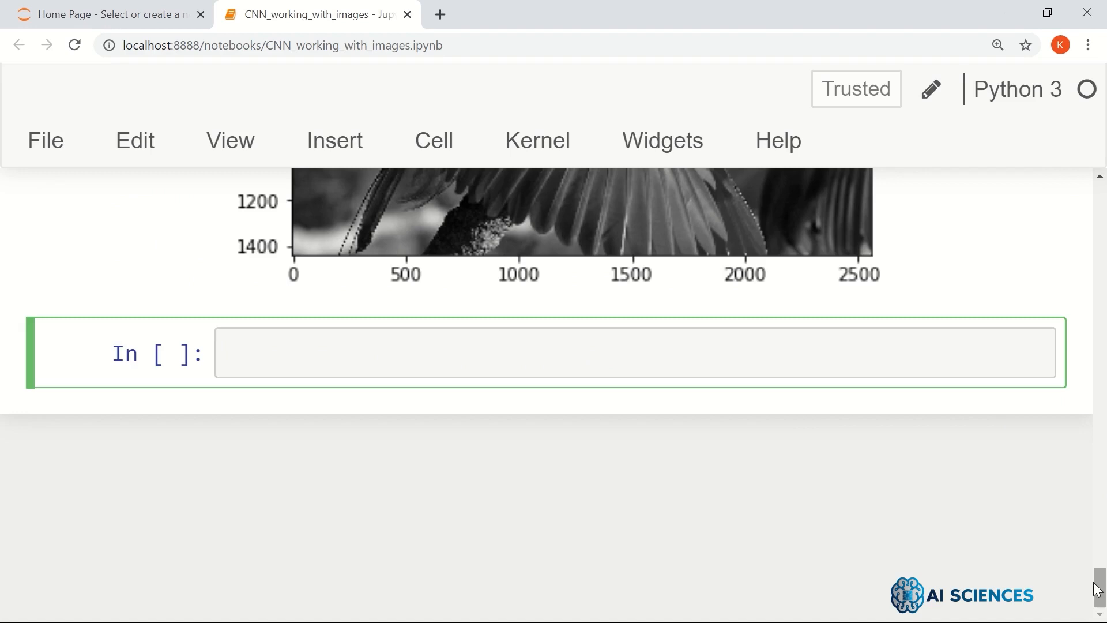
Scroll past the grayscale bird plot to the empty cell below it.
scroll("up", 3)
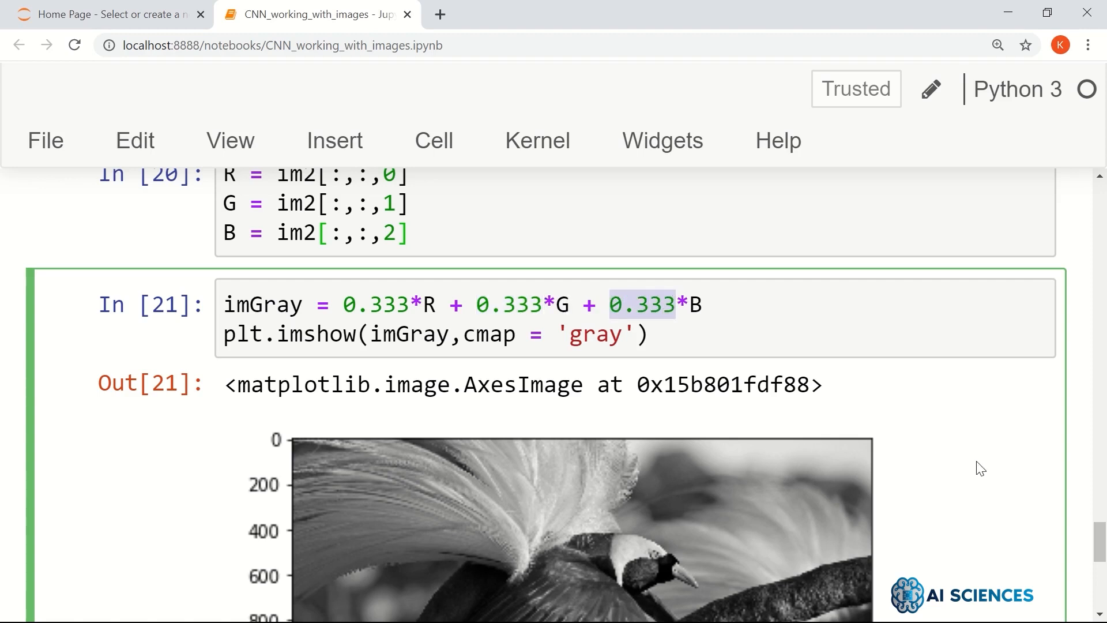
scroll("down", 3)
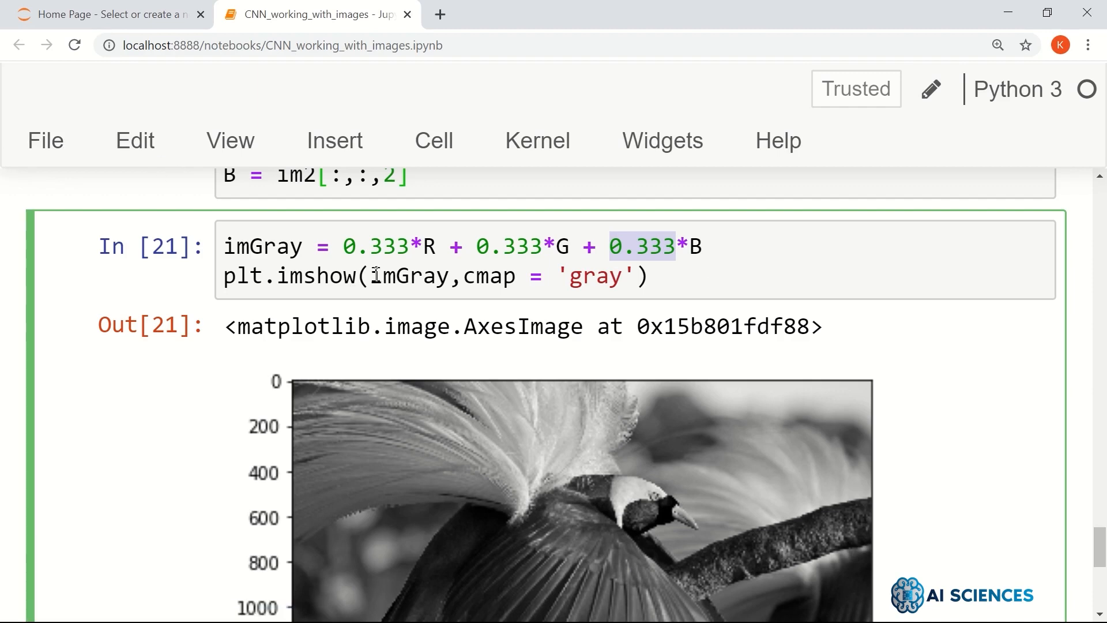
scroll("down", 3)
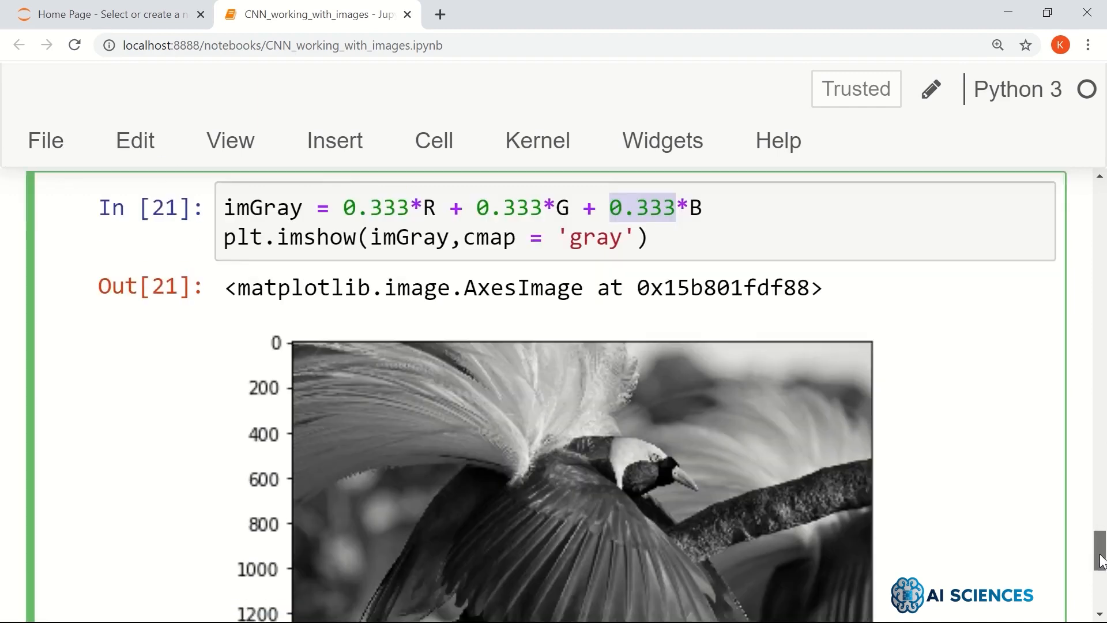
scroll("down", 3)
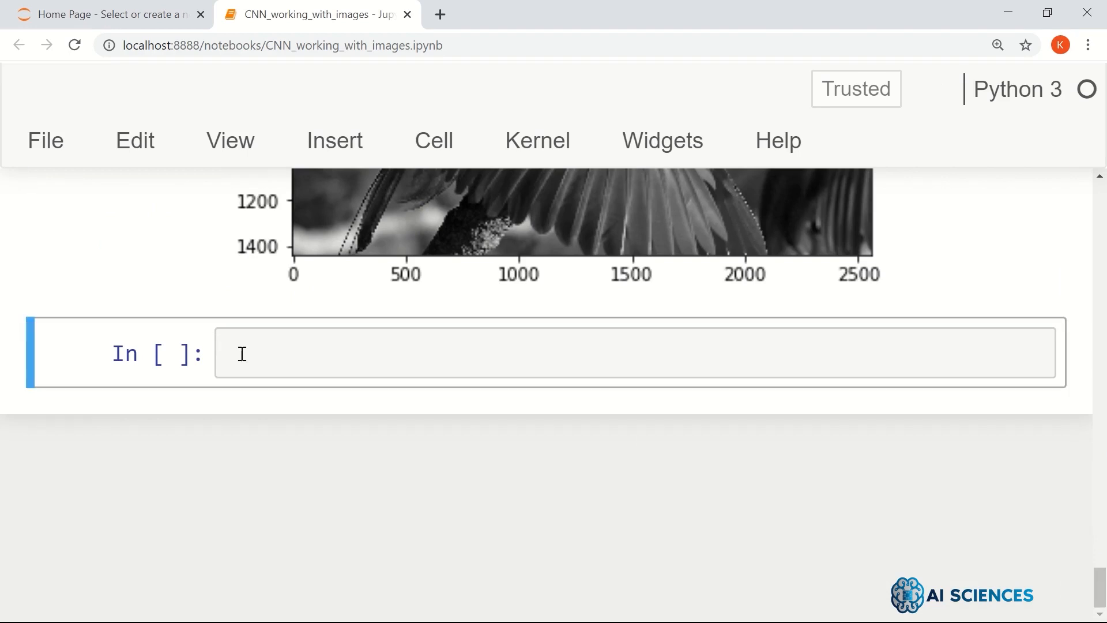
Compute imGray as 0.2989*R + 0.5870*G + 0.1140*B.
type("im")
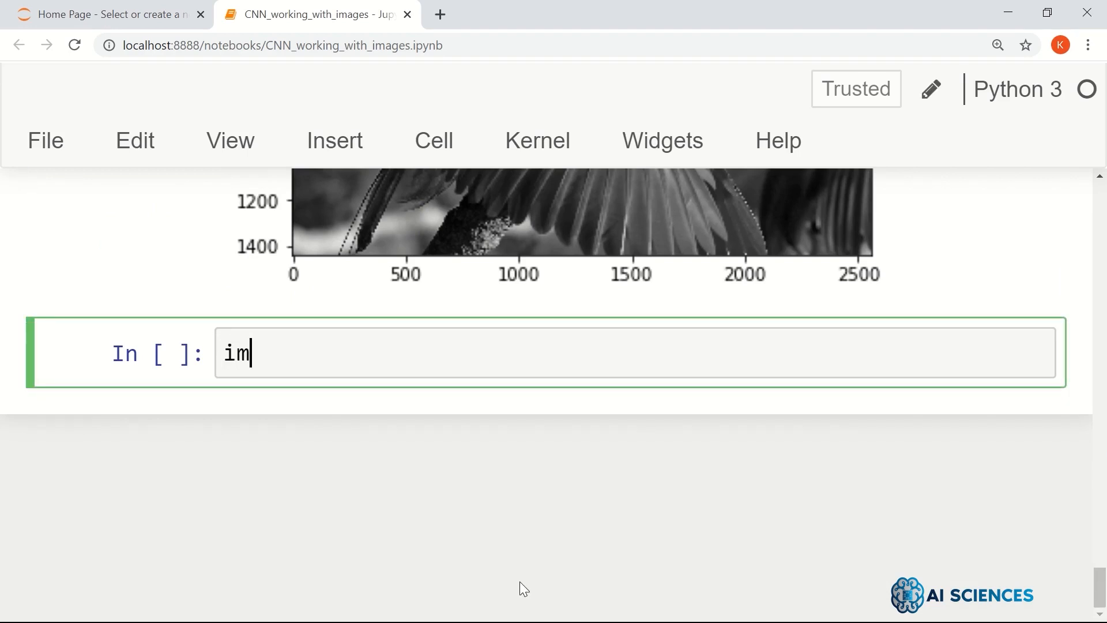
type("Gray =")
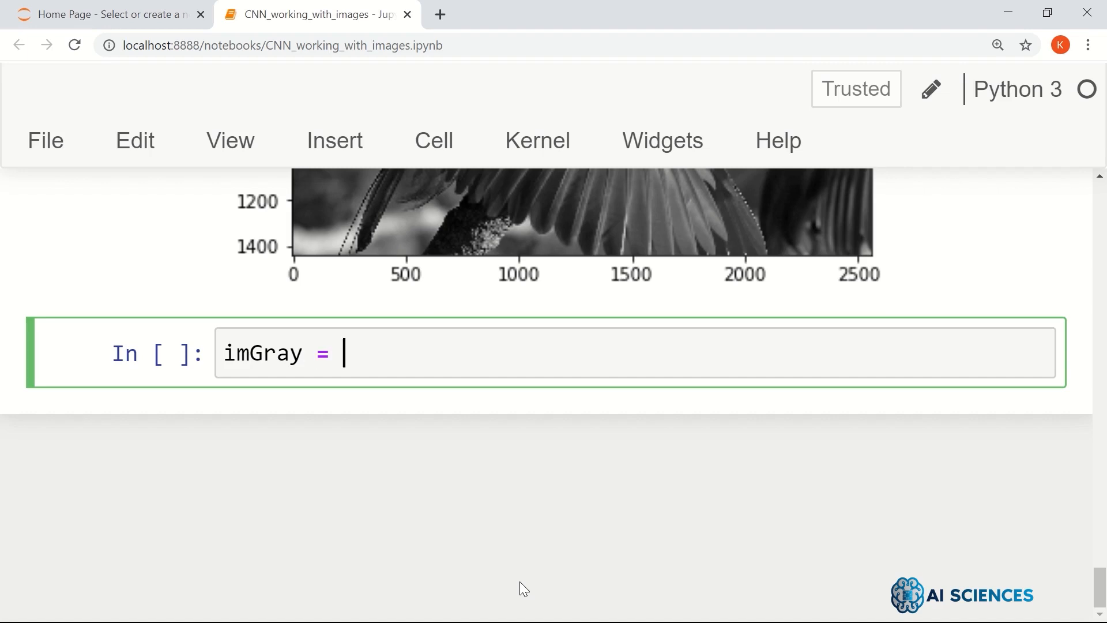
type("0")
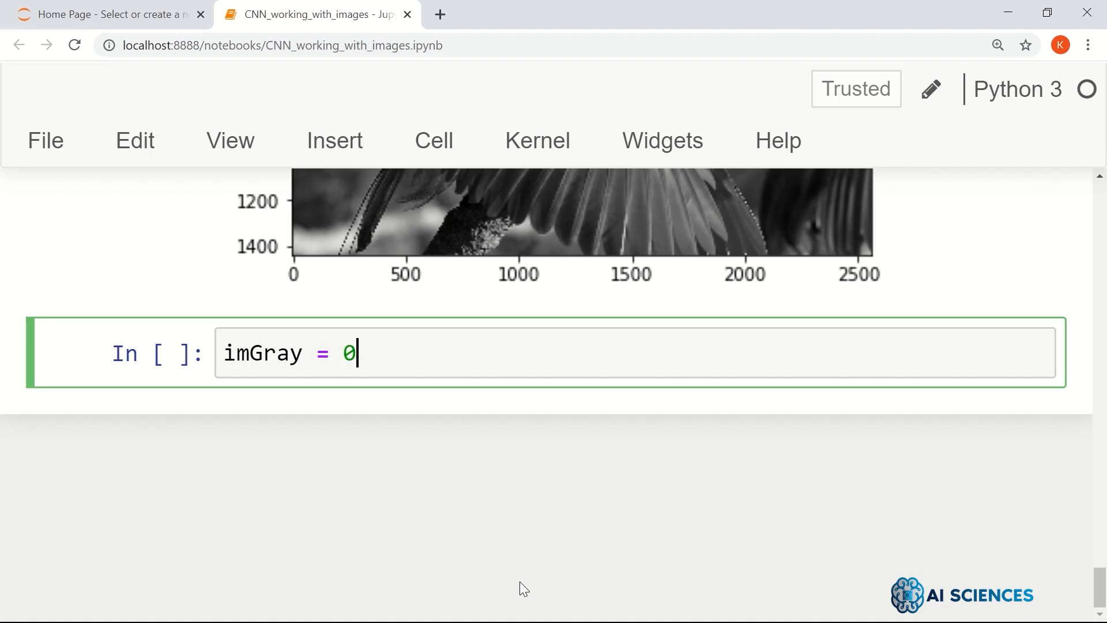
type(".29")
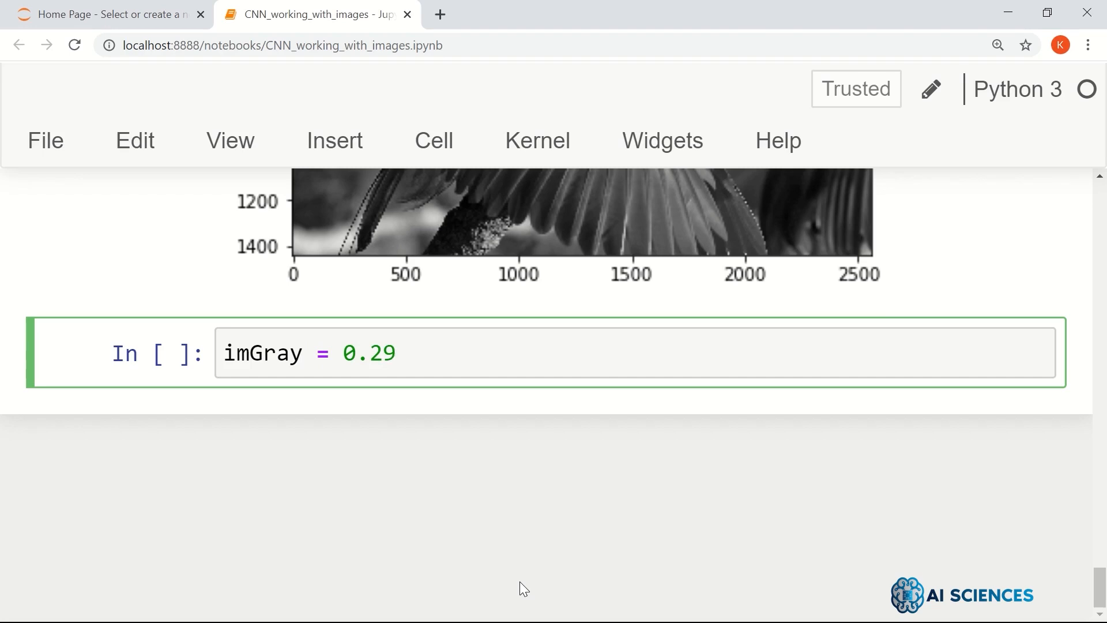
type("8")
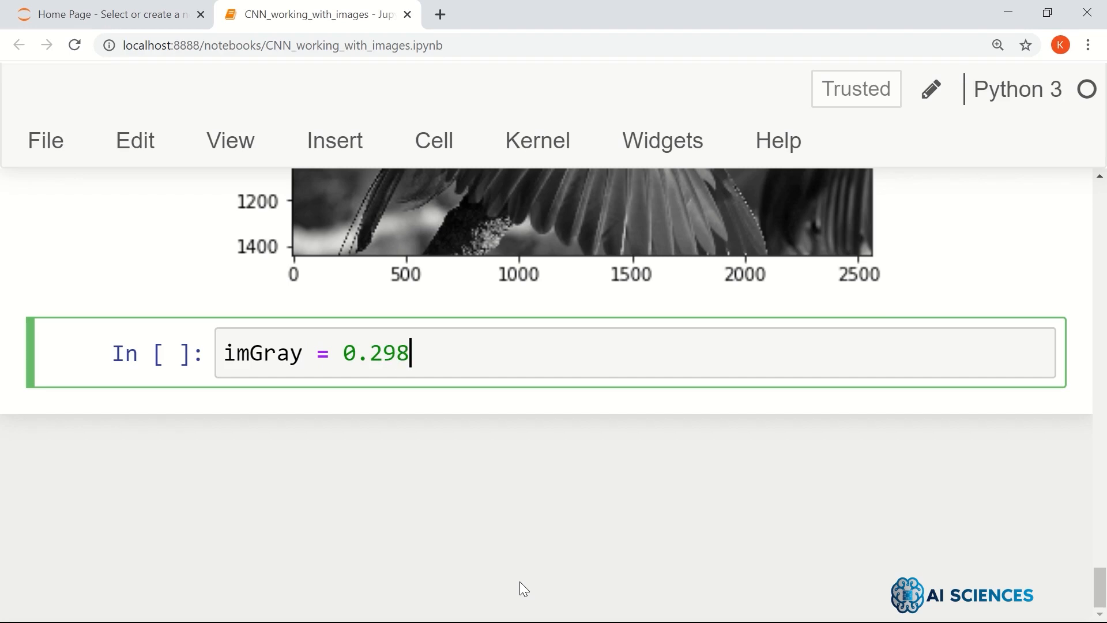
type("9*")
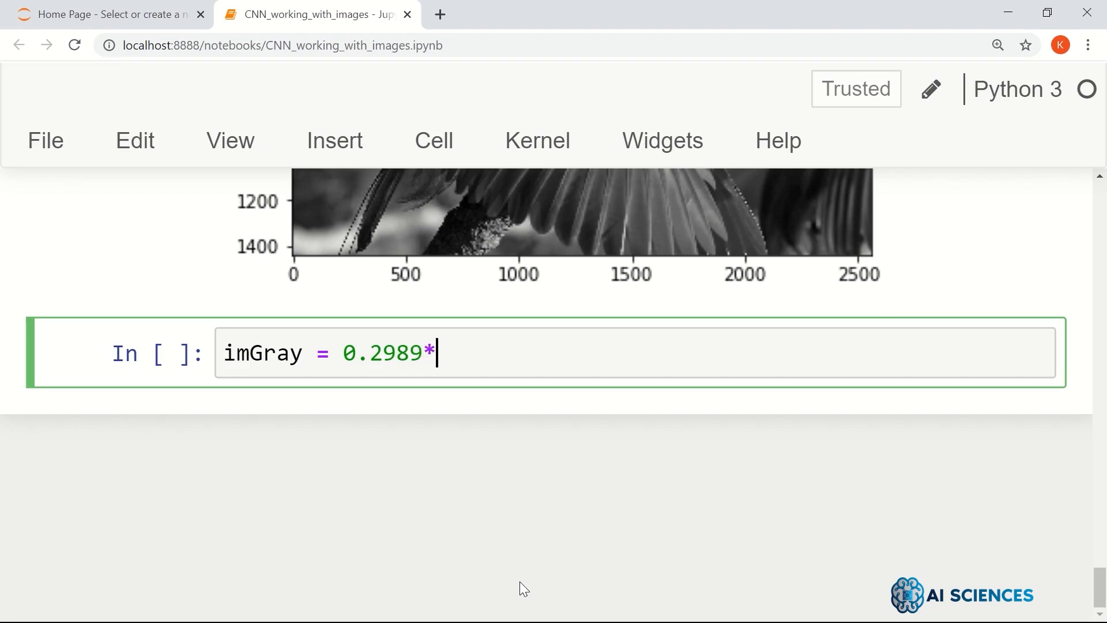
type("R +")
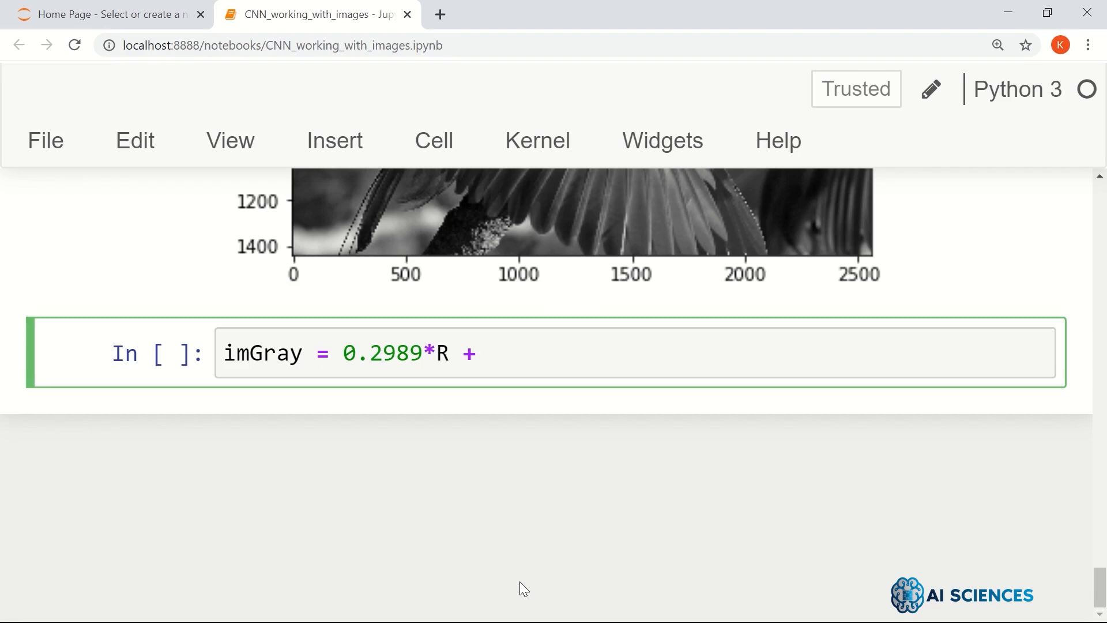
type("0.")
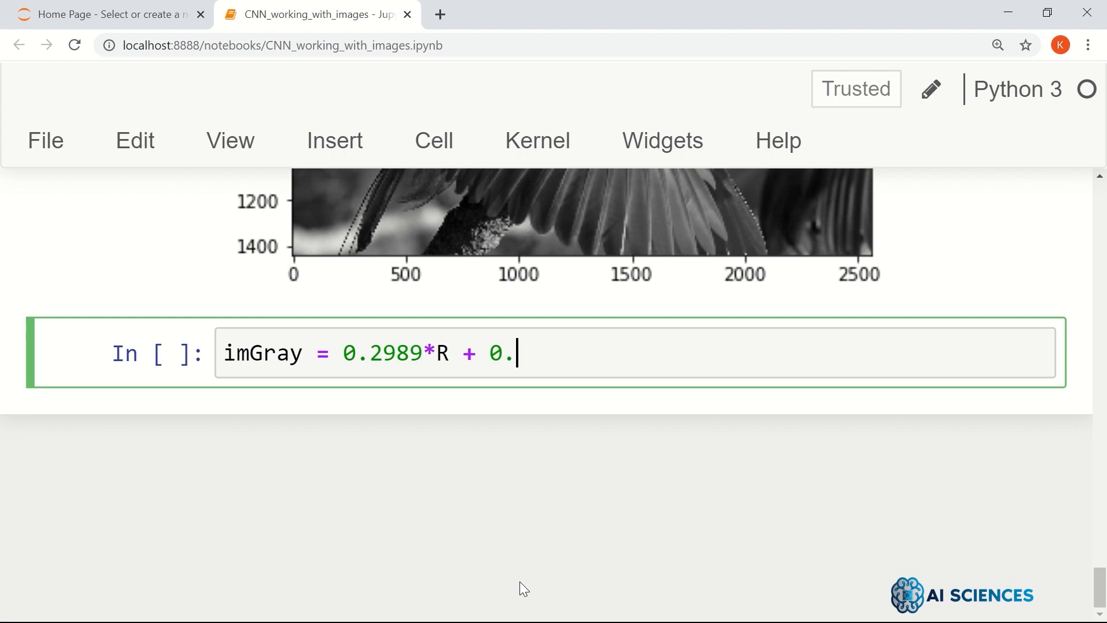
type("58")
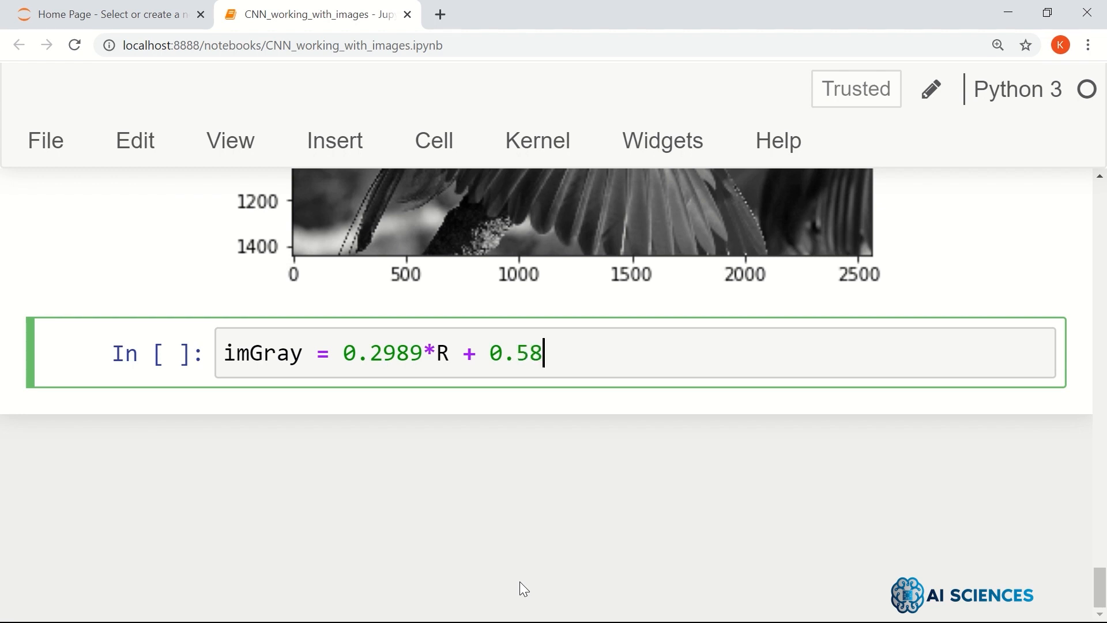
type("70")
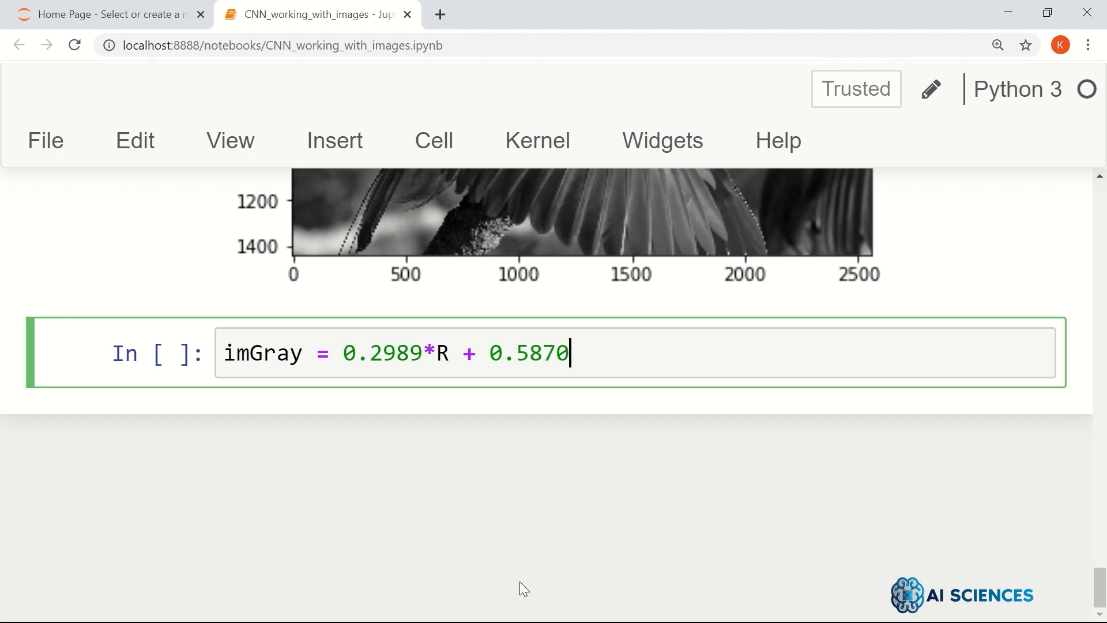
type("*G =")
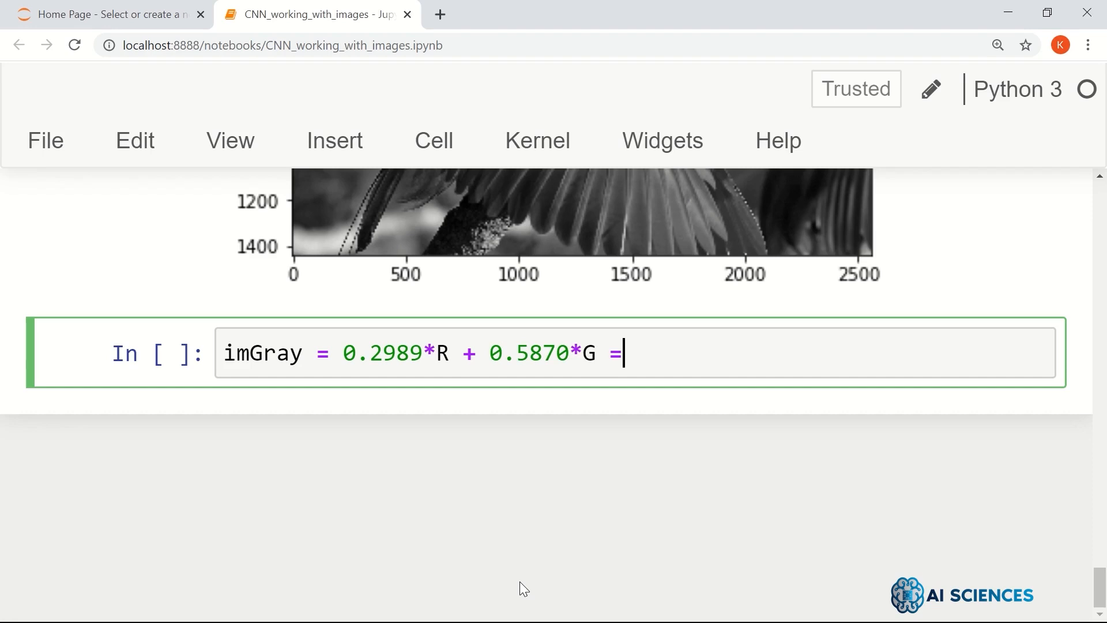
type("+")
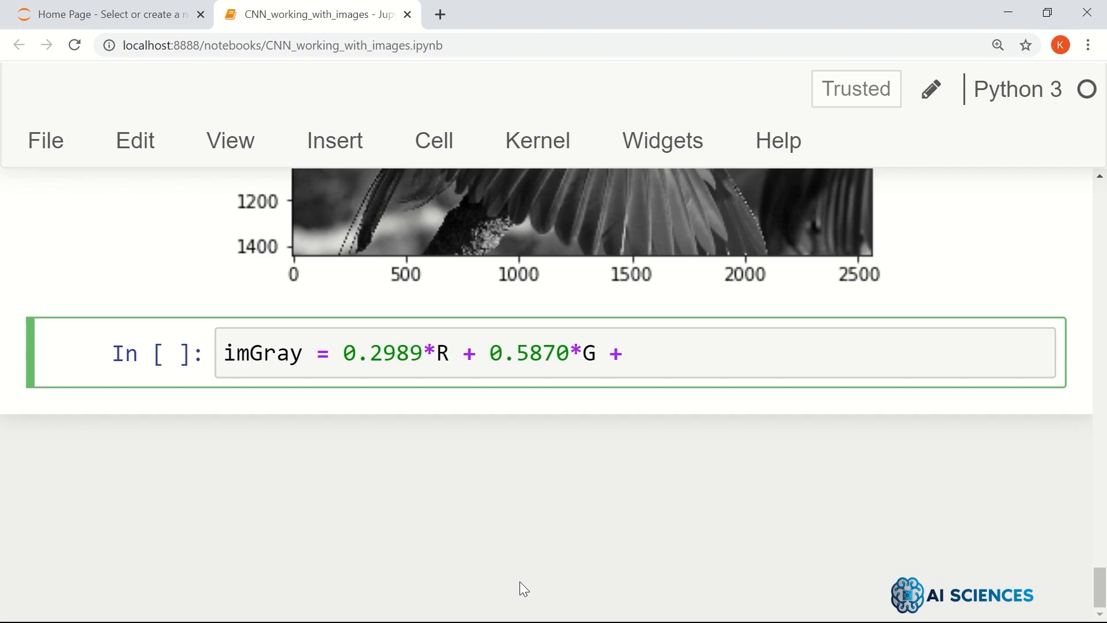
type("0.1")
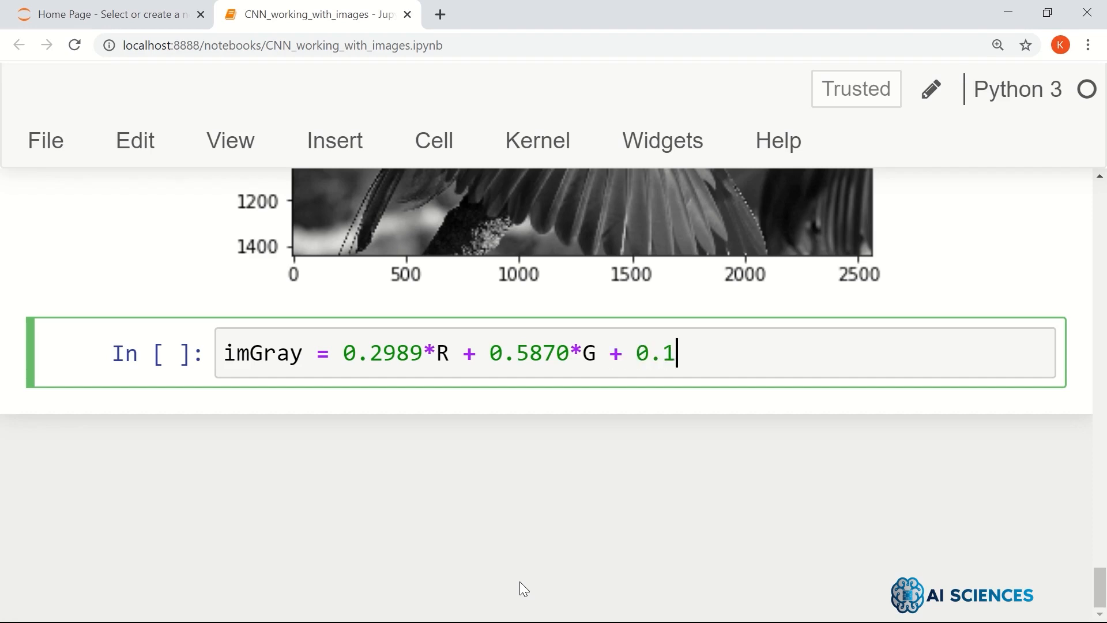
type("1")
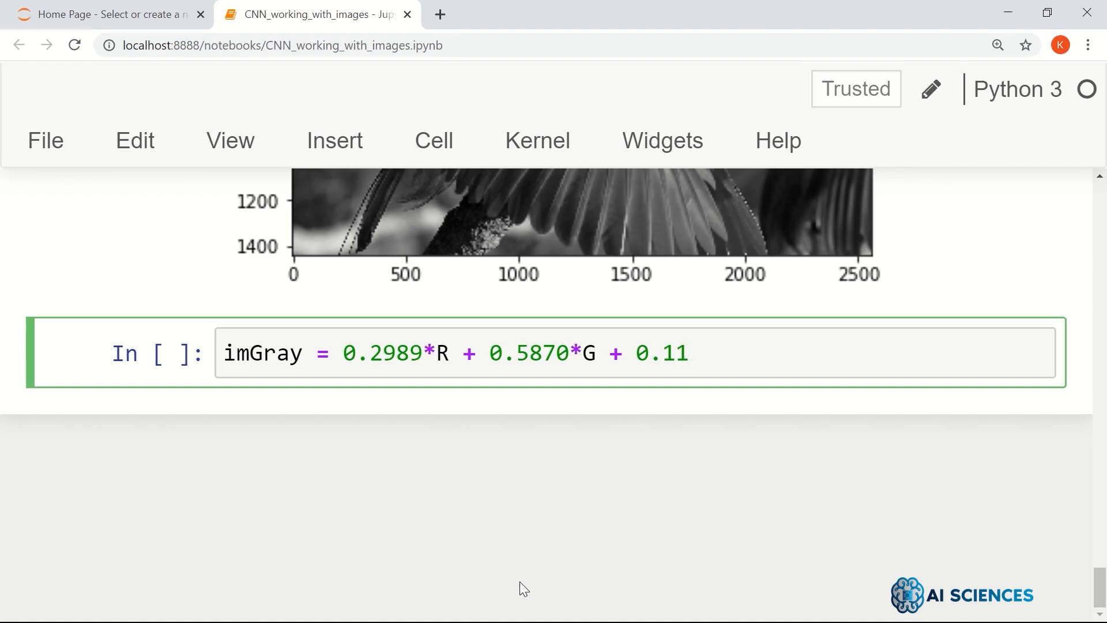
type("40*")
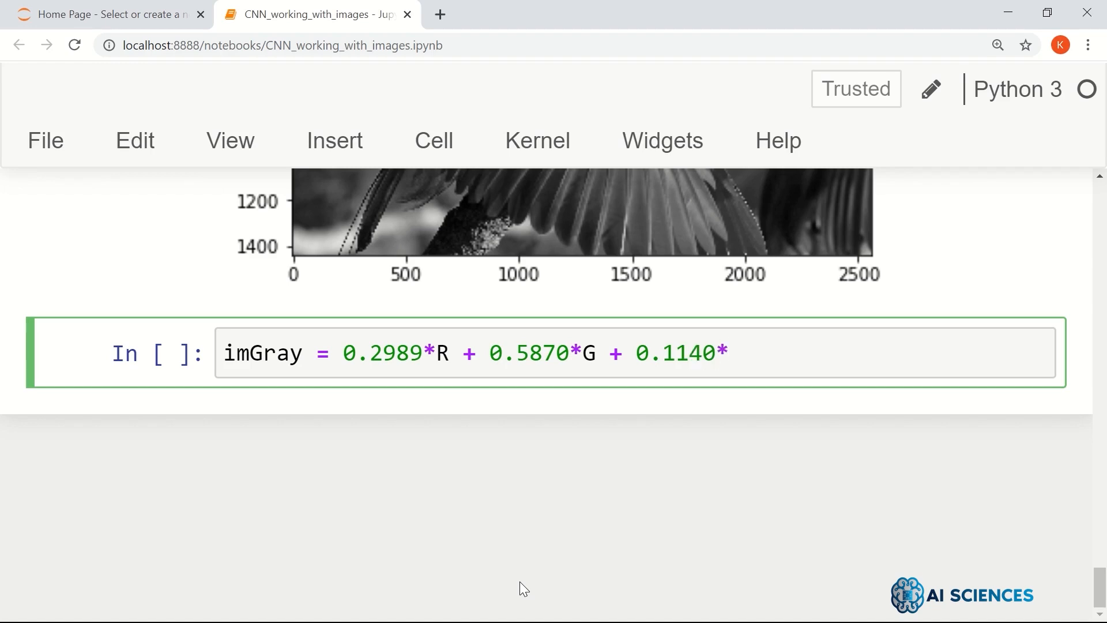
type("B")
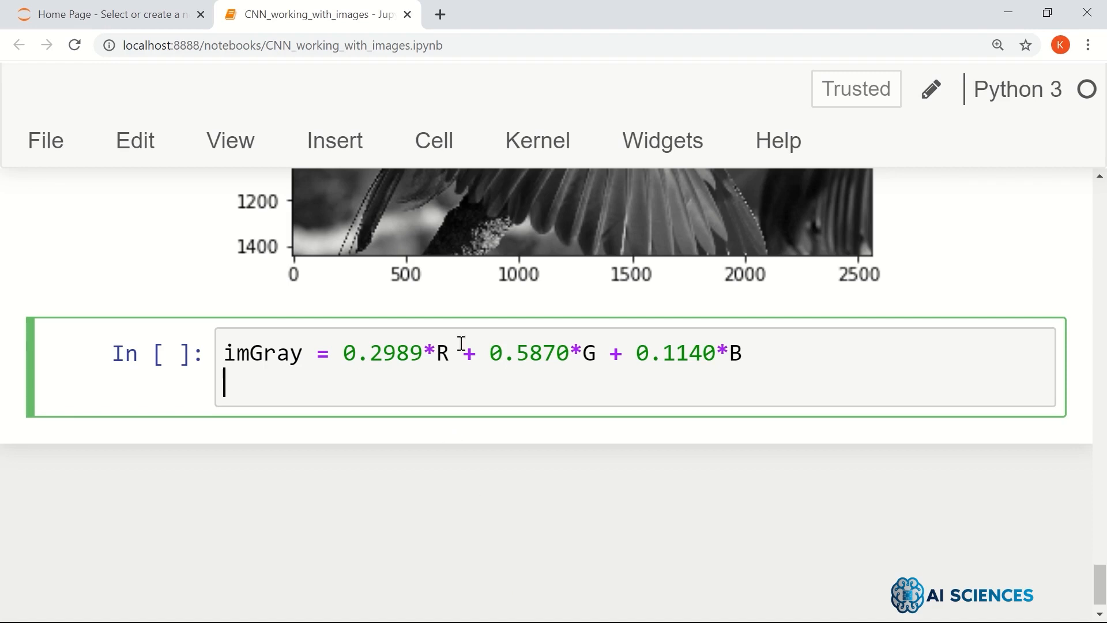
mouse_move(311, 374)
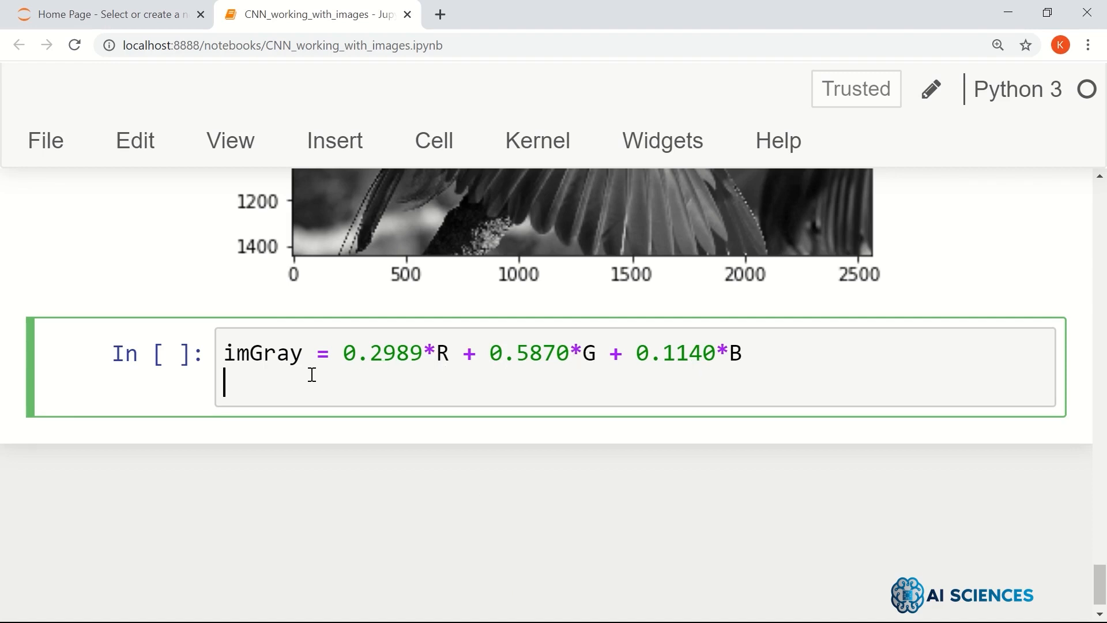
mouse_move(678, 432)
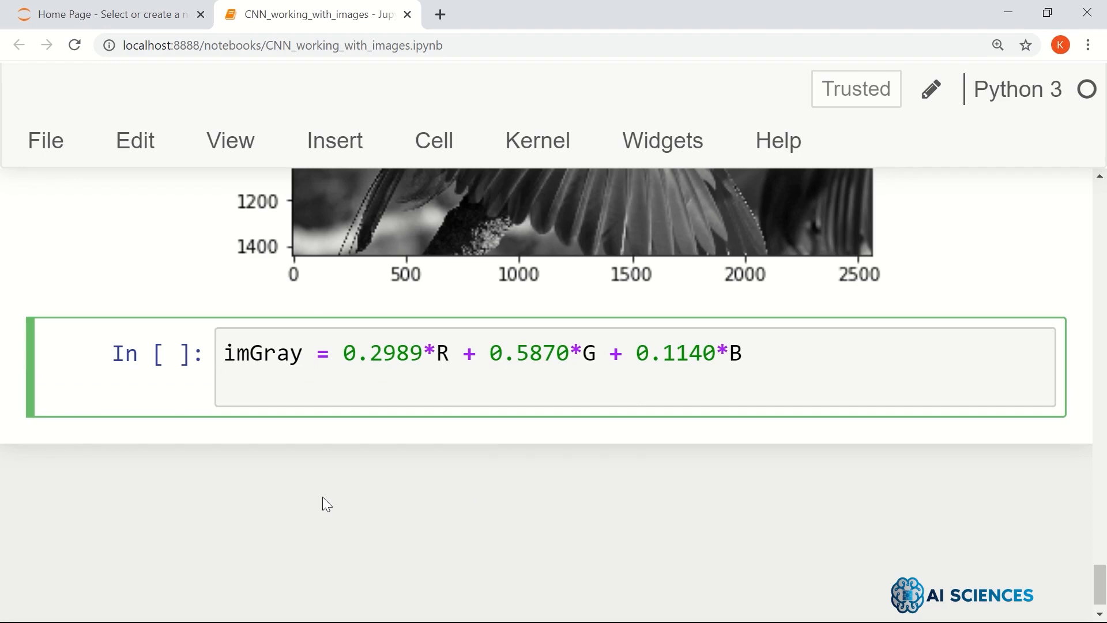
Show imGray with plt.imshow using cmap='gray'.
type("plt.imshow")
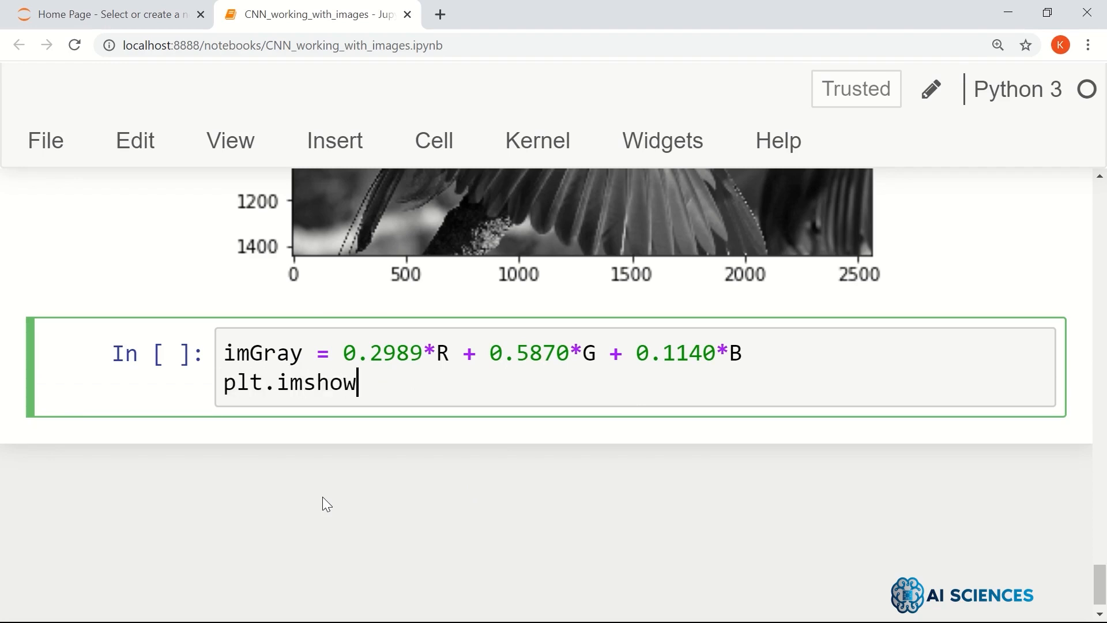
type("(imGray,")
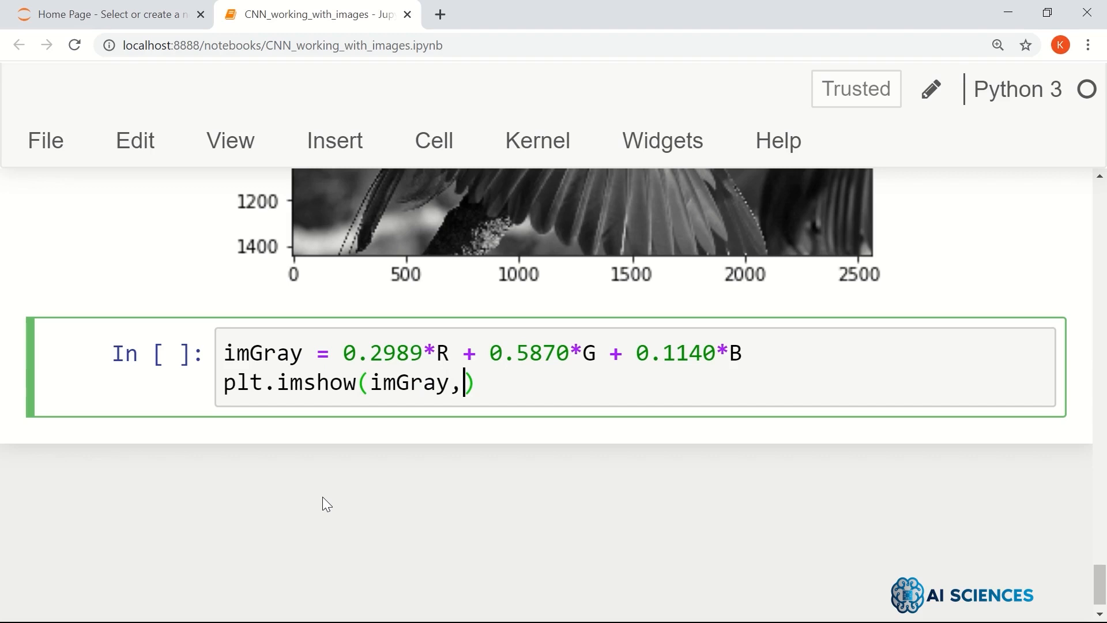
type("cmap=")
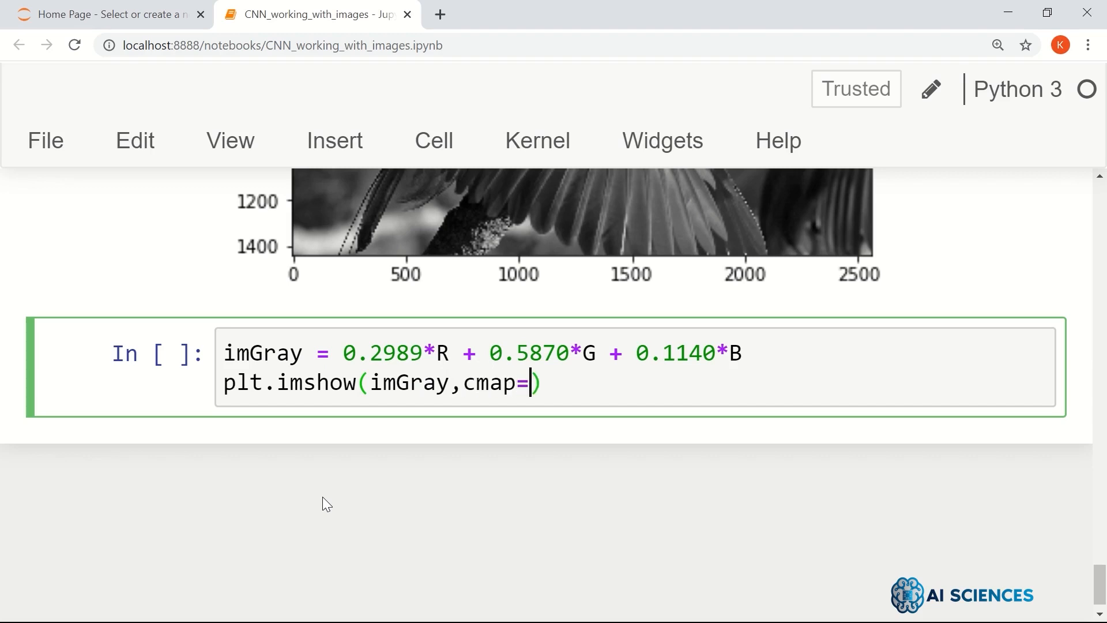
type("'gray'")
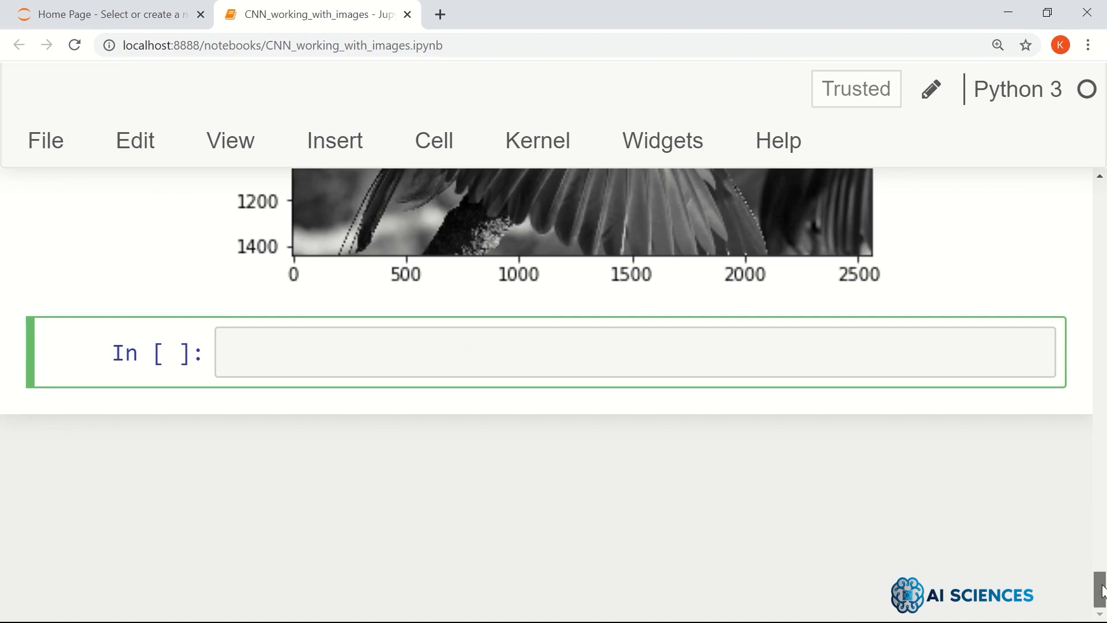
Highlight the weighted R, G, B grayscale formula line.
scroll("up", 3)
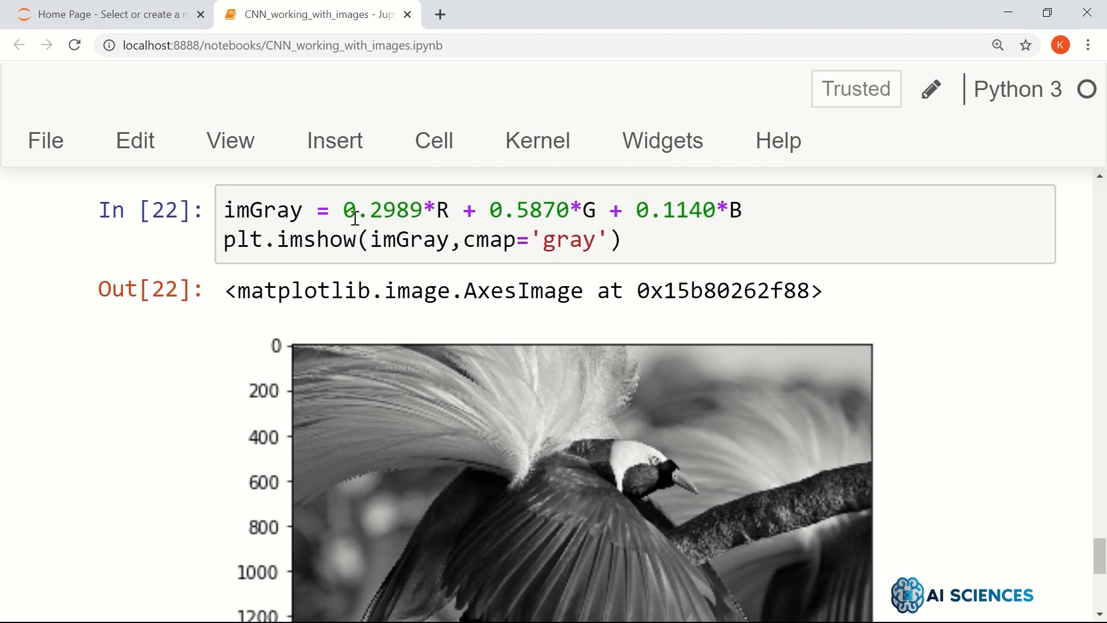
left_click_drag(343, 210, 713, 210)
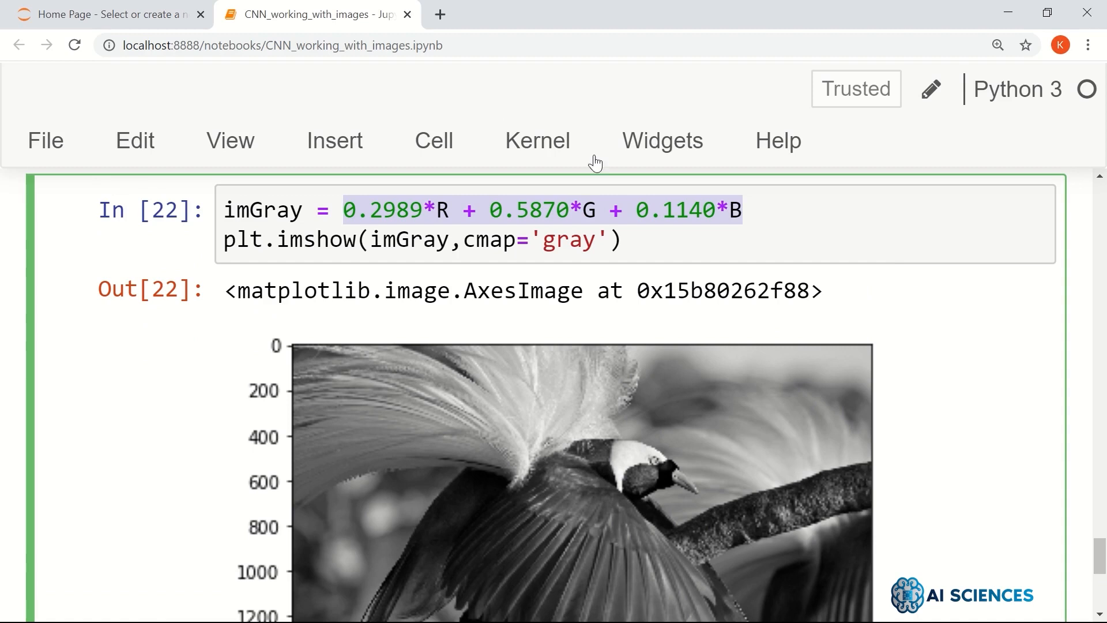
scroll("down", 3)
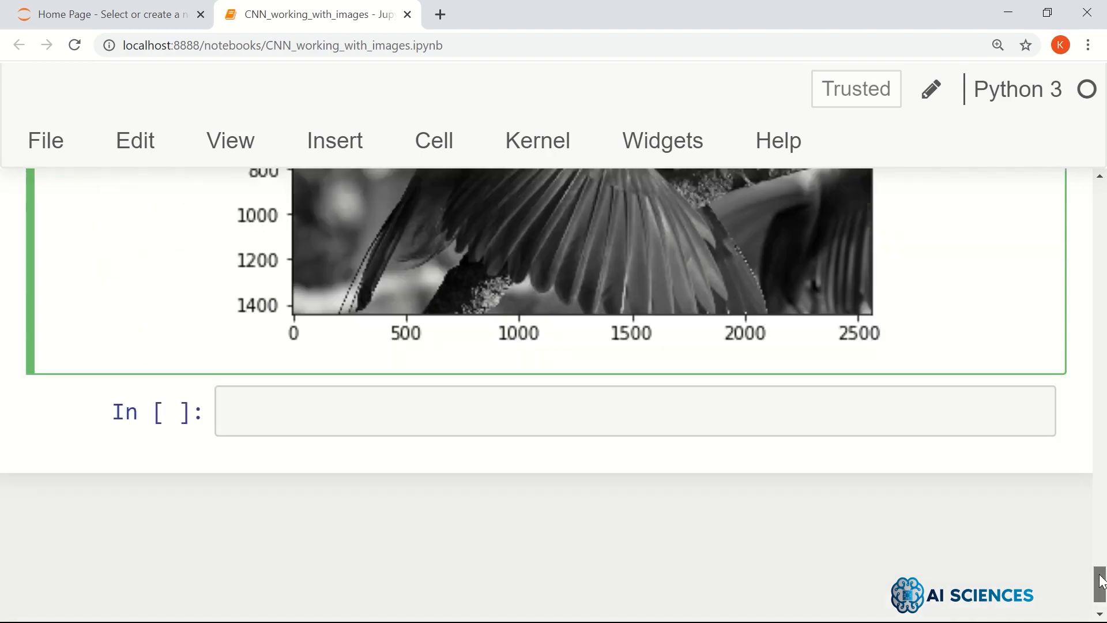
scroll("down", 3)
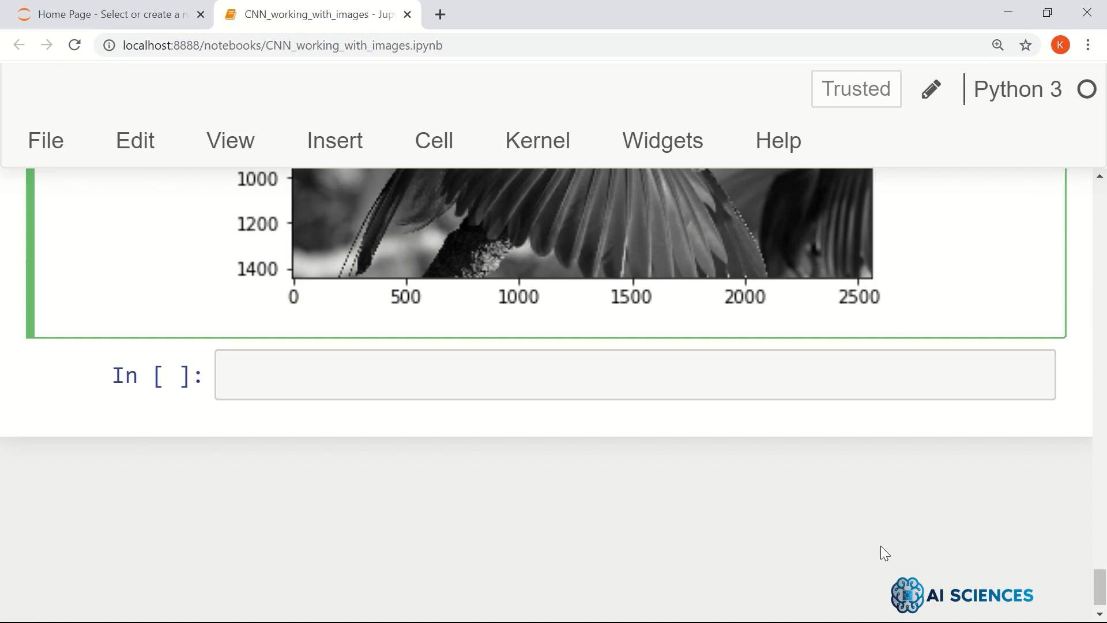
Save the notebook and select the empty cell below the grayscale plot.
key("ctrl+s")
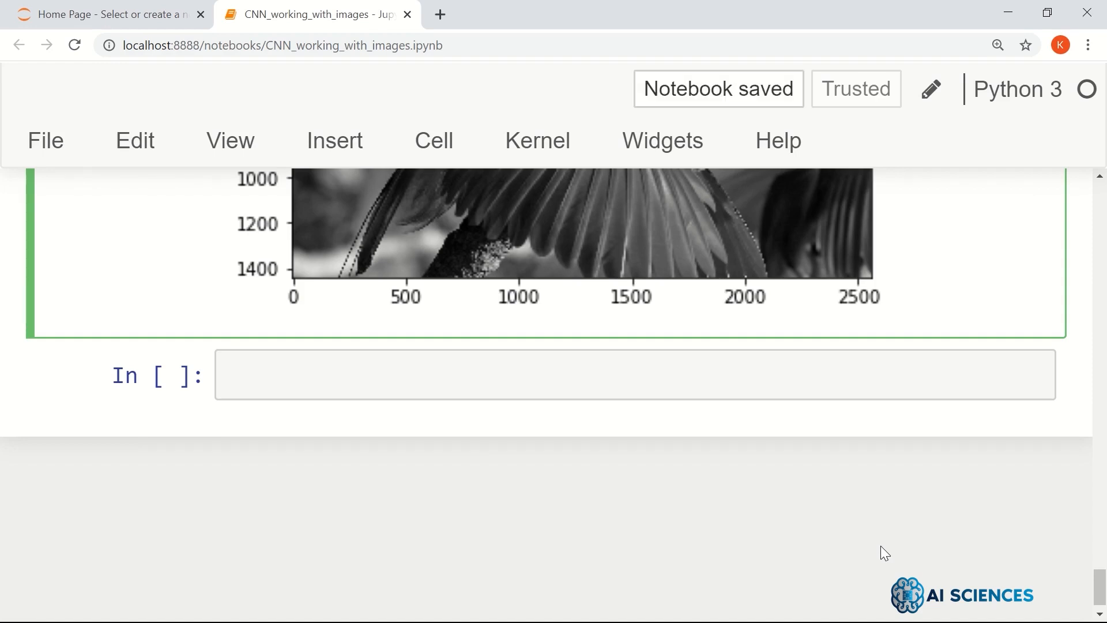
left_click(635, 374)
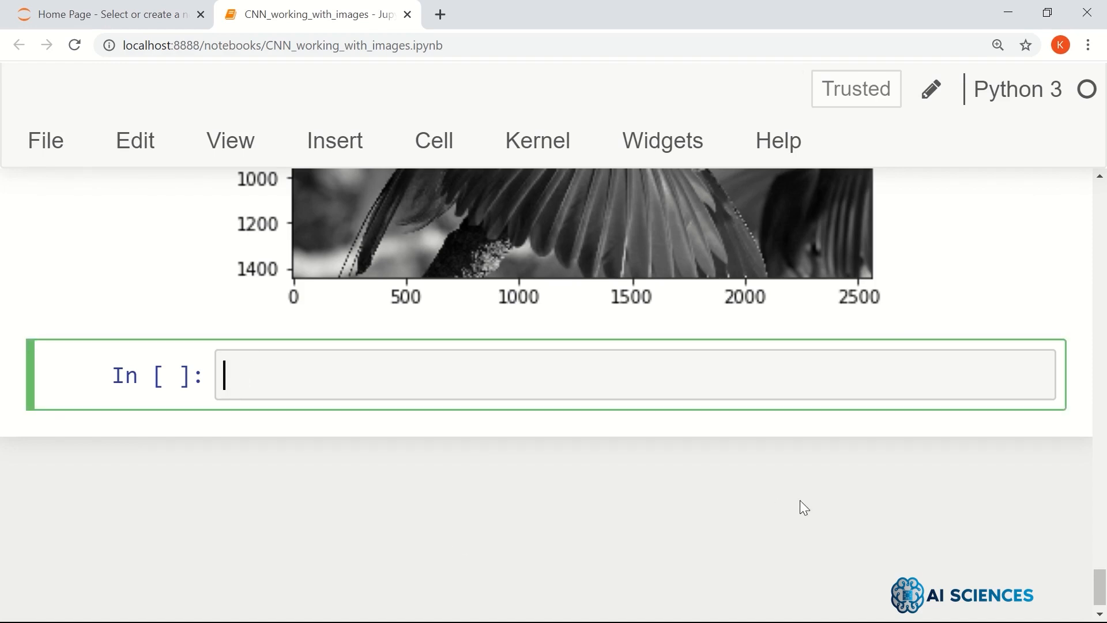
scroll("down", 3)
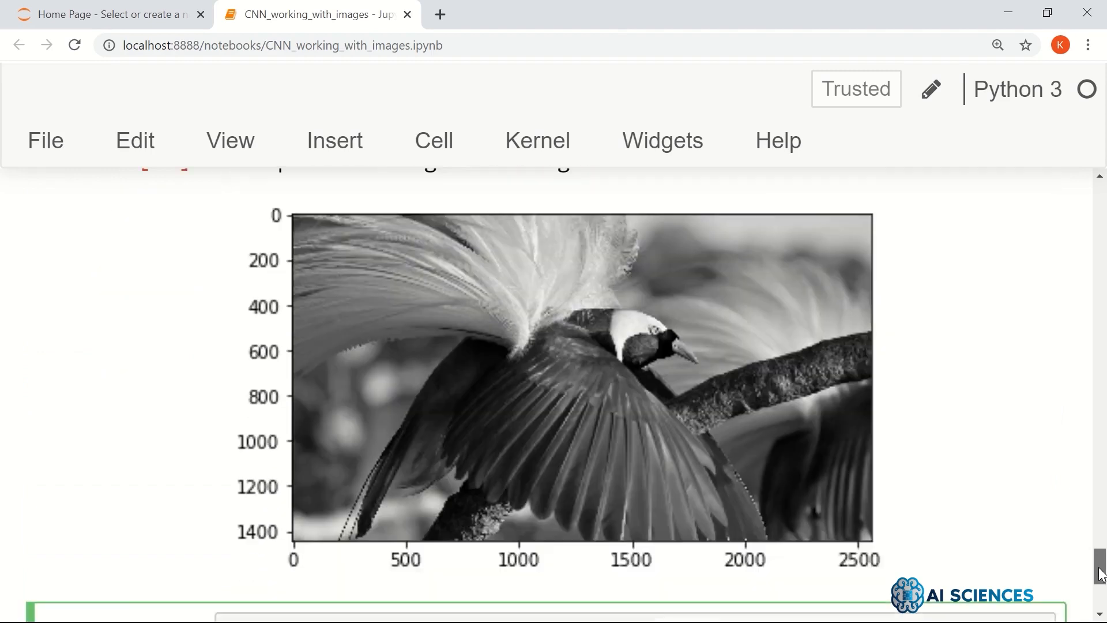
scroll("down", 3)
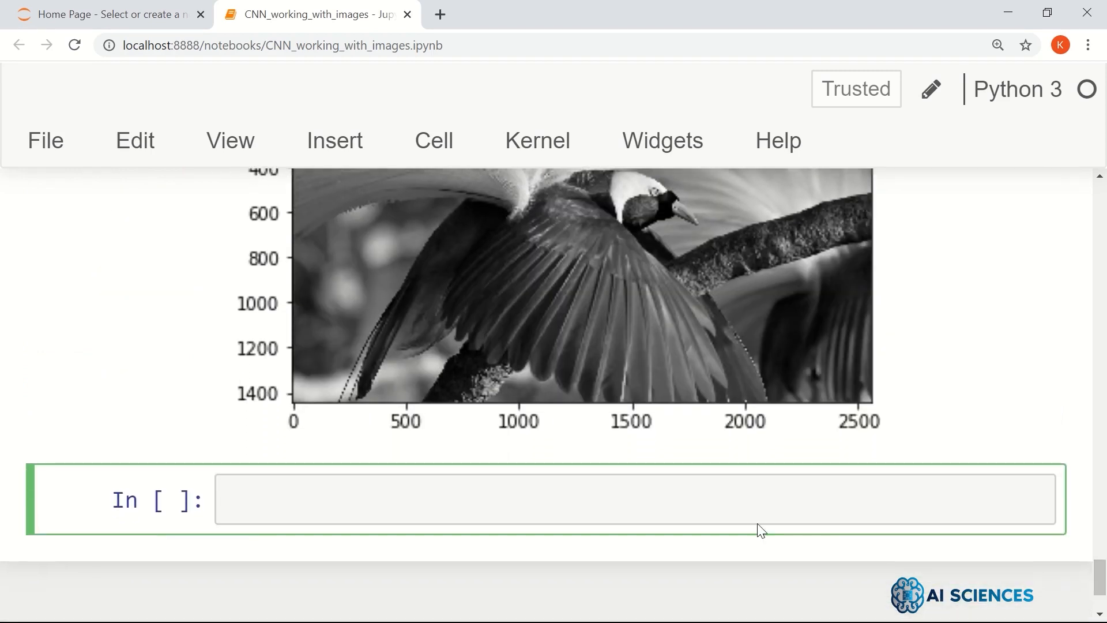
Import cv2 and run the cell.
type("imp")
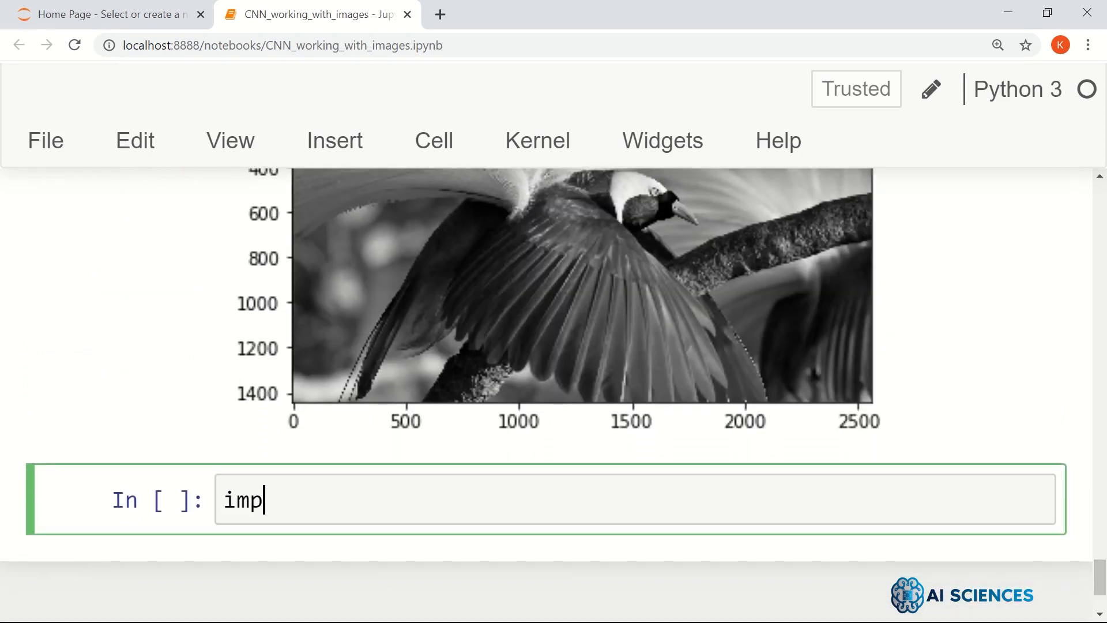
type("ort cv2")
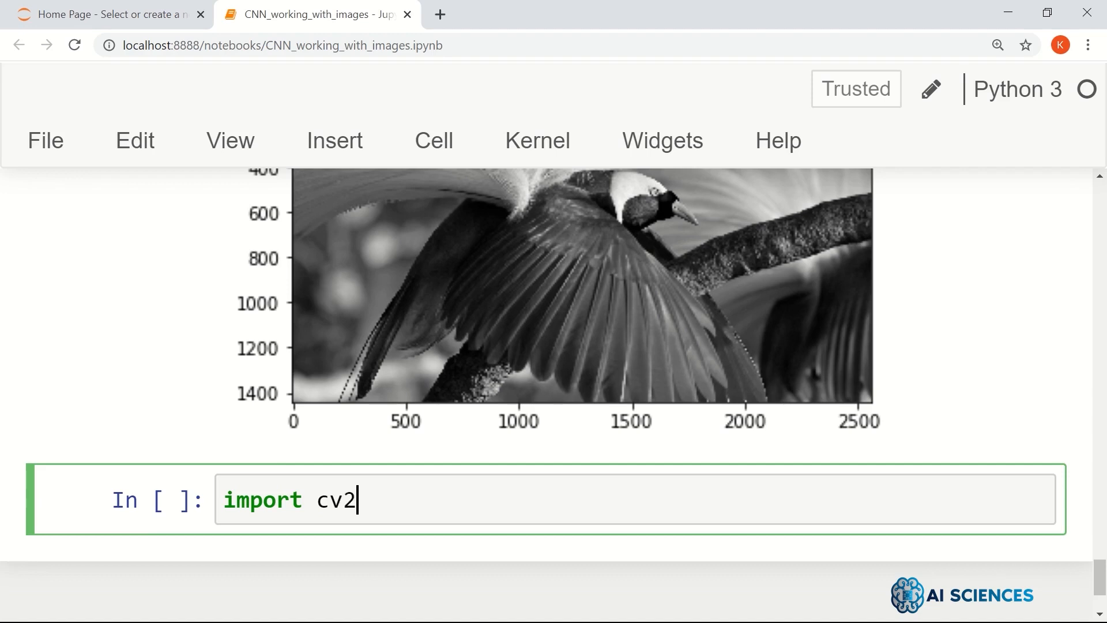
key("shift+enter")
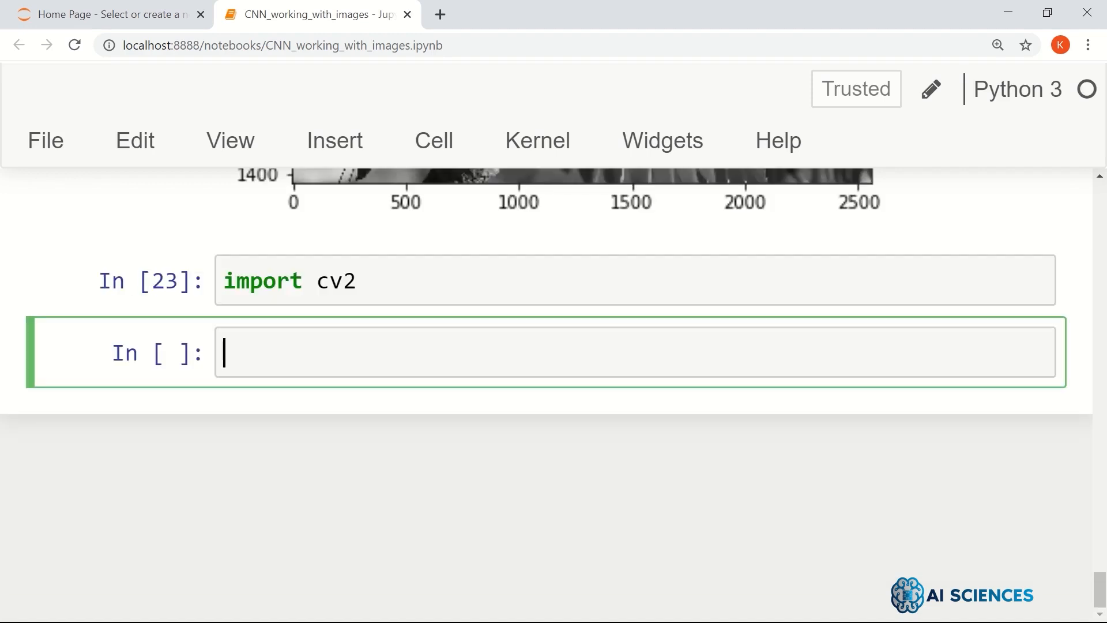
Run imGrayCV2 = cv2.cvtColor(im2, cv2.COLOR_RGB2GRAY).
type("imG")
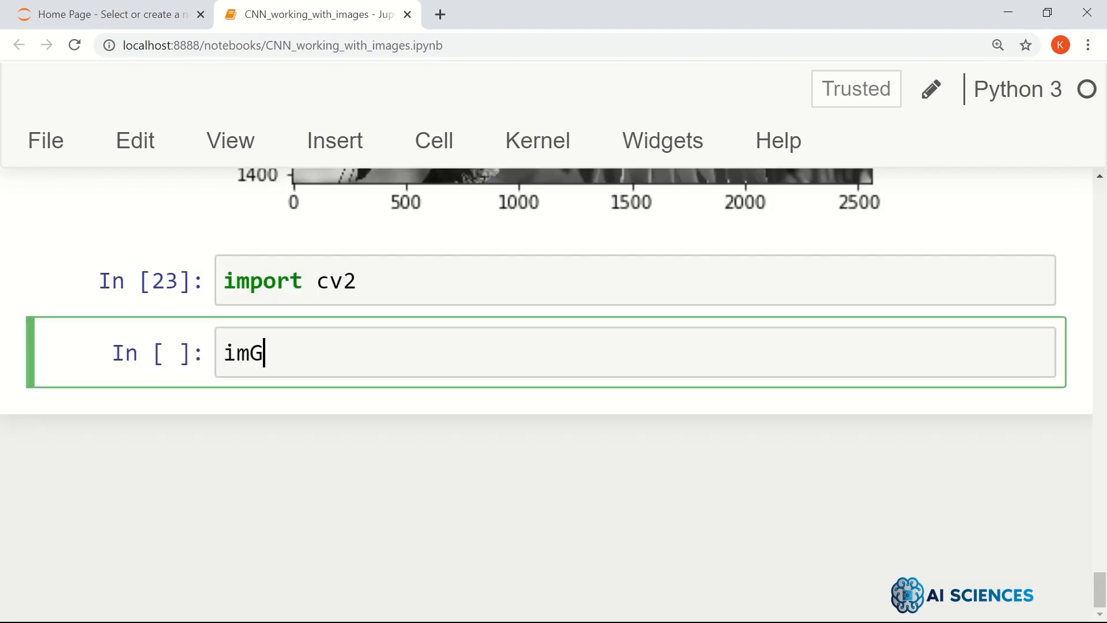
type("ray")
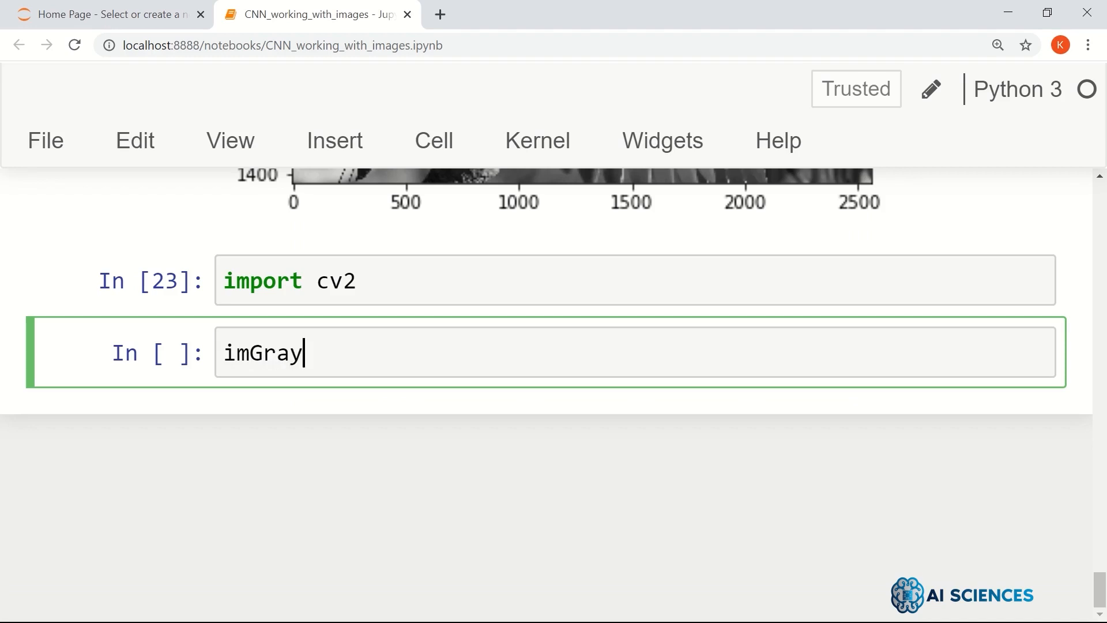
type("CV2")
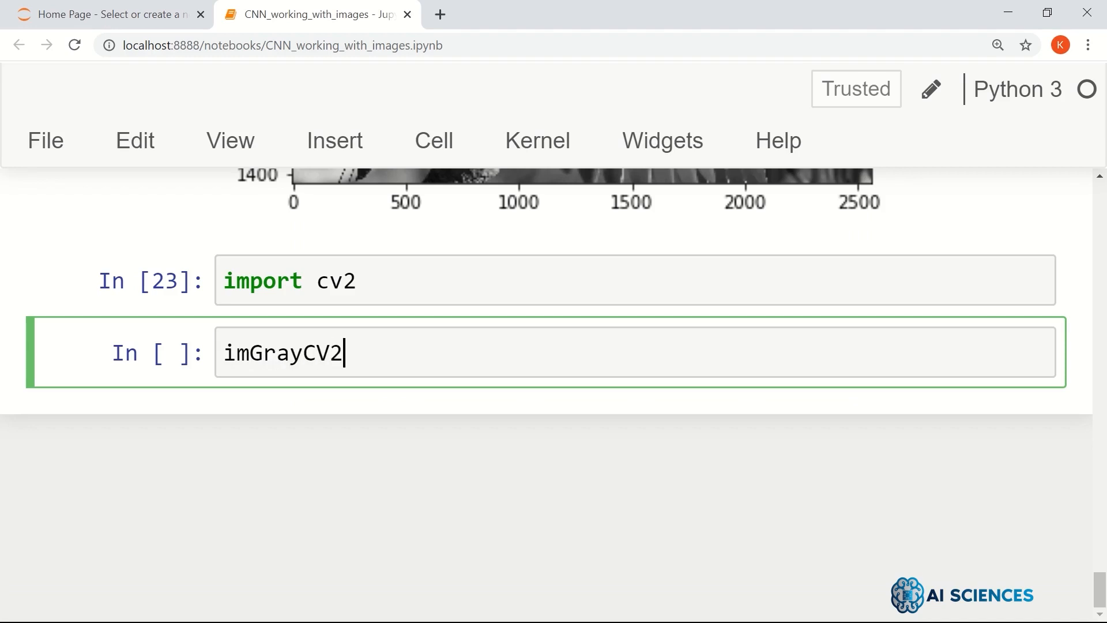
type("= cv2")
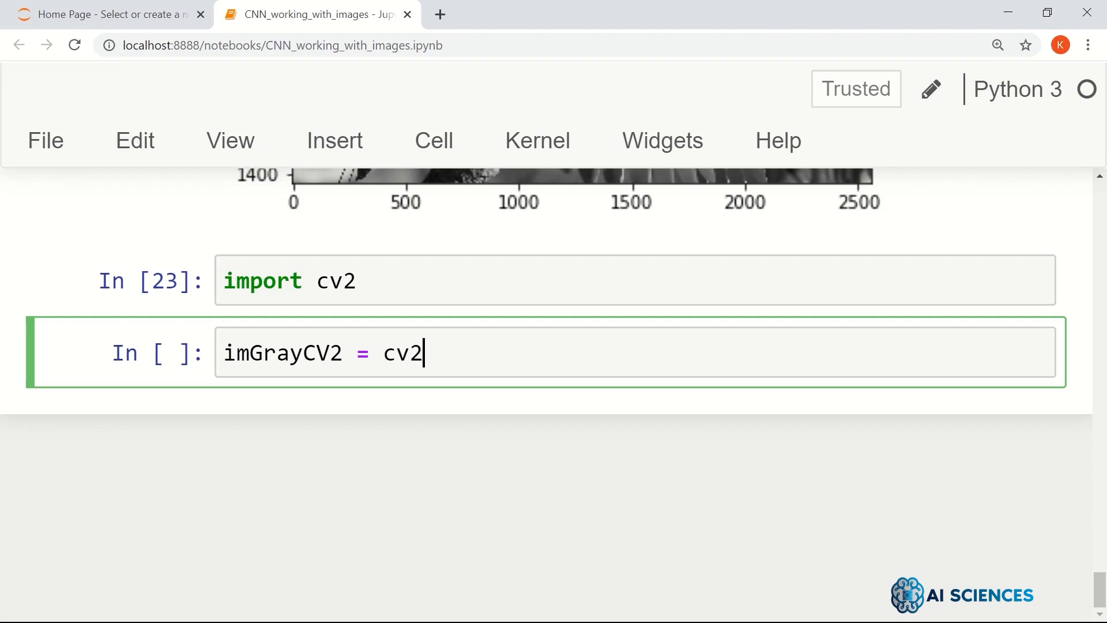
type(".cvt")
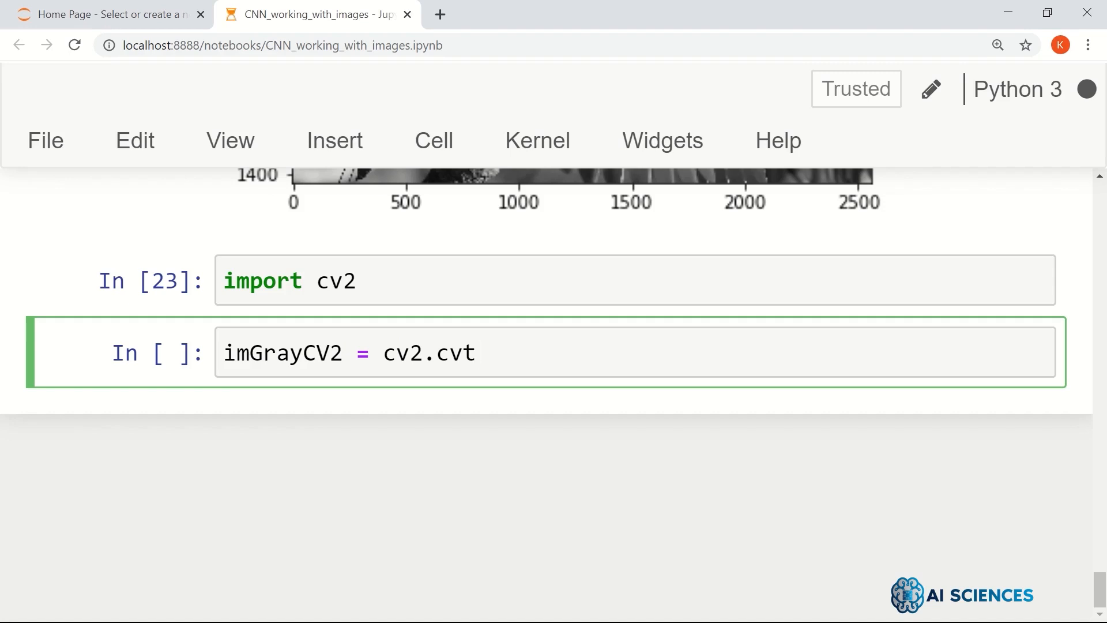
type("Color()")
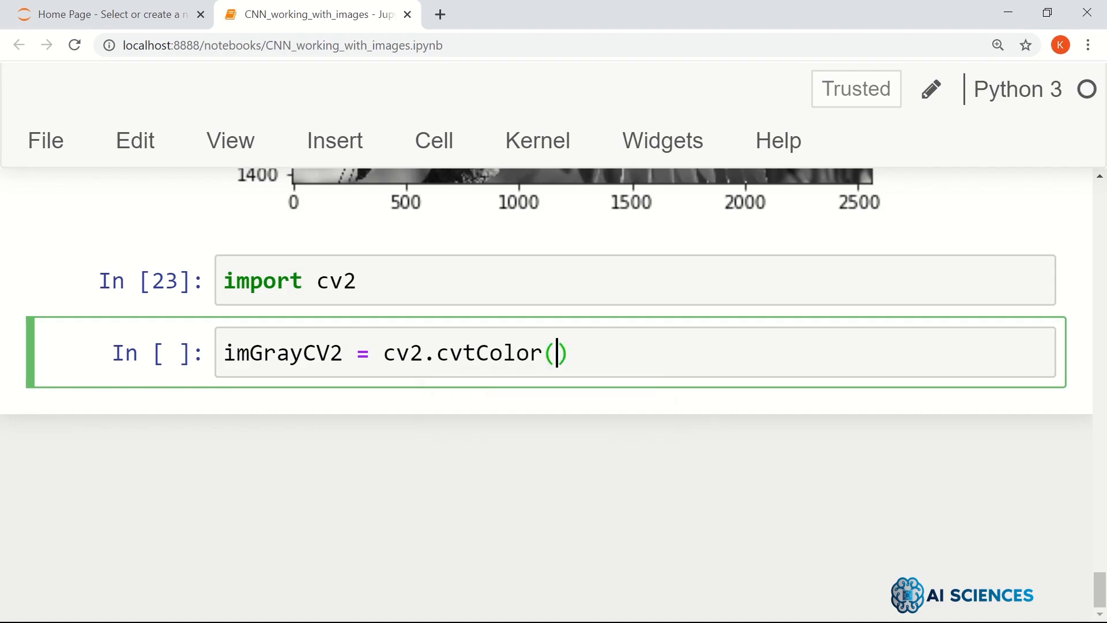
type("im")
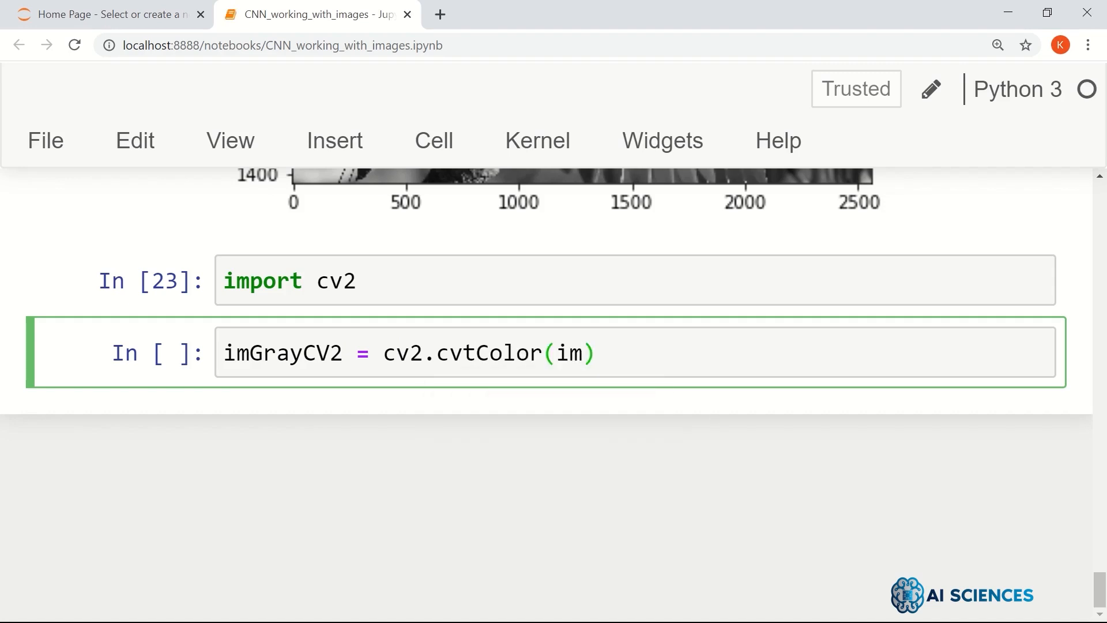
type("2,")
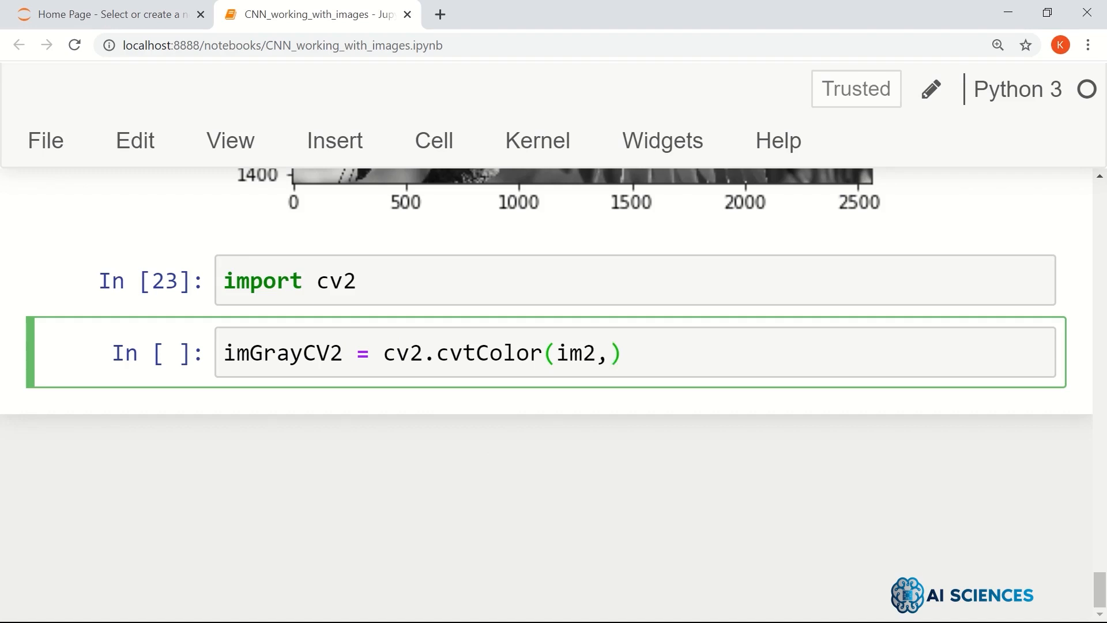
type("cv2")
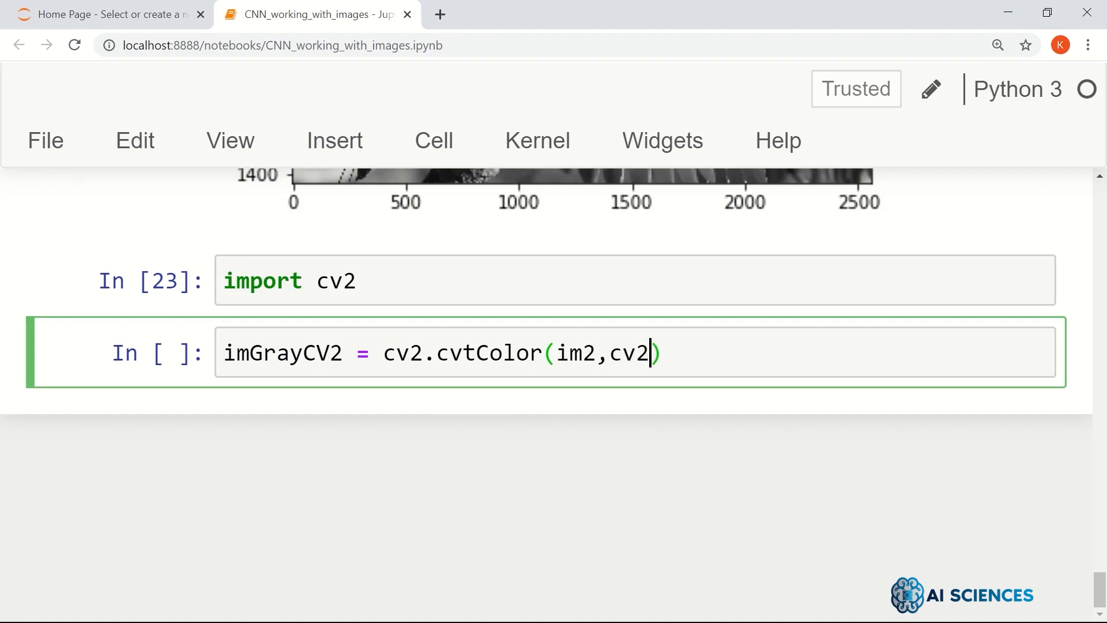
type(".COL")
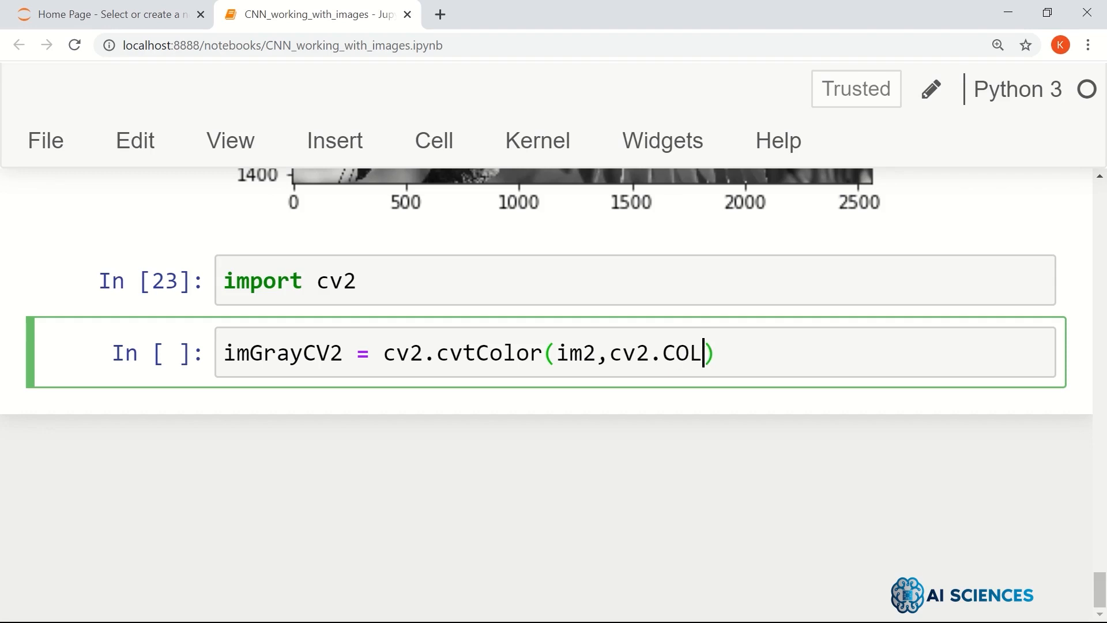
type("OR_RGB")
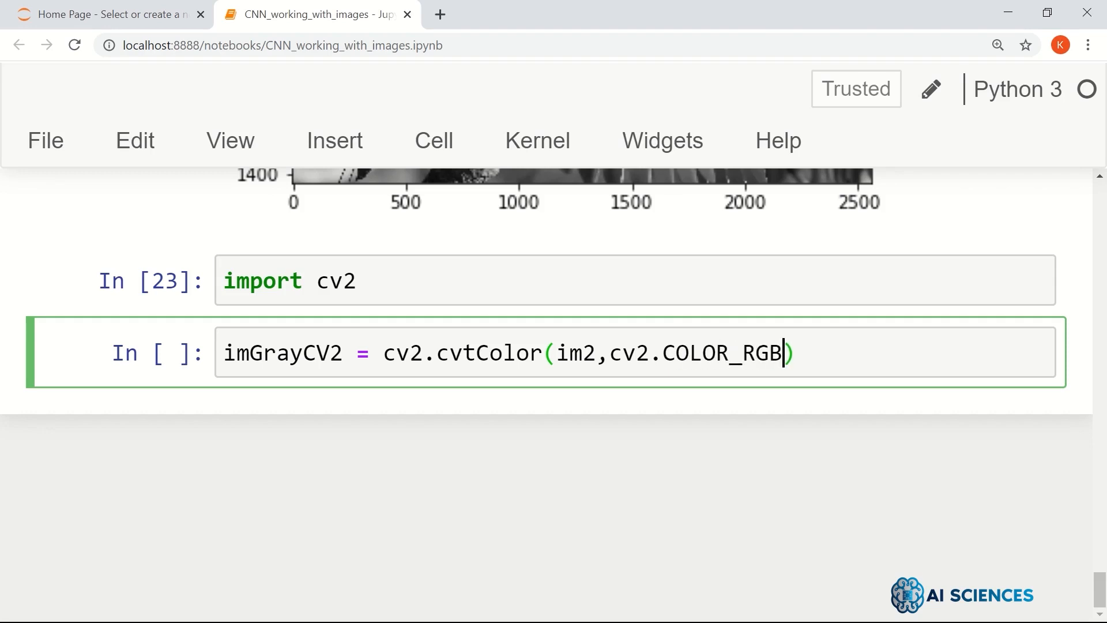
type("2GRAY")
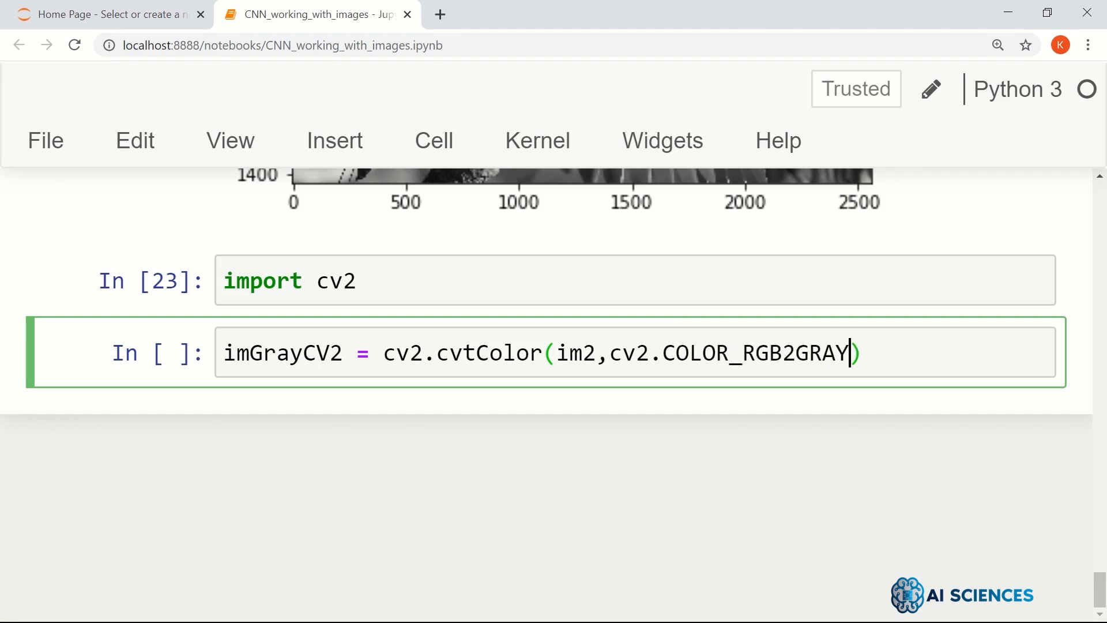
key("Shift+Enter")
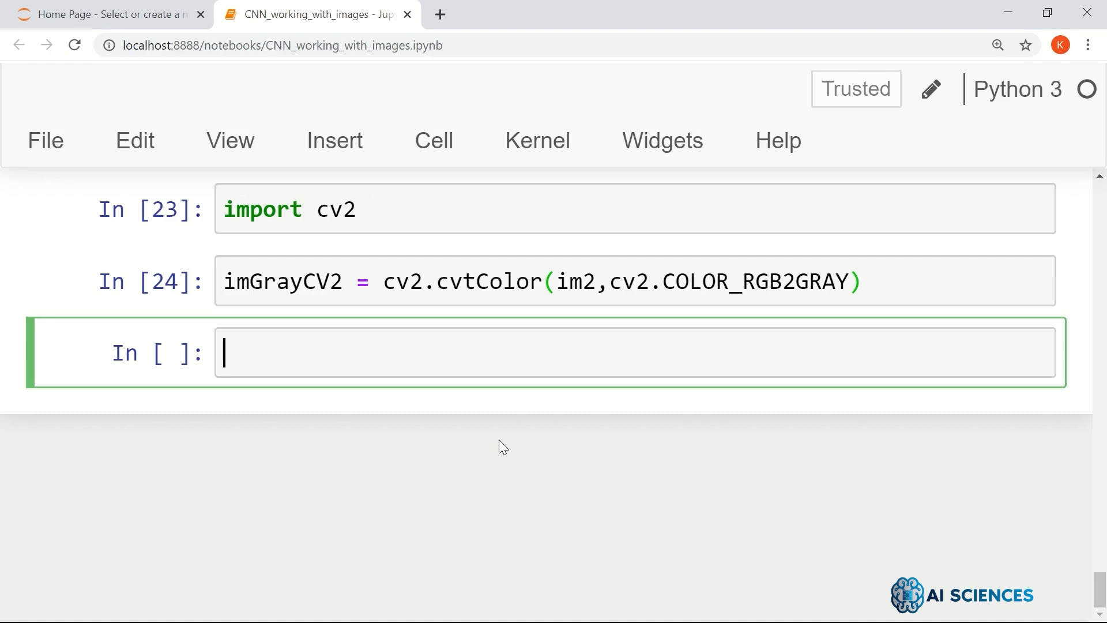
Create a 1x2 subplot figure (ax1, ax2) with figsize=(10,15).
type("fig")
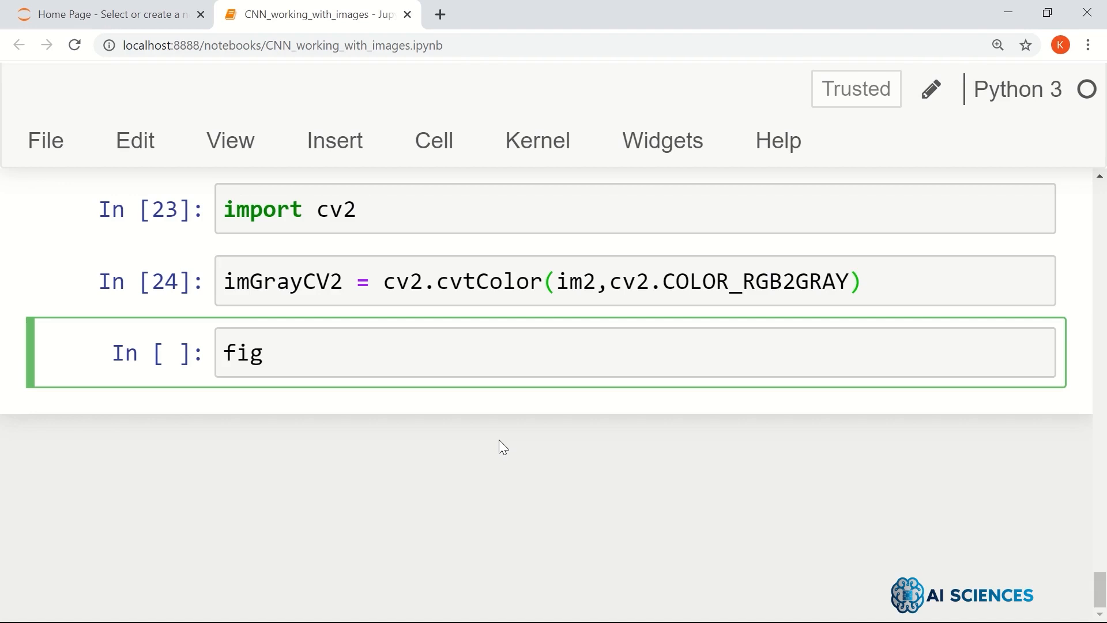
type(",()")
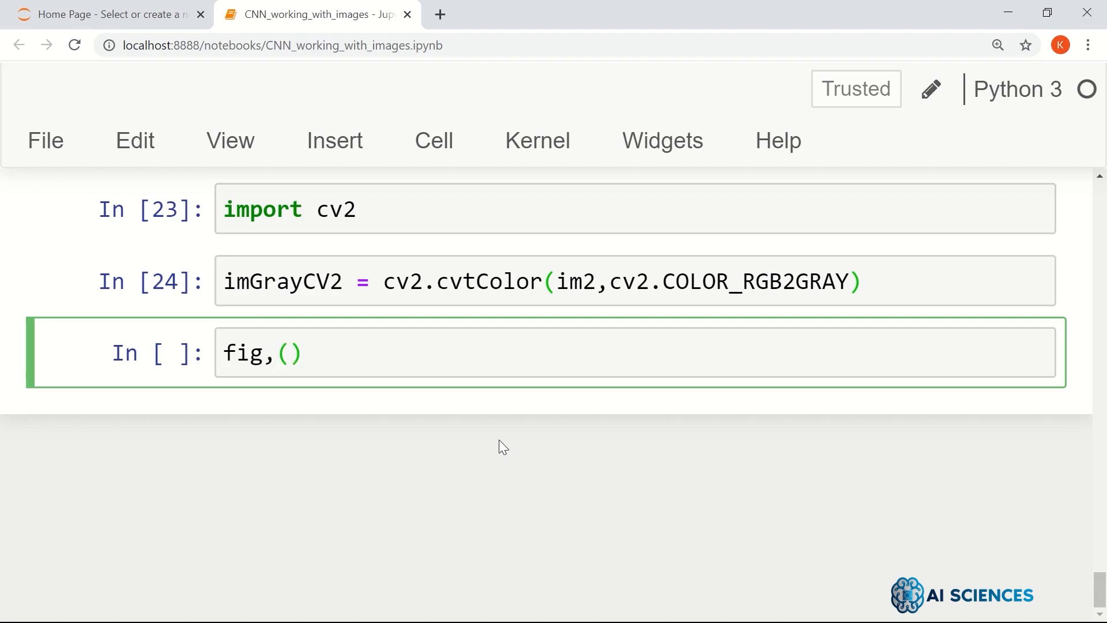
type("ax1,ax")
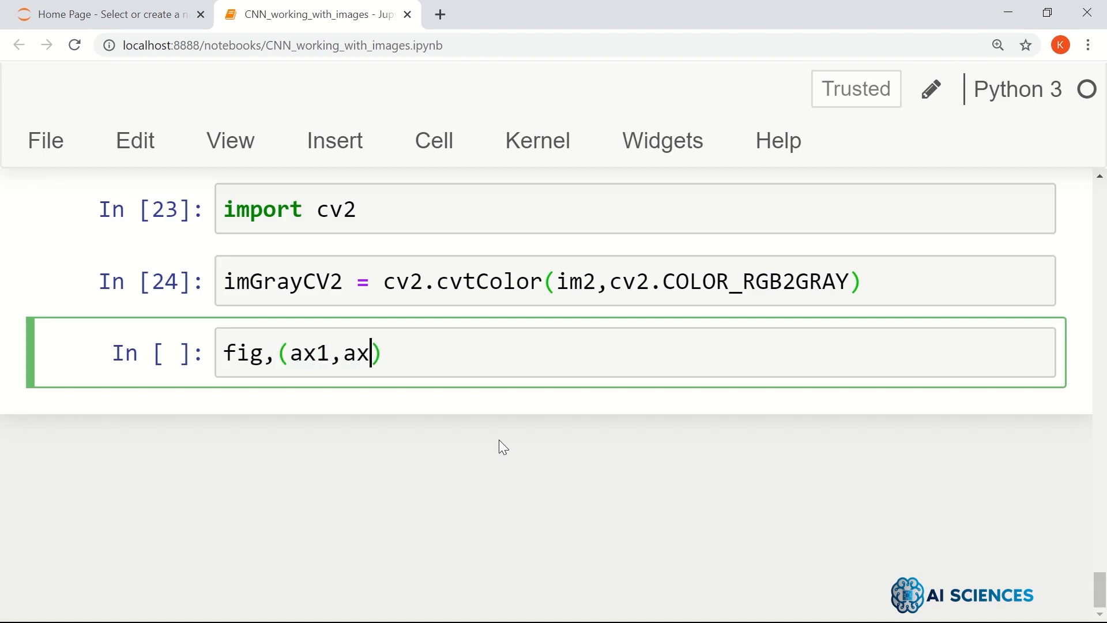
type("2) =")
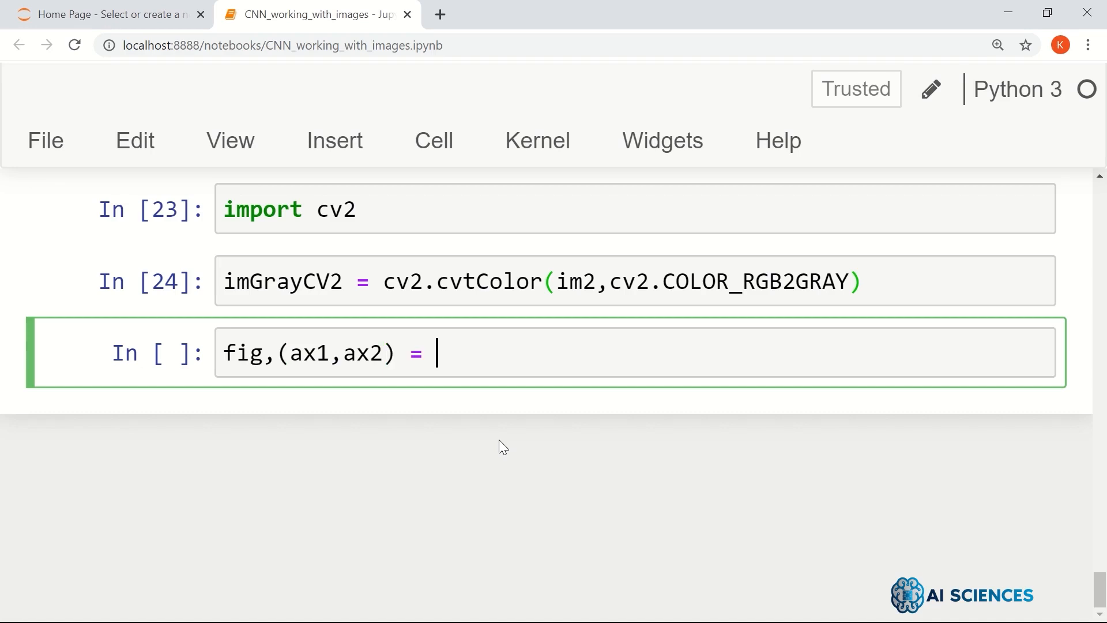
type("plt.sub")
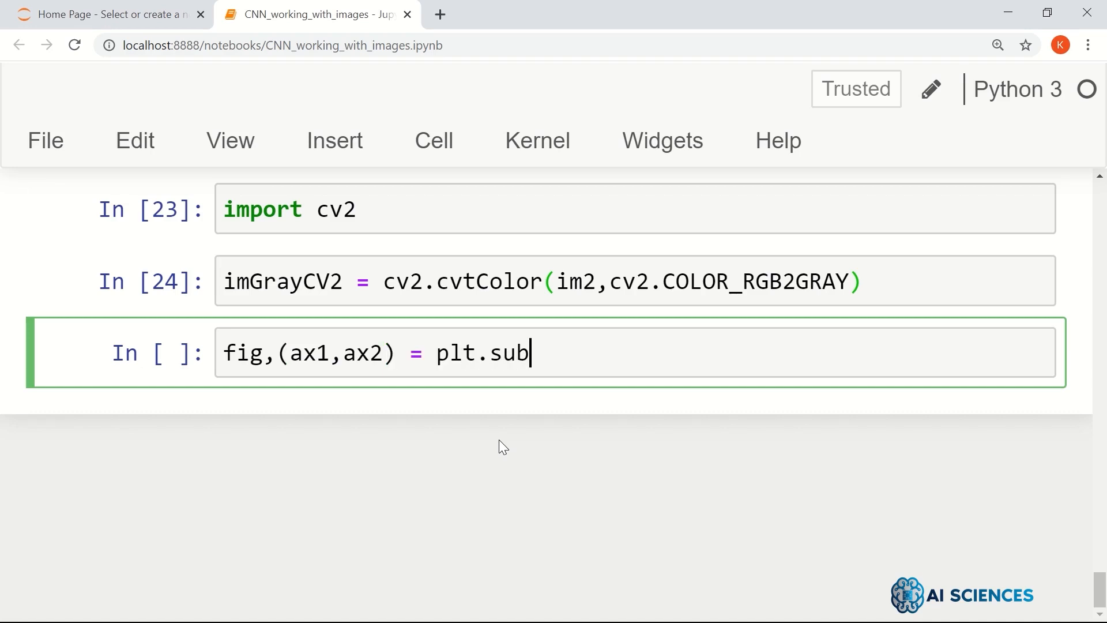
type("plots(1)")
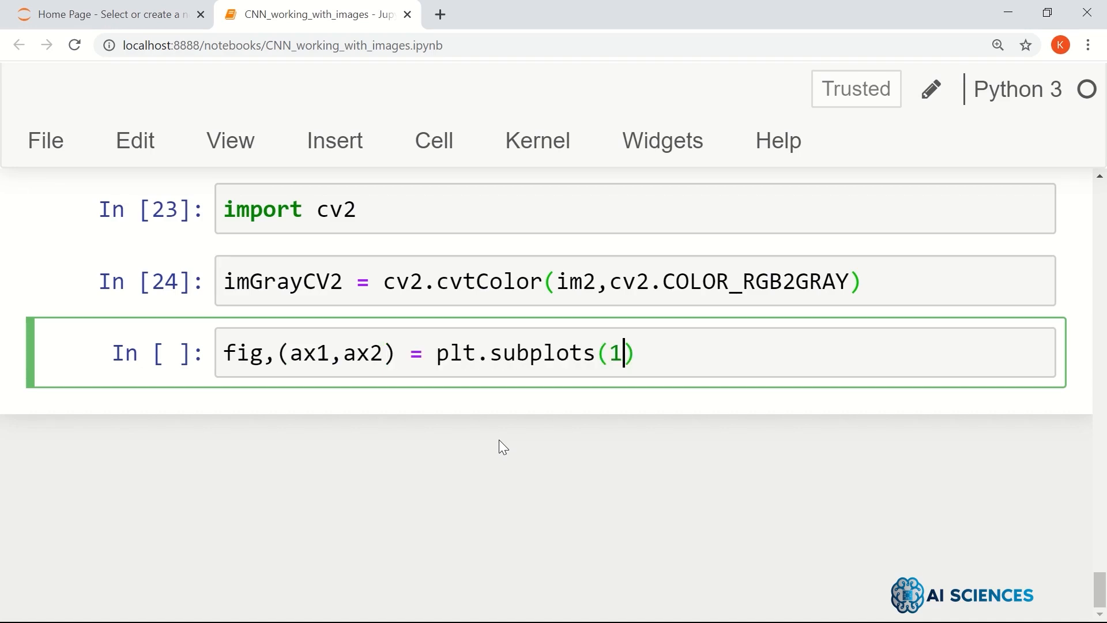
type(",2,figsi")
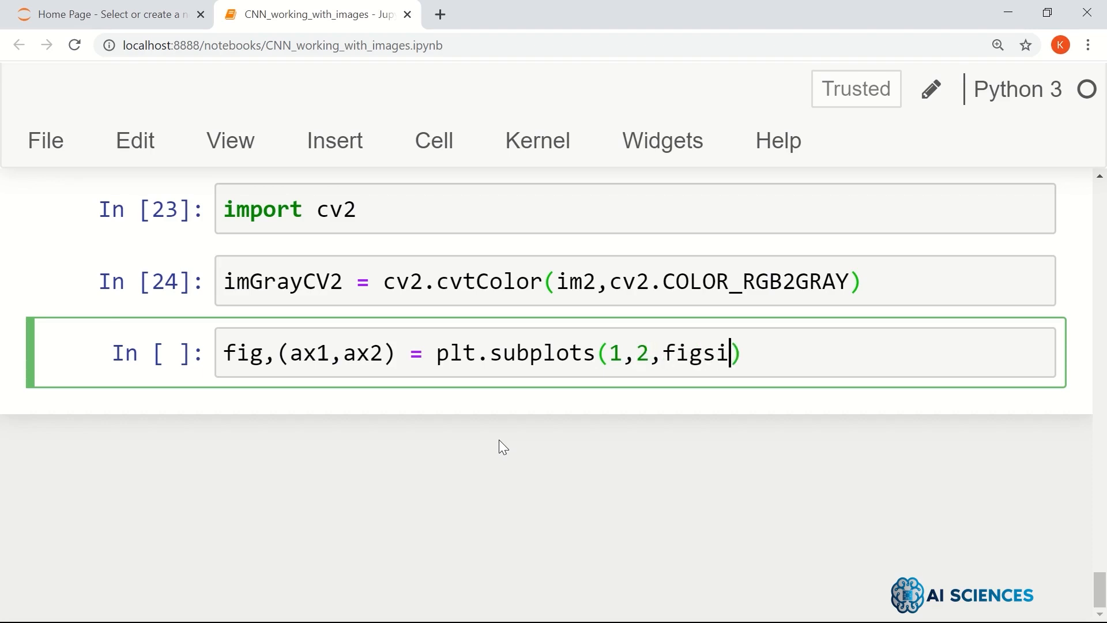
type("ze=(")
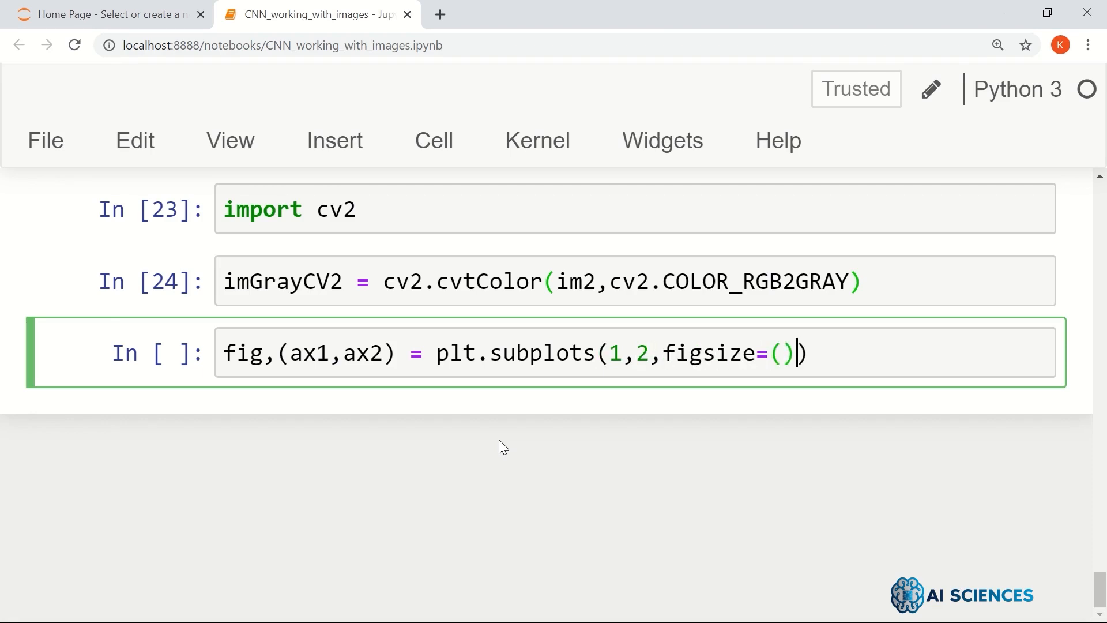
type("10,15")
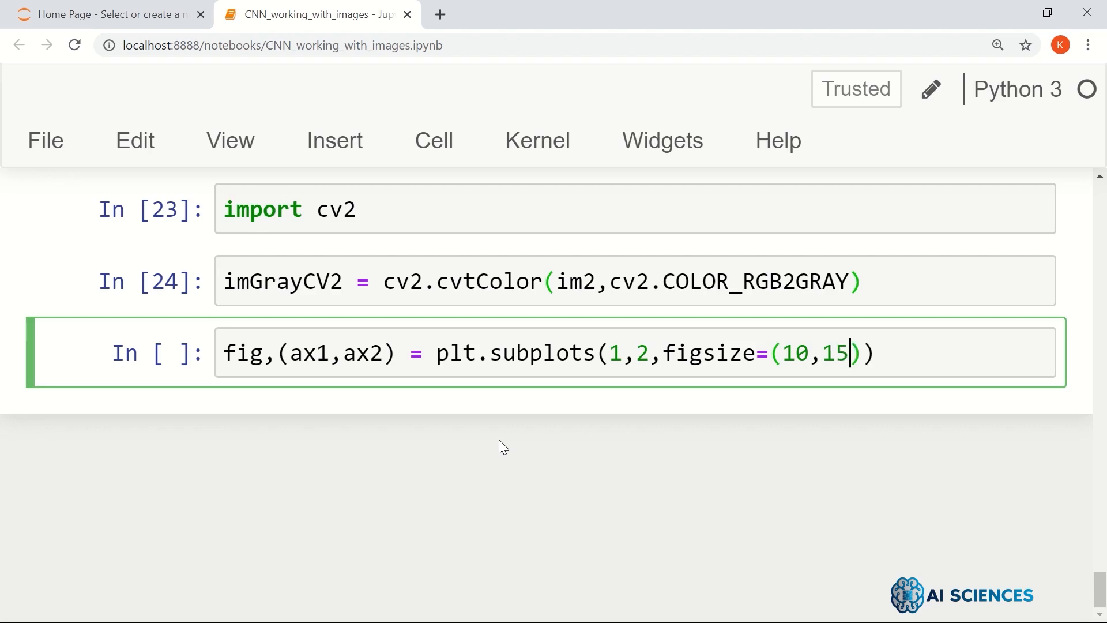
Plot both grayscale images with cmap='gray' on the two axes and run.
type("ax")
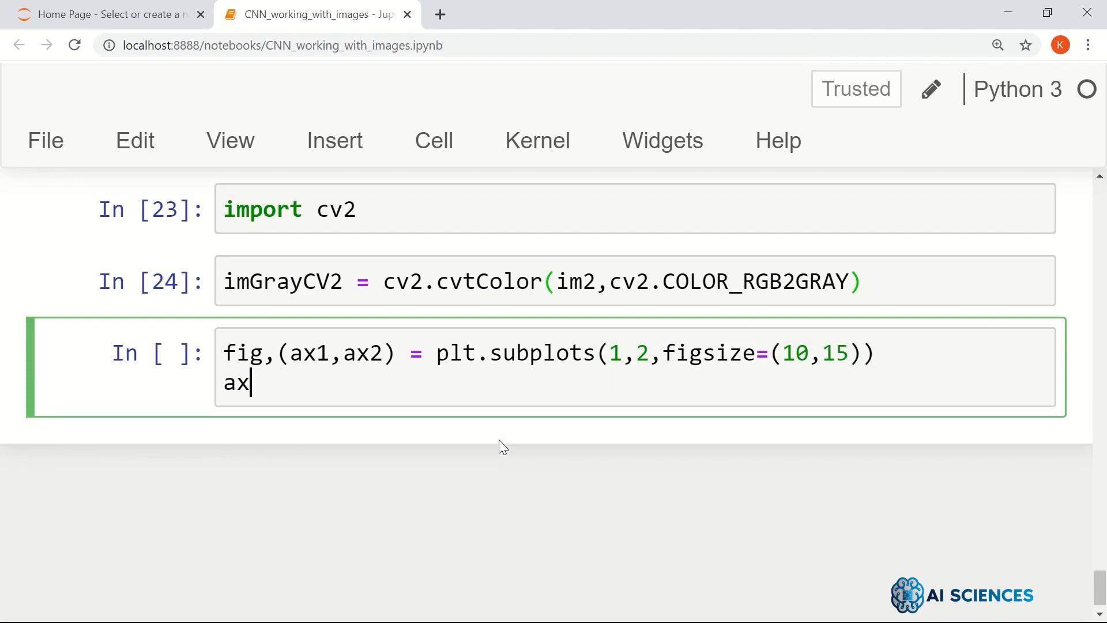
type("1.imshow")
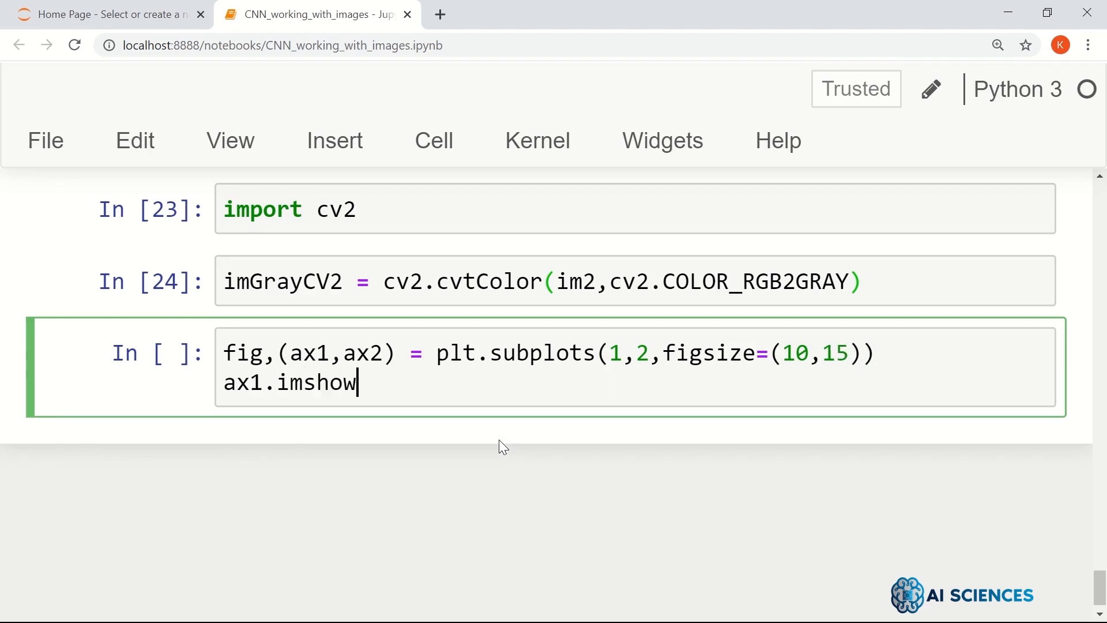
type("(imGray)")
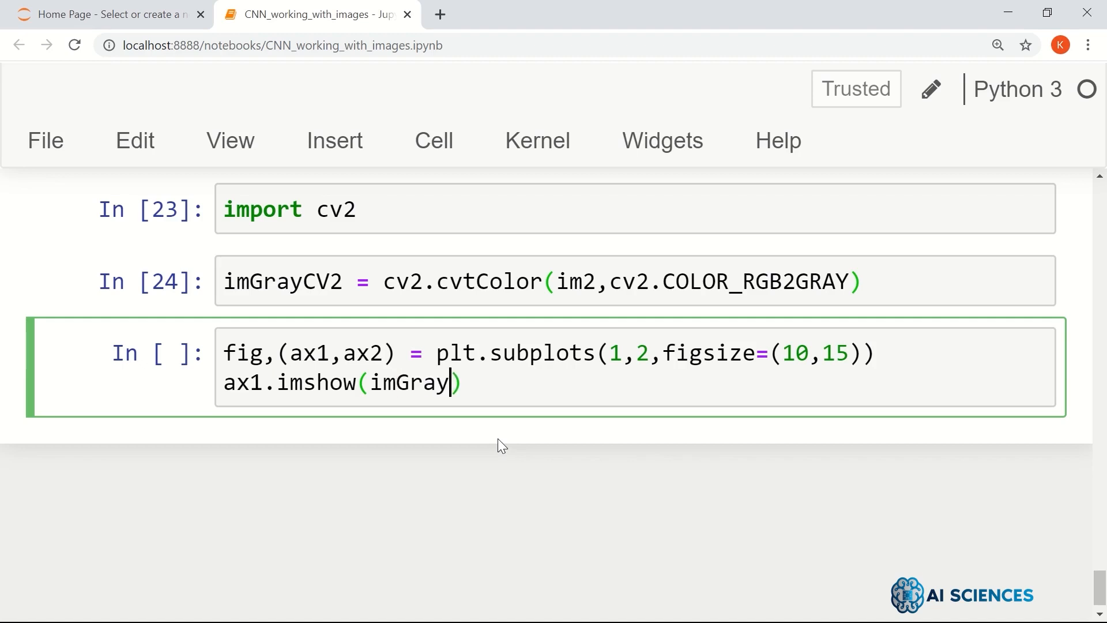
type(",")
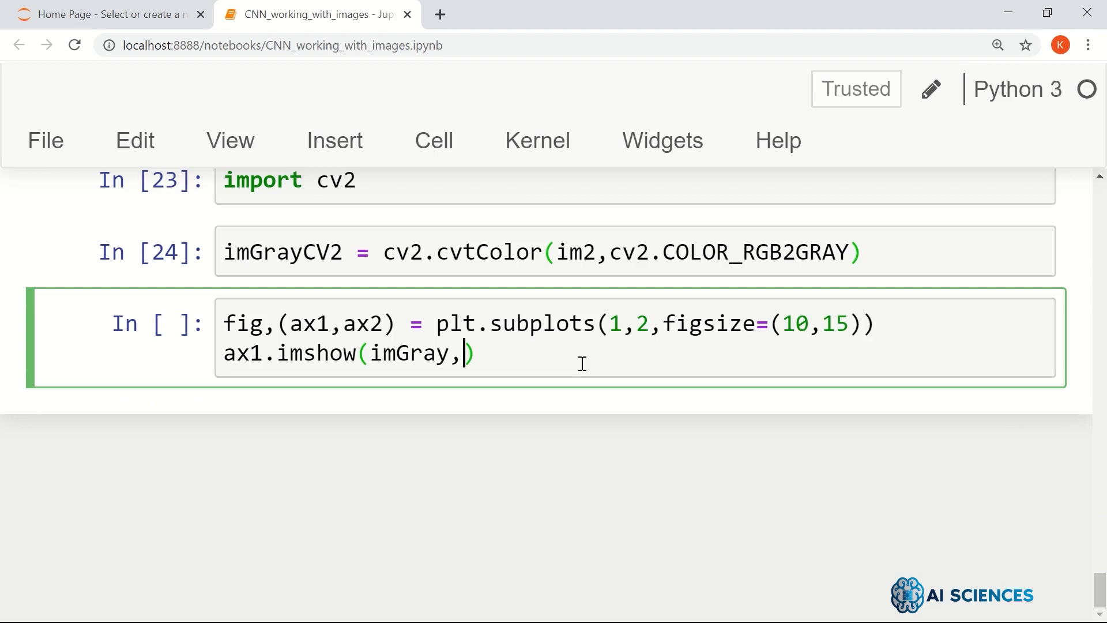
type("cmap=")
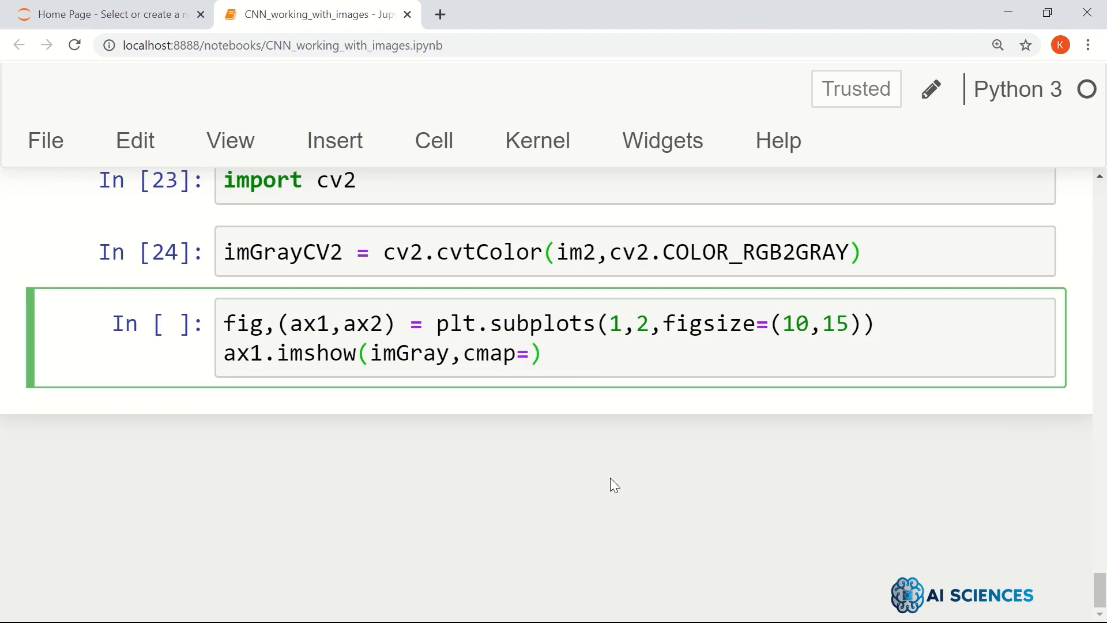
type("'gray'")
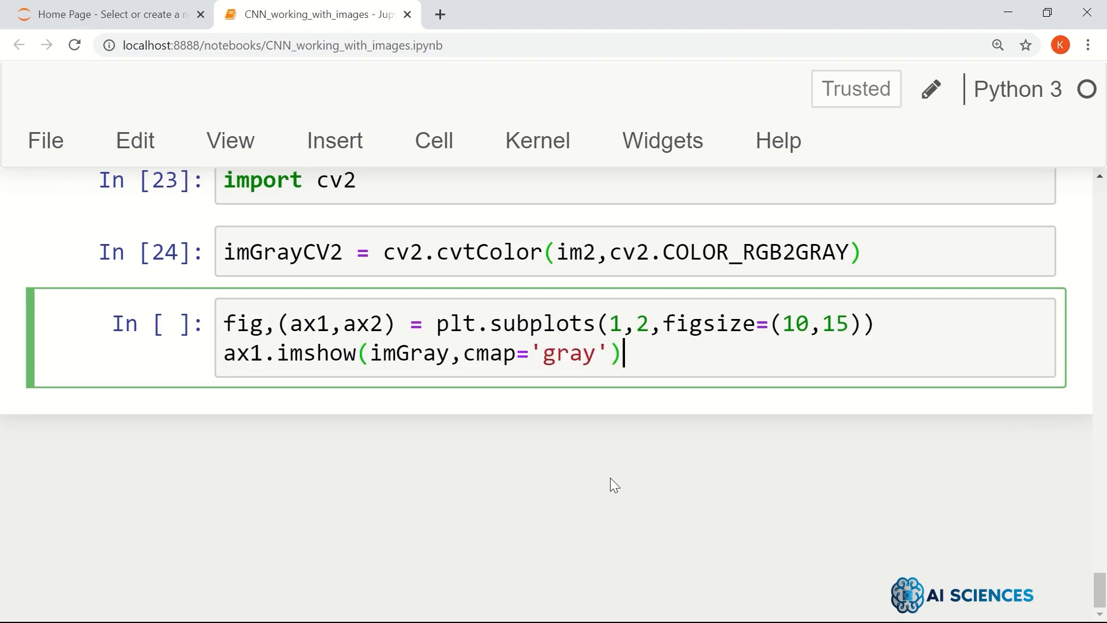
type("ax2.imshow")
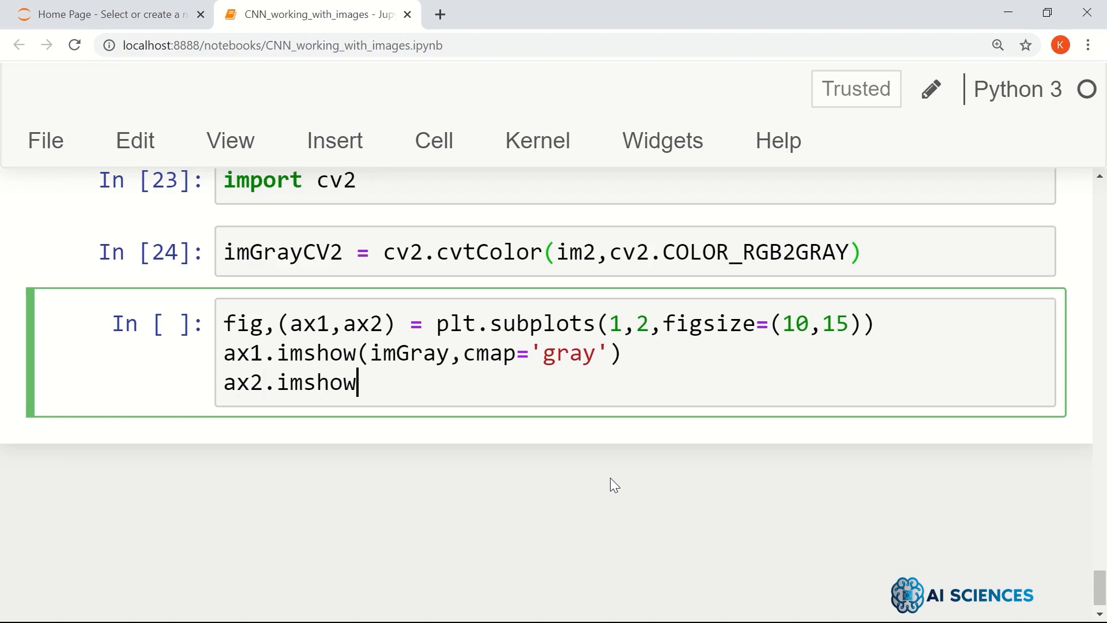
type("()")
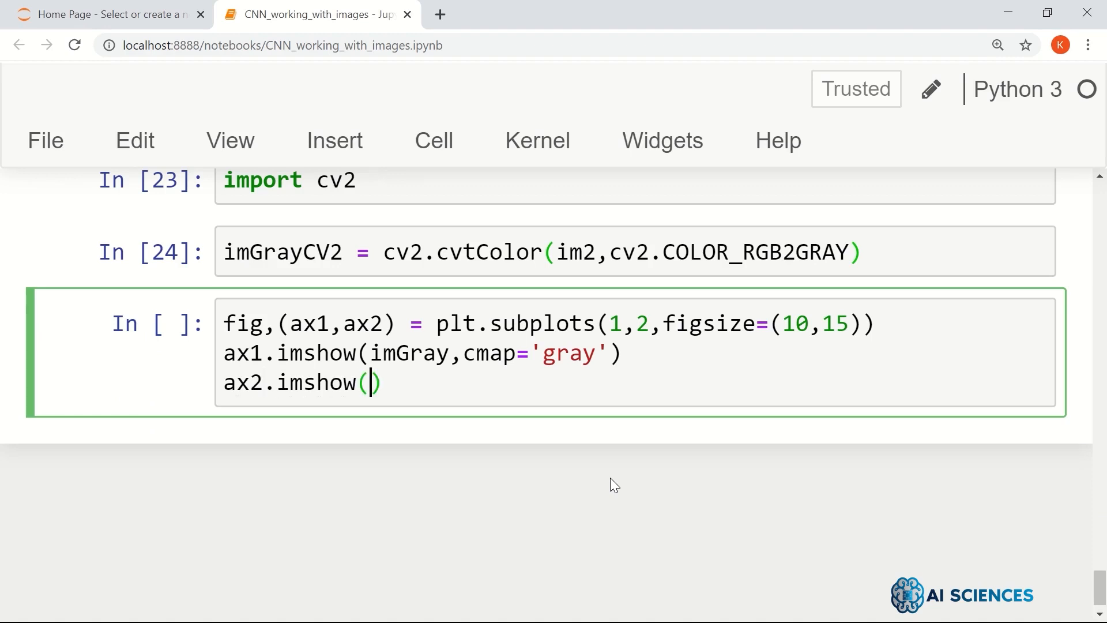
type("imGrayCV2")
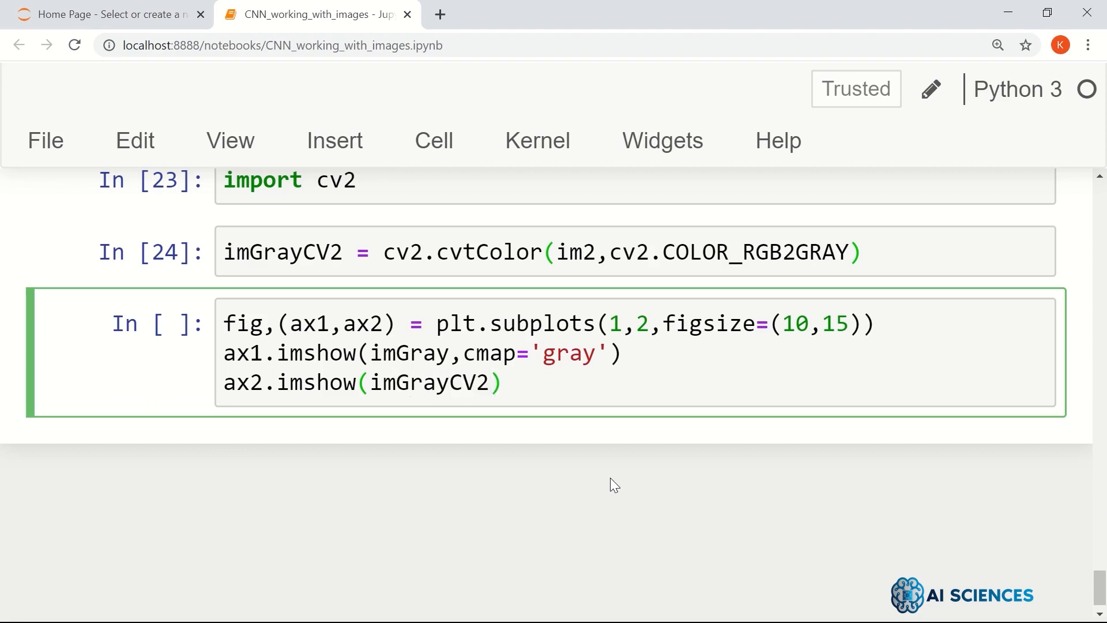
type(",cmap=")
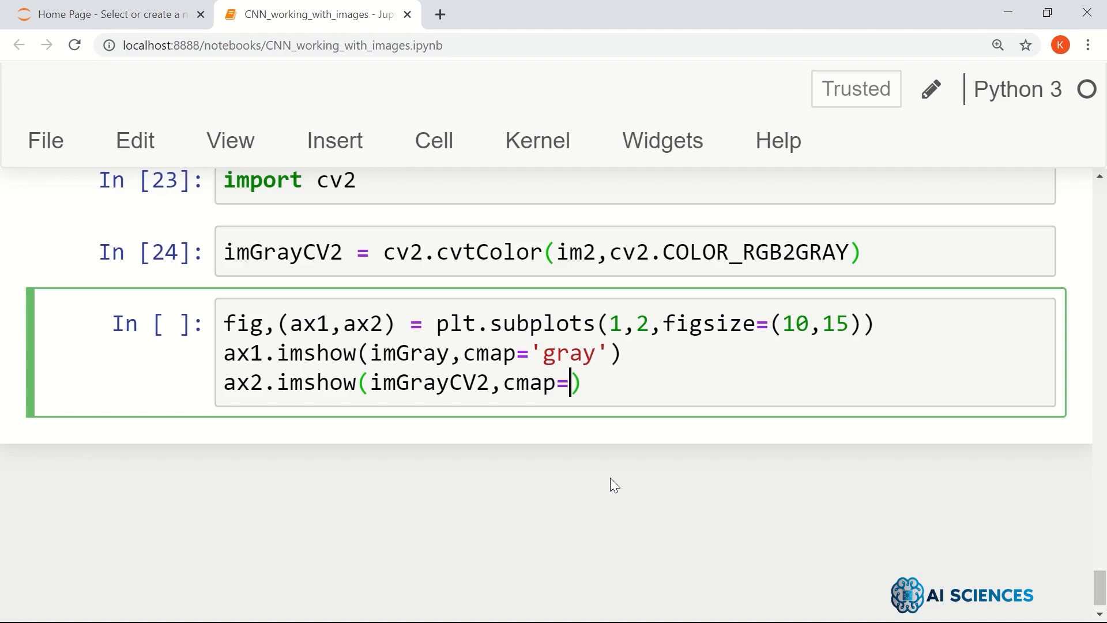
type("'gray'")
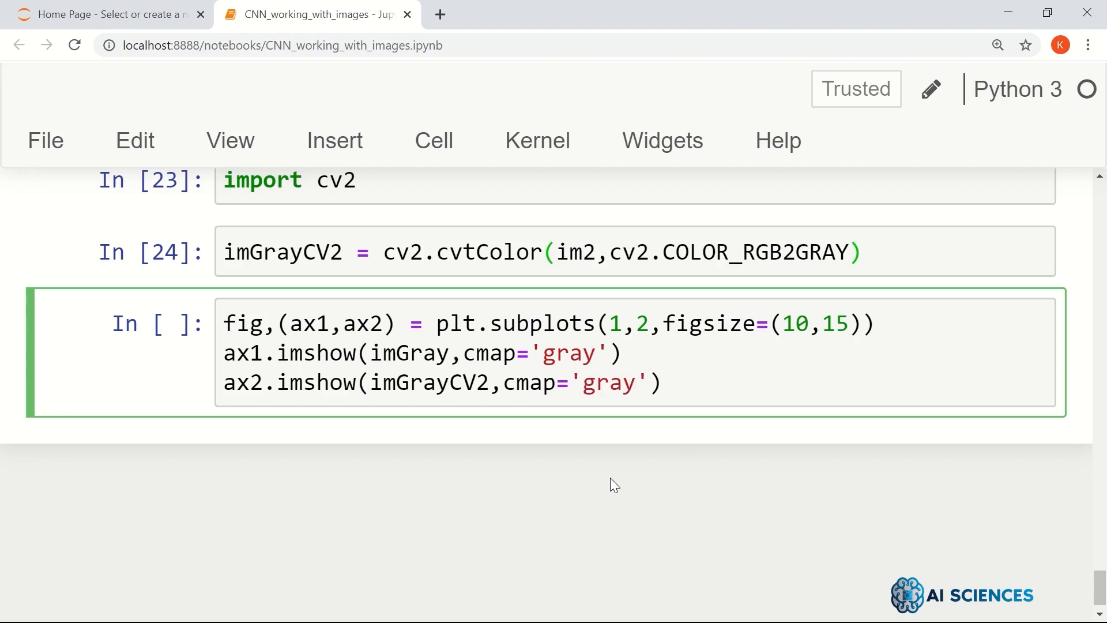
key("shift+enter")
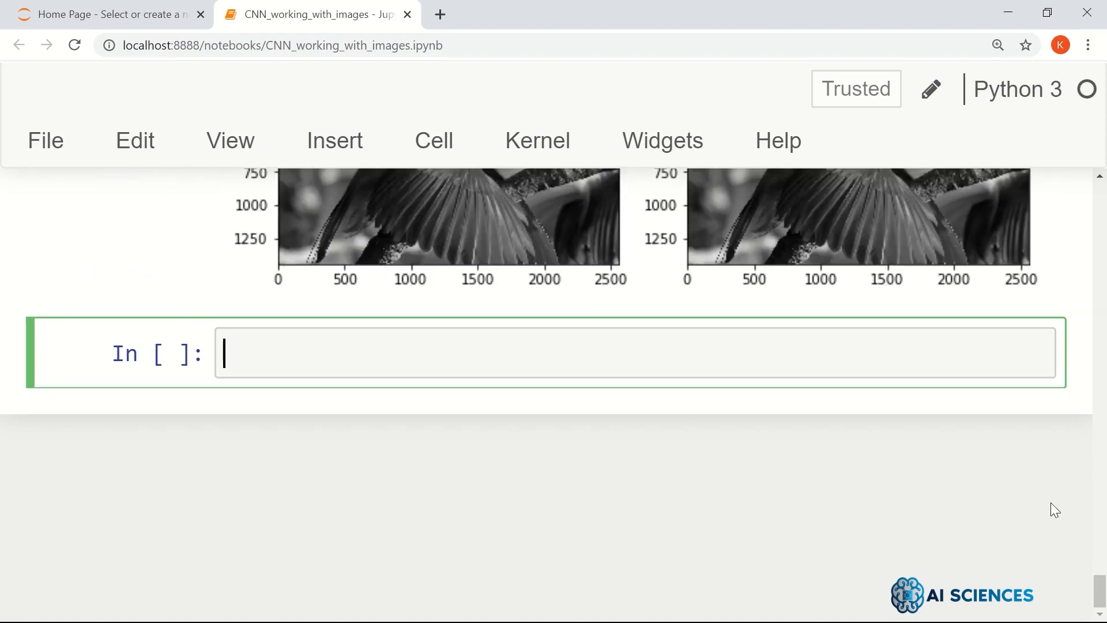
scroll("down", 3)
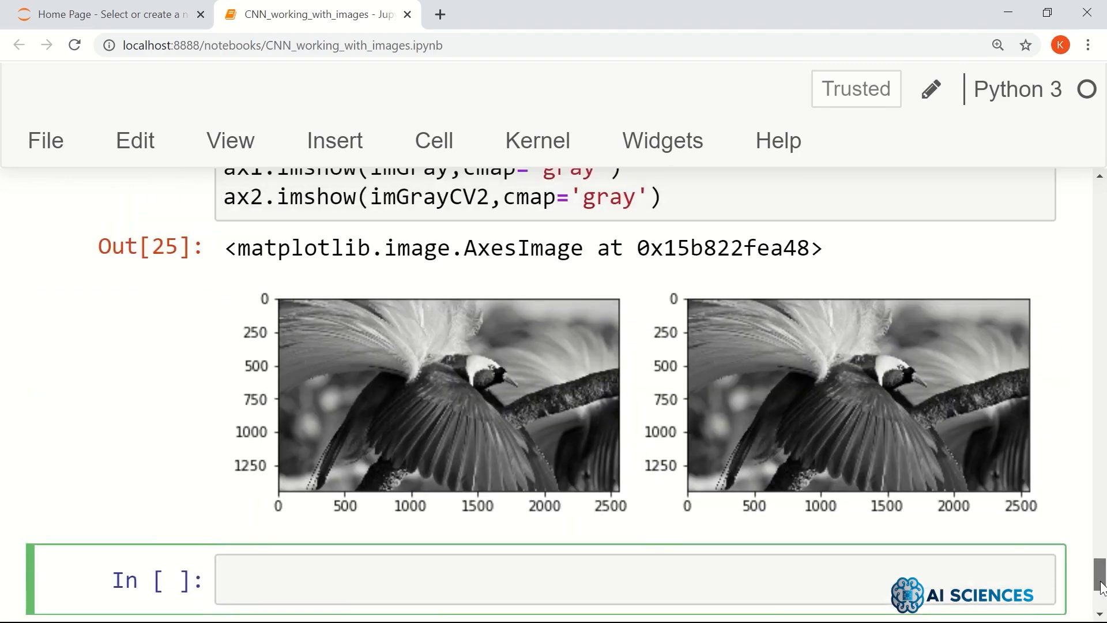
scroll("down", 3)
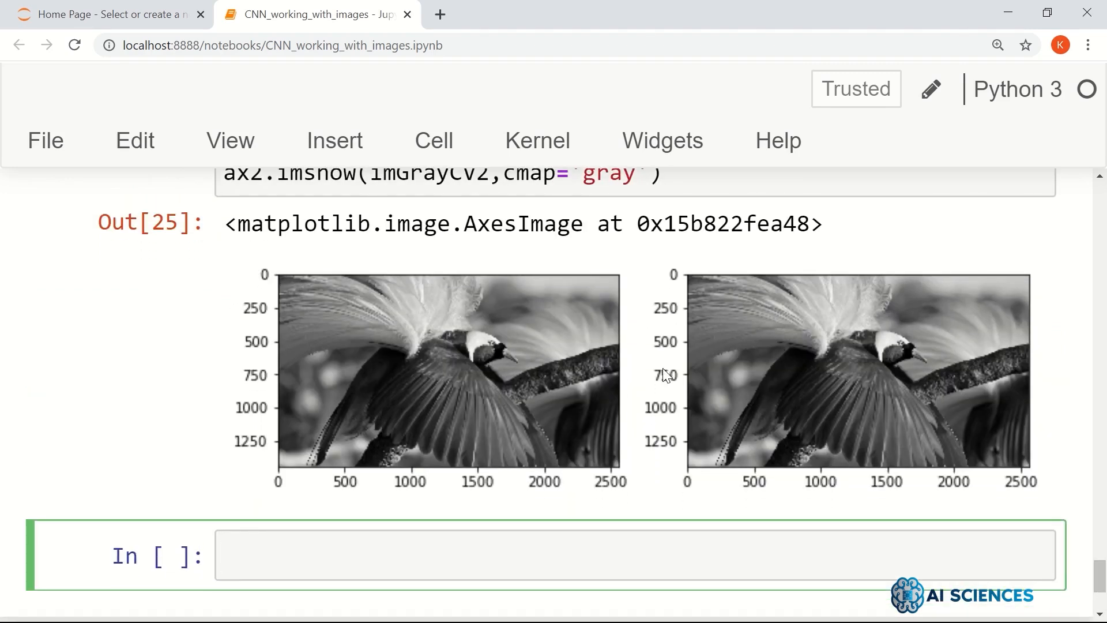
mouse_move(360, 381)
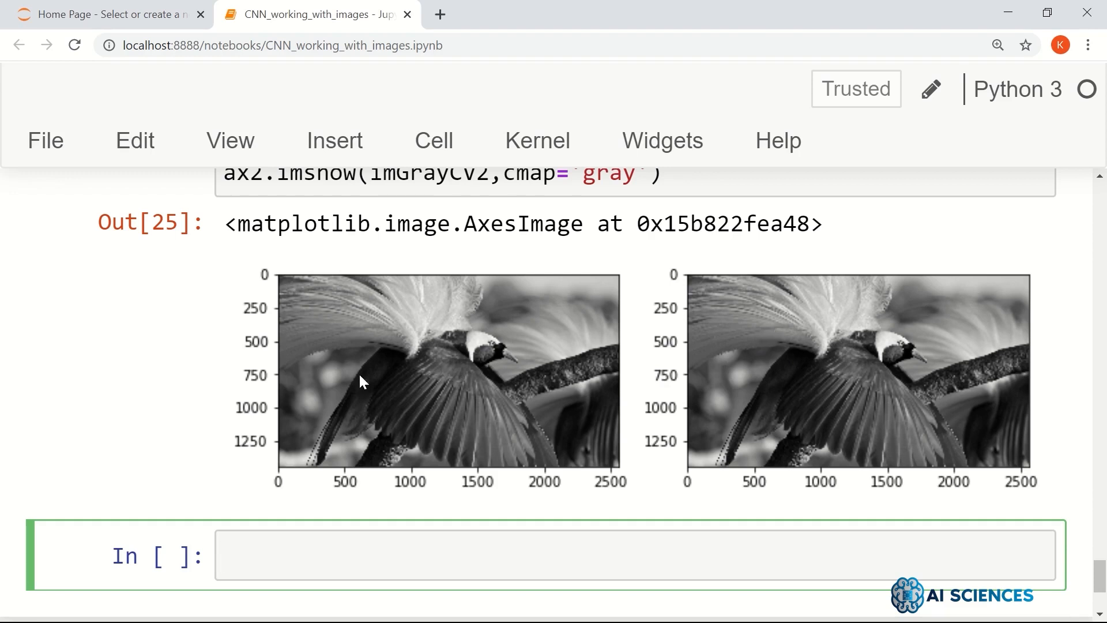
mouse_move(911, 248)
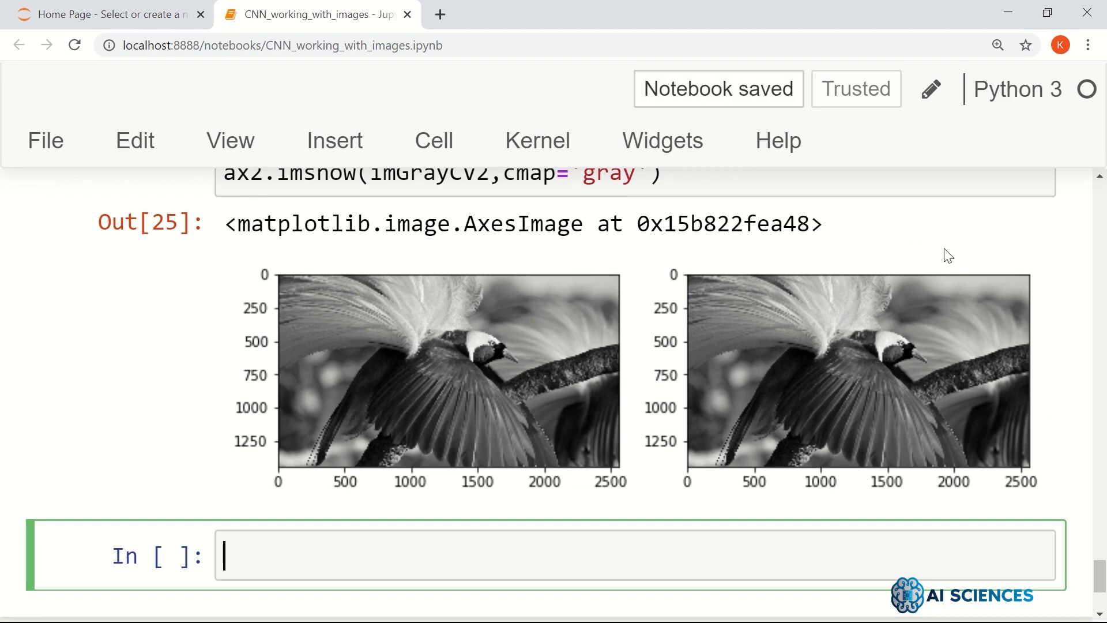
mouse_move(782, 387)
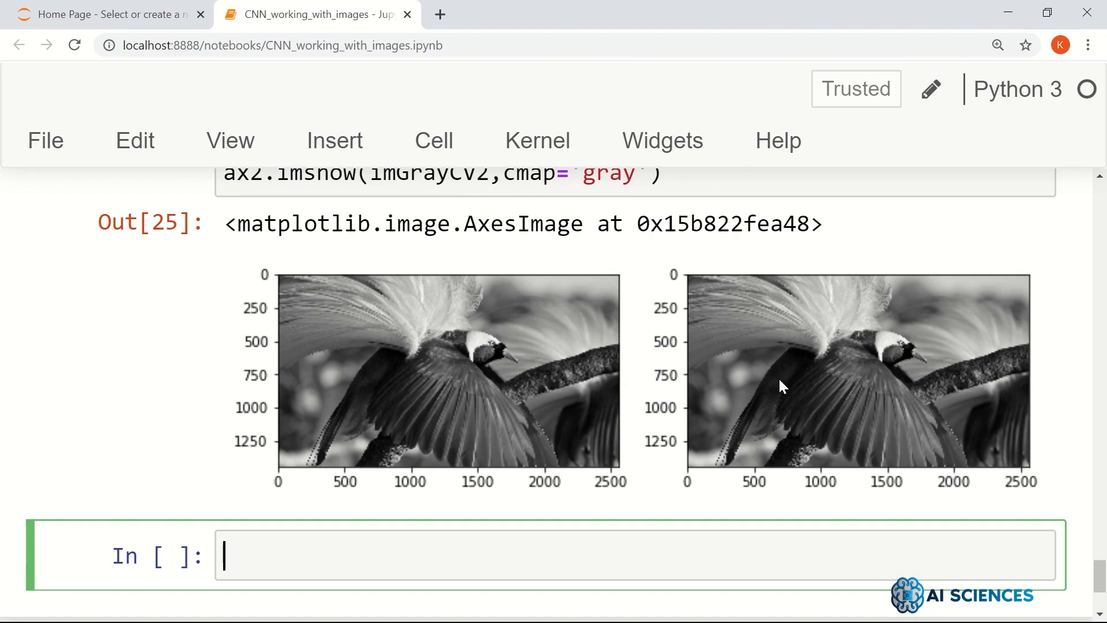
mouse_move(358, 414)
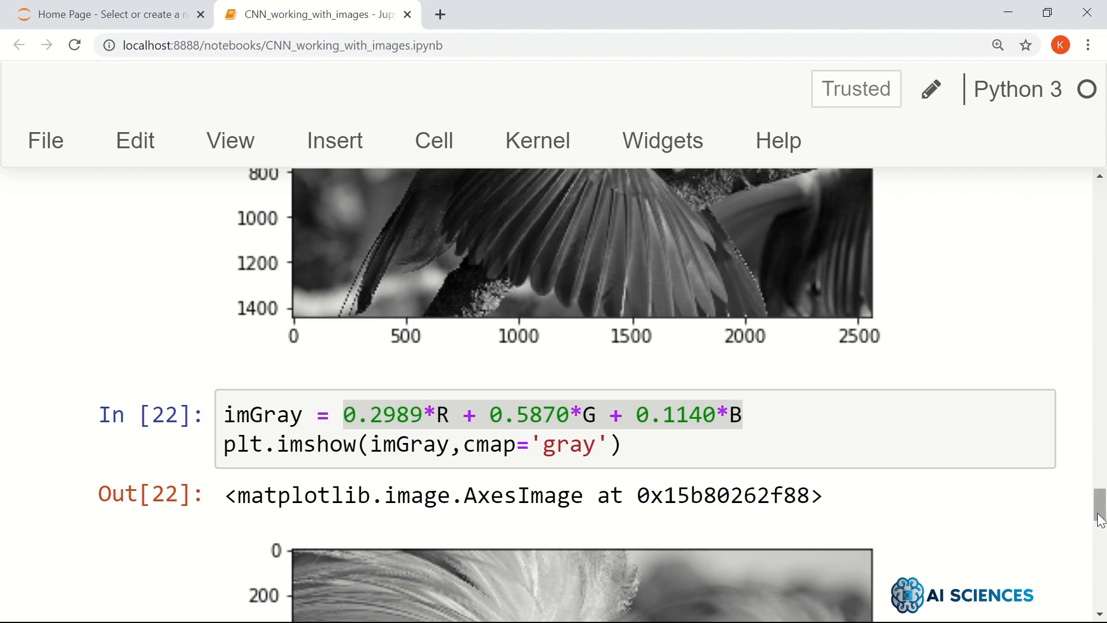
scroll("down", 3)
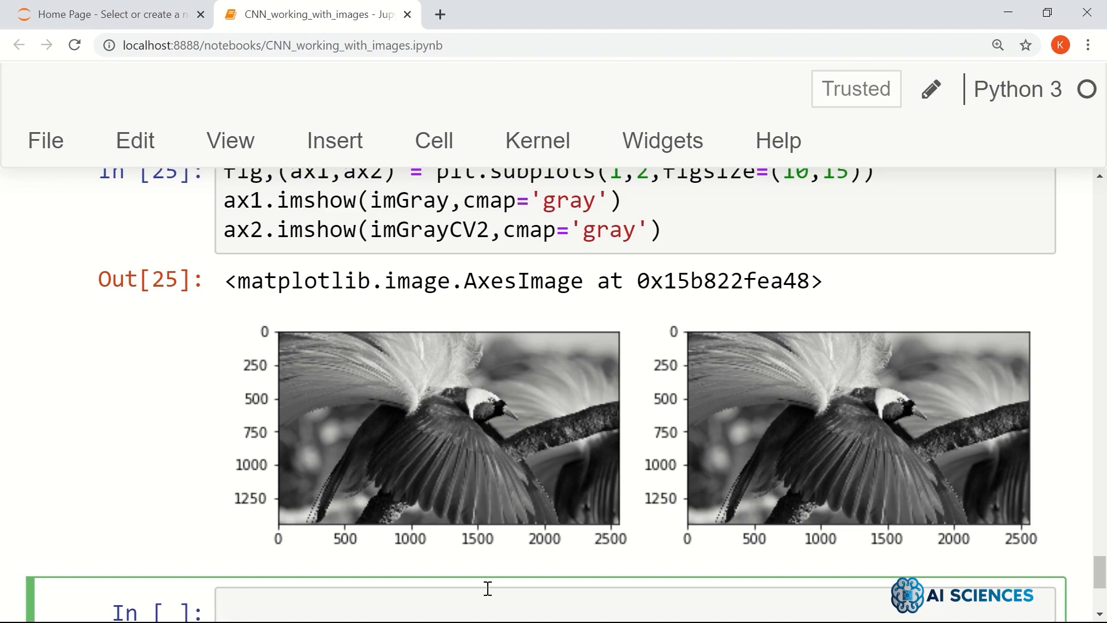
mouse_move(487, 494)
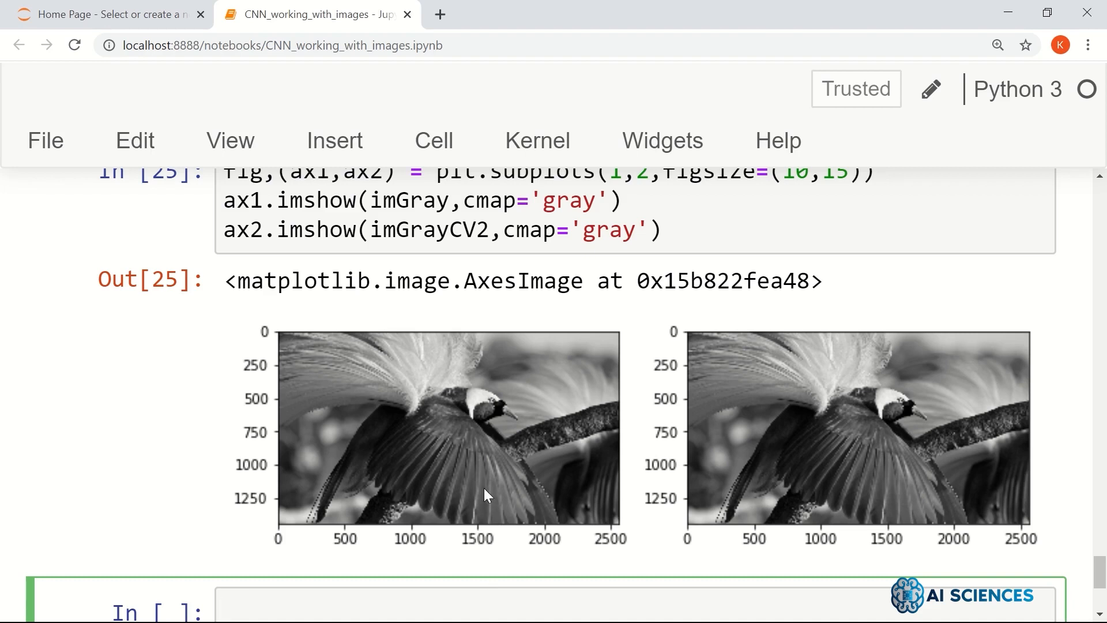
mouse_move(420, 498)
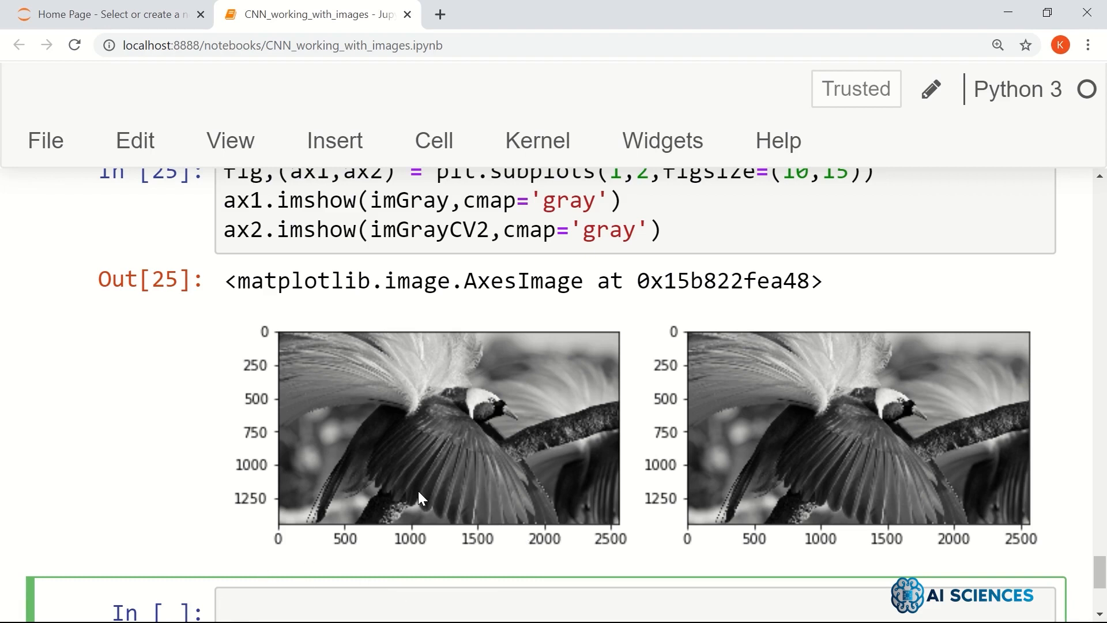